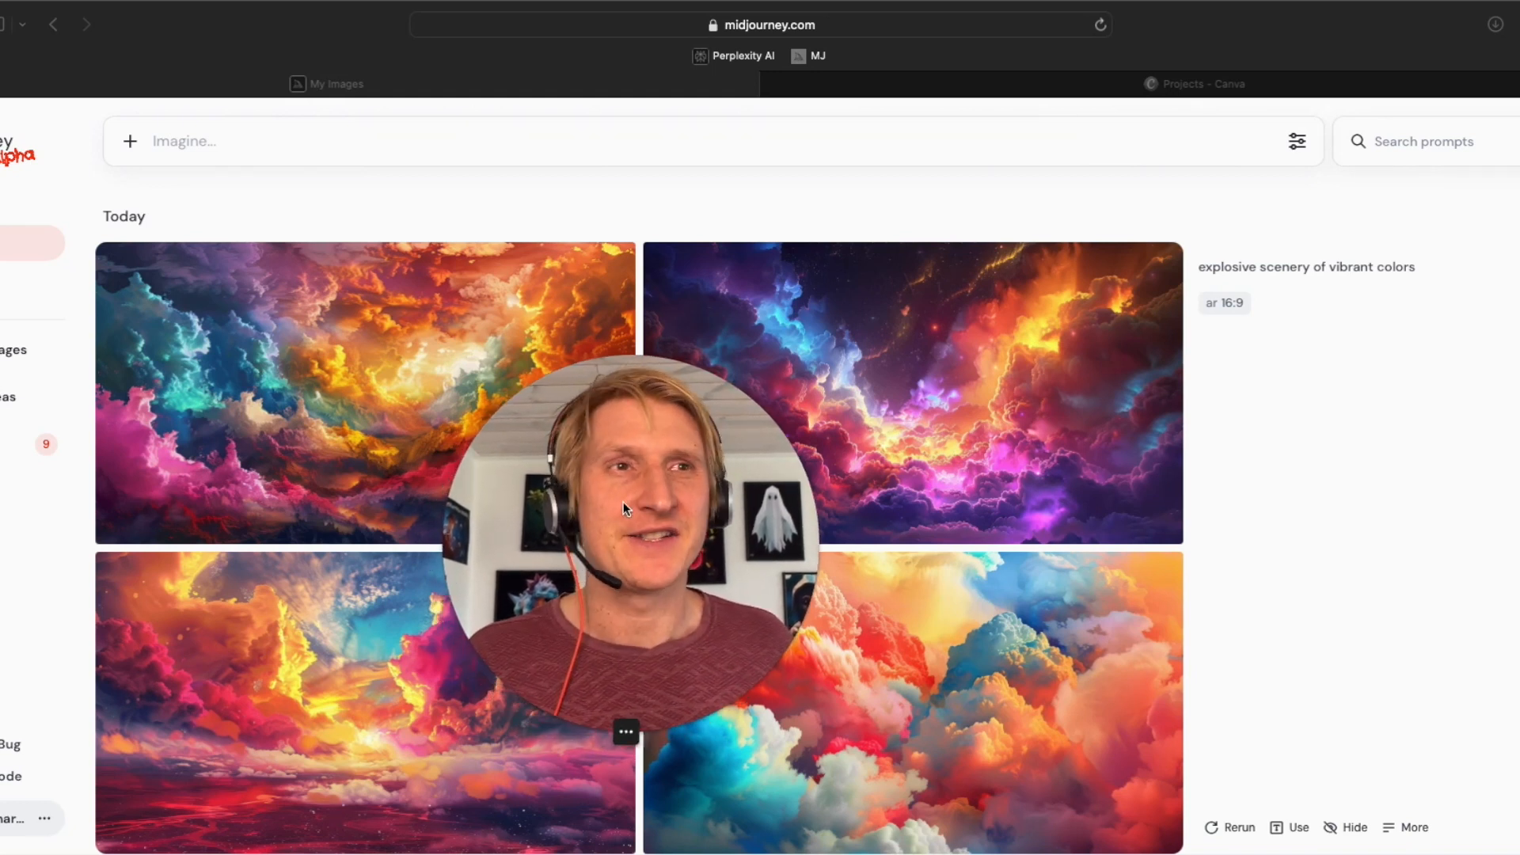
pyautogui.moveTo(930, 276)
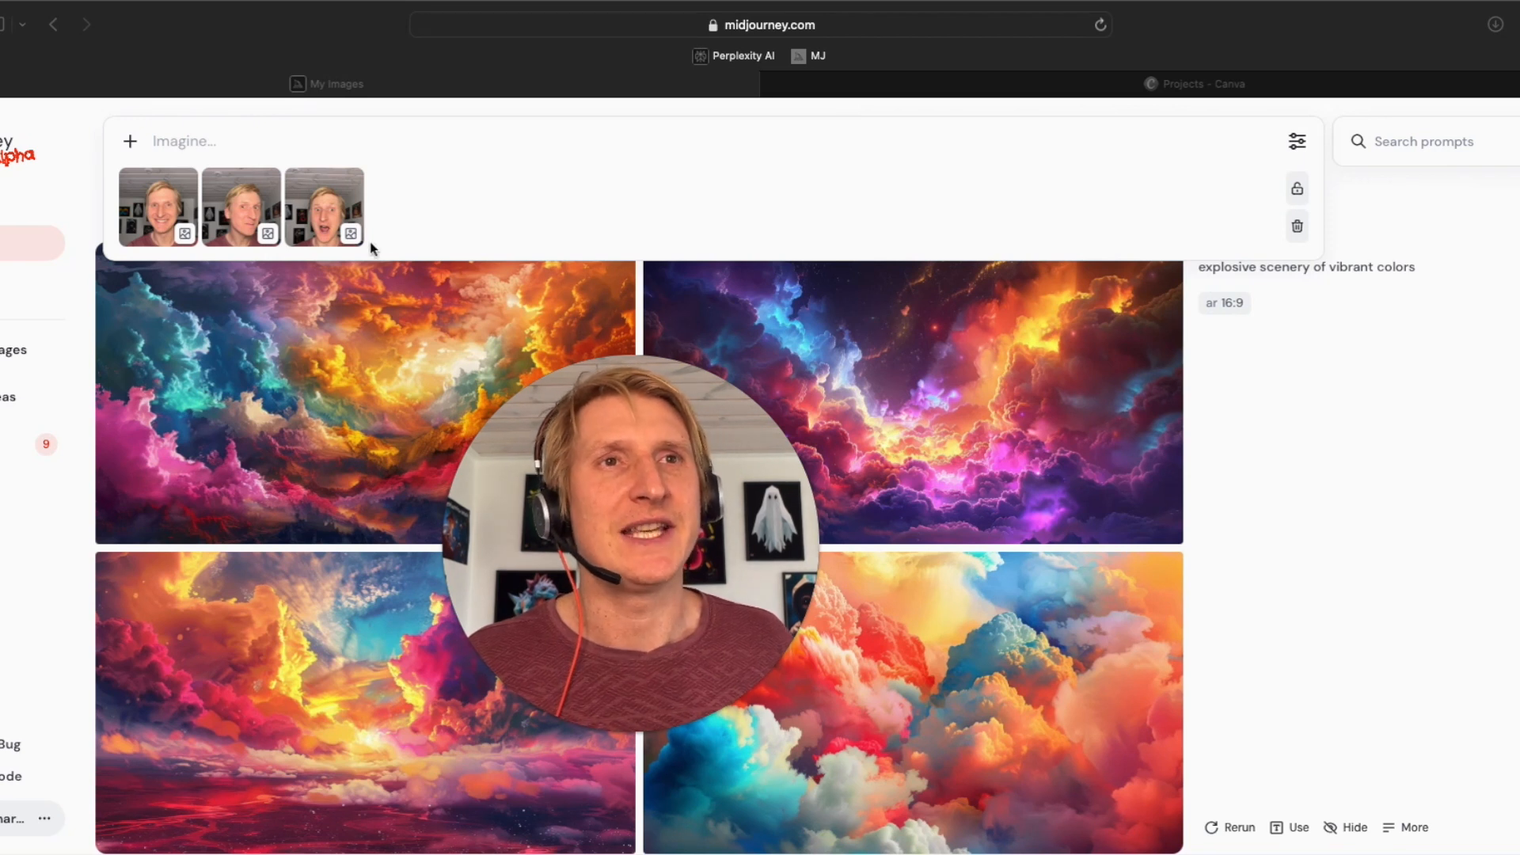
pyautogui.moveTo(207, 229)
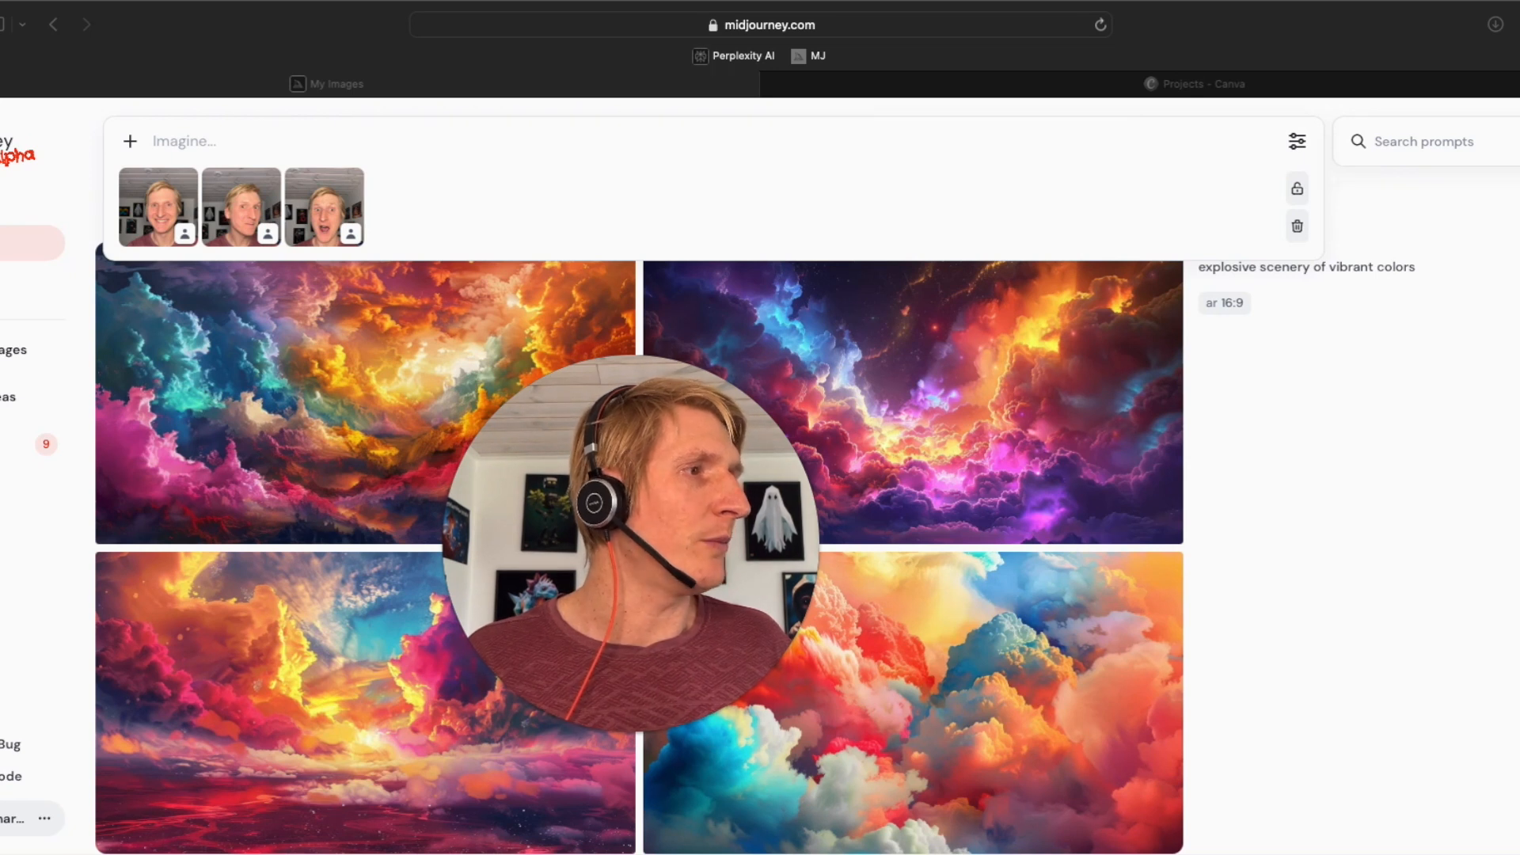
# Step: Enter the prompt 'excited news reporter, vibrant colours' and set a 16:9 landscape image size
pyautogui.write('excited news reporter, vibrant colours')
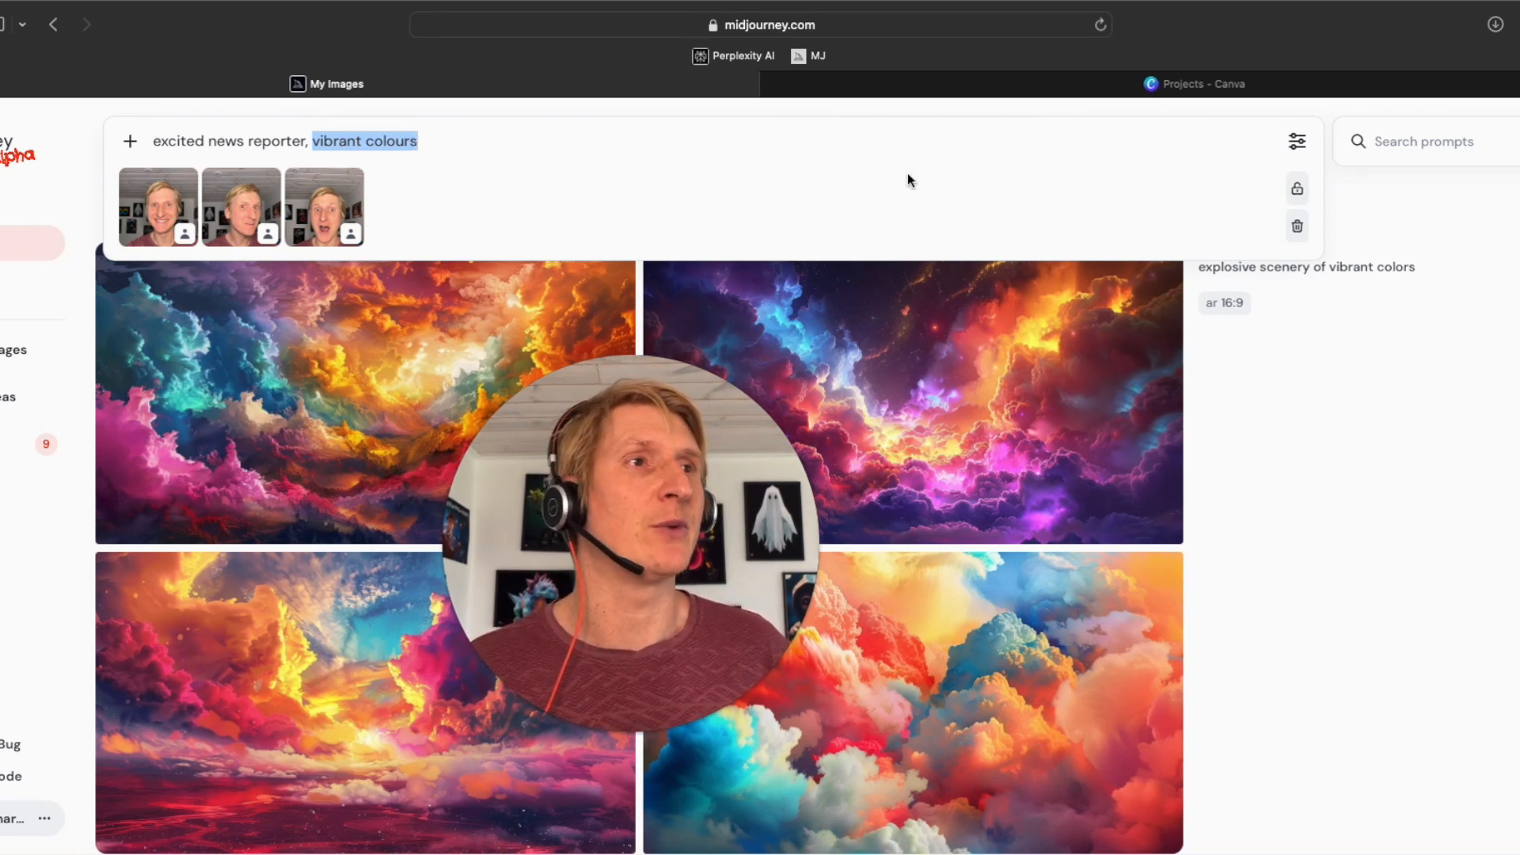
pyautogui.click(1297, 141)
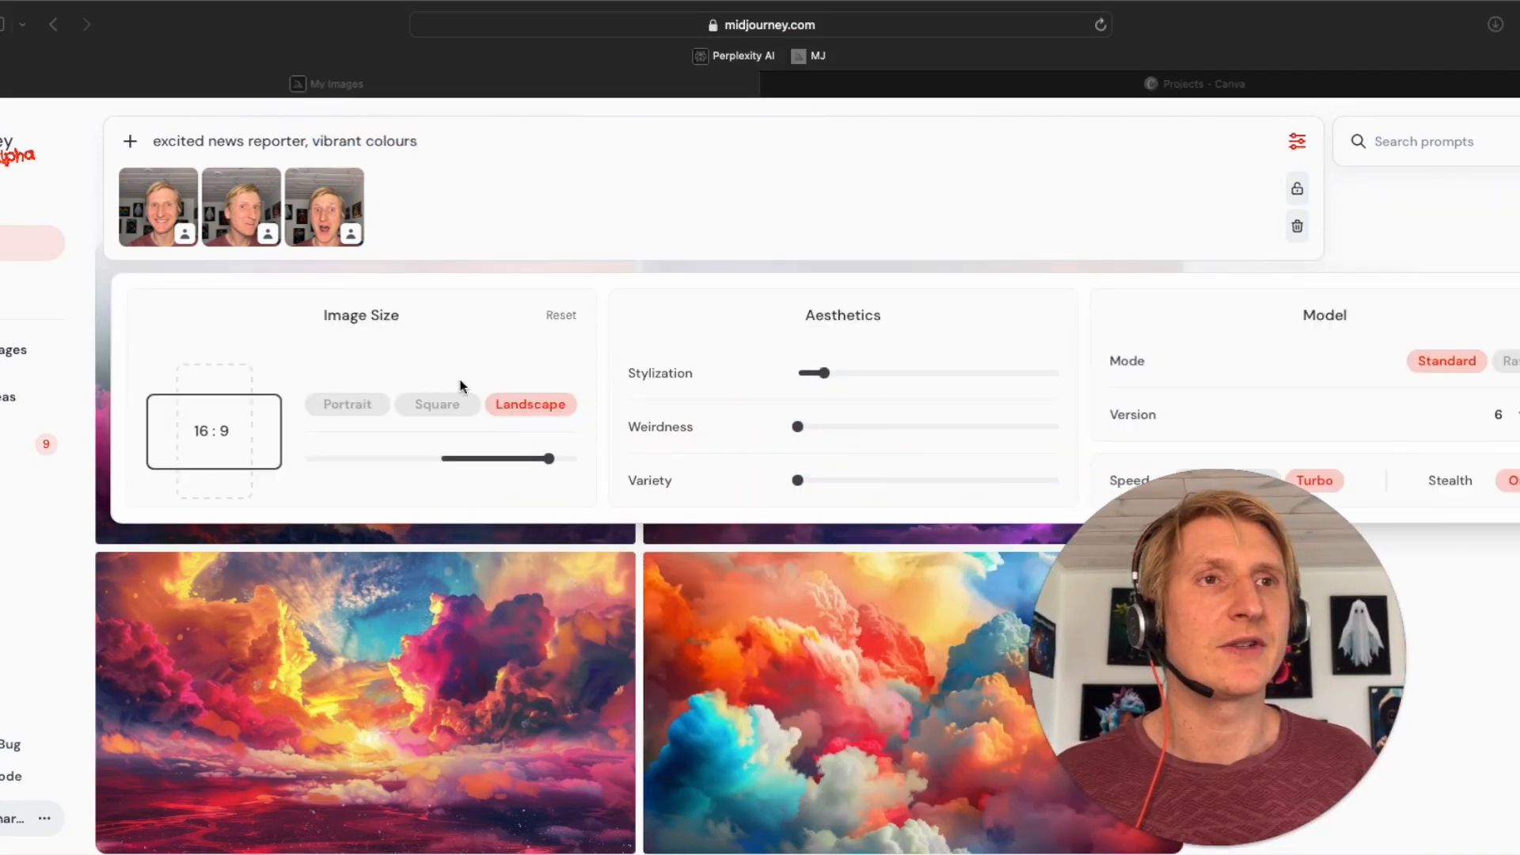
pyautogui.click(438, 403)
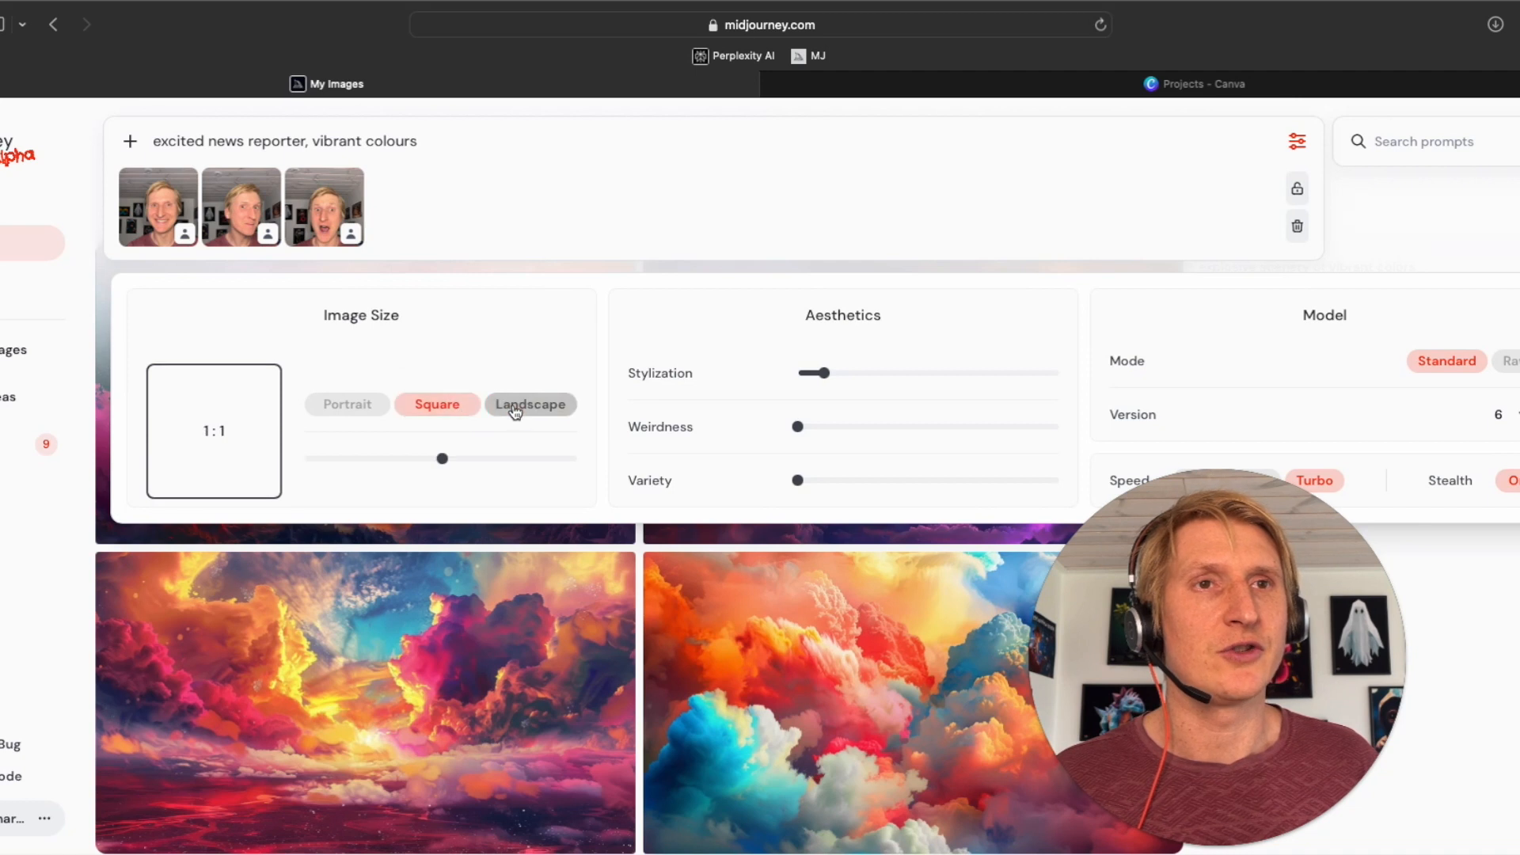
pyautogui.click(531, 404)
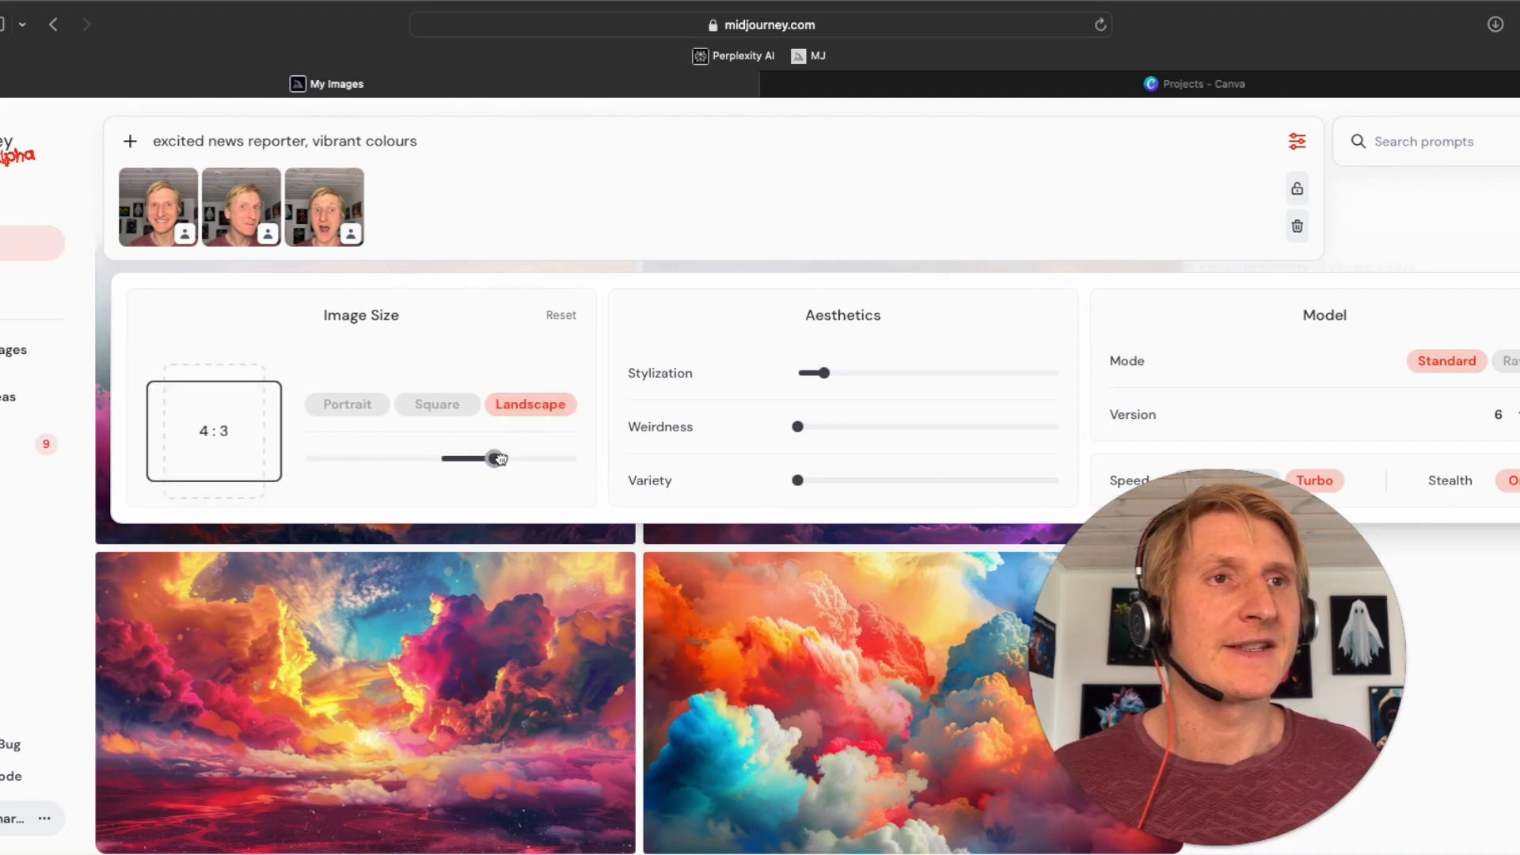
pyautogui.moveTo(498, 457); pyautogui.dragTo(548, 458)
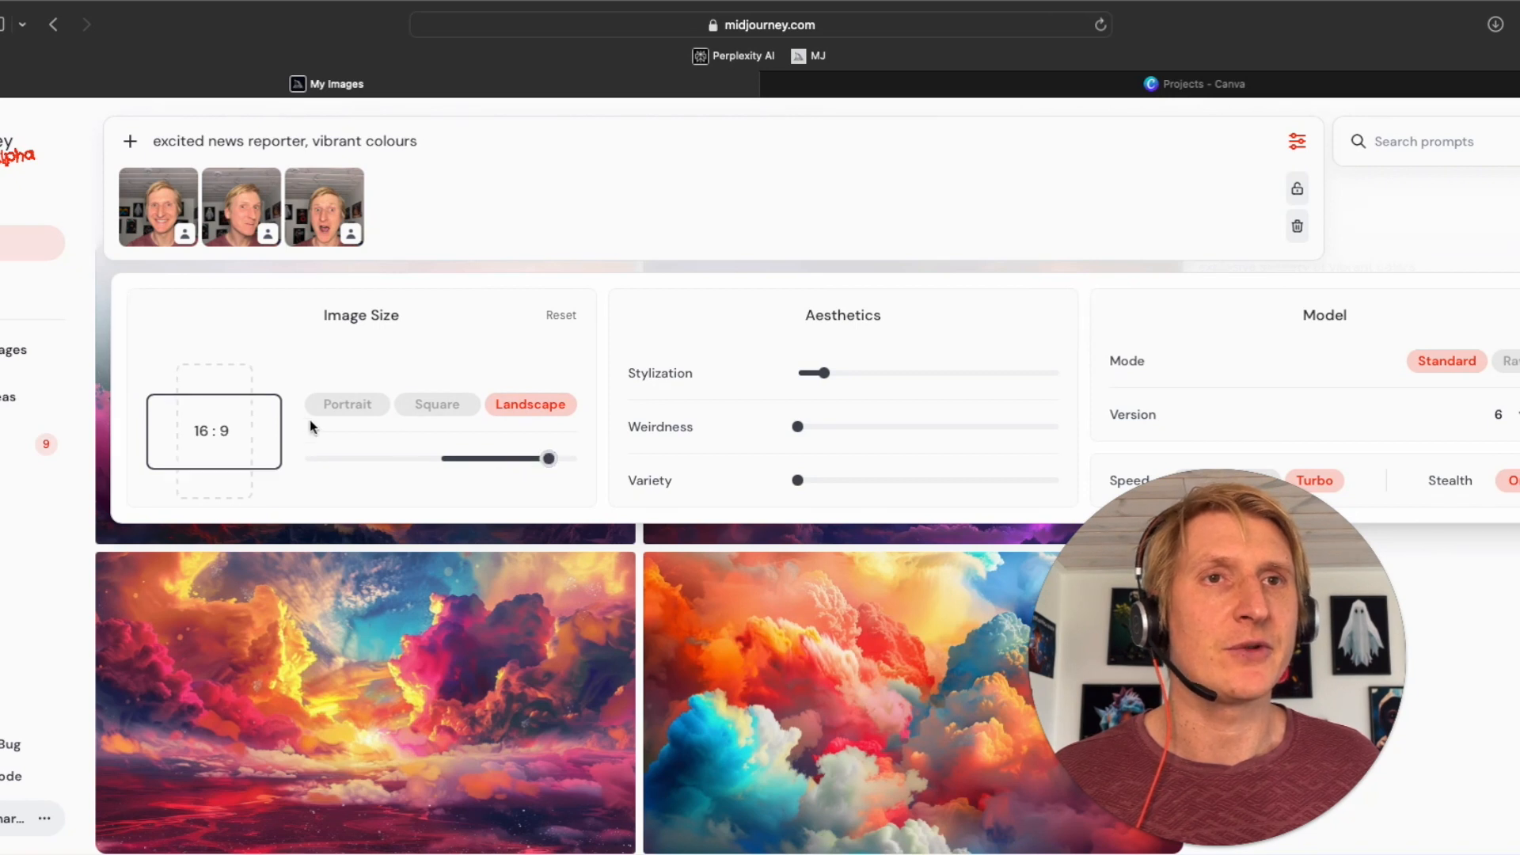
pyautogui.moveTo(935, 462)
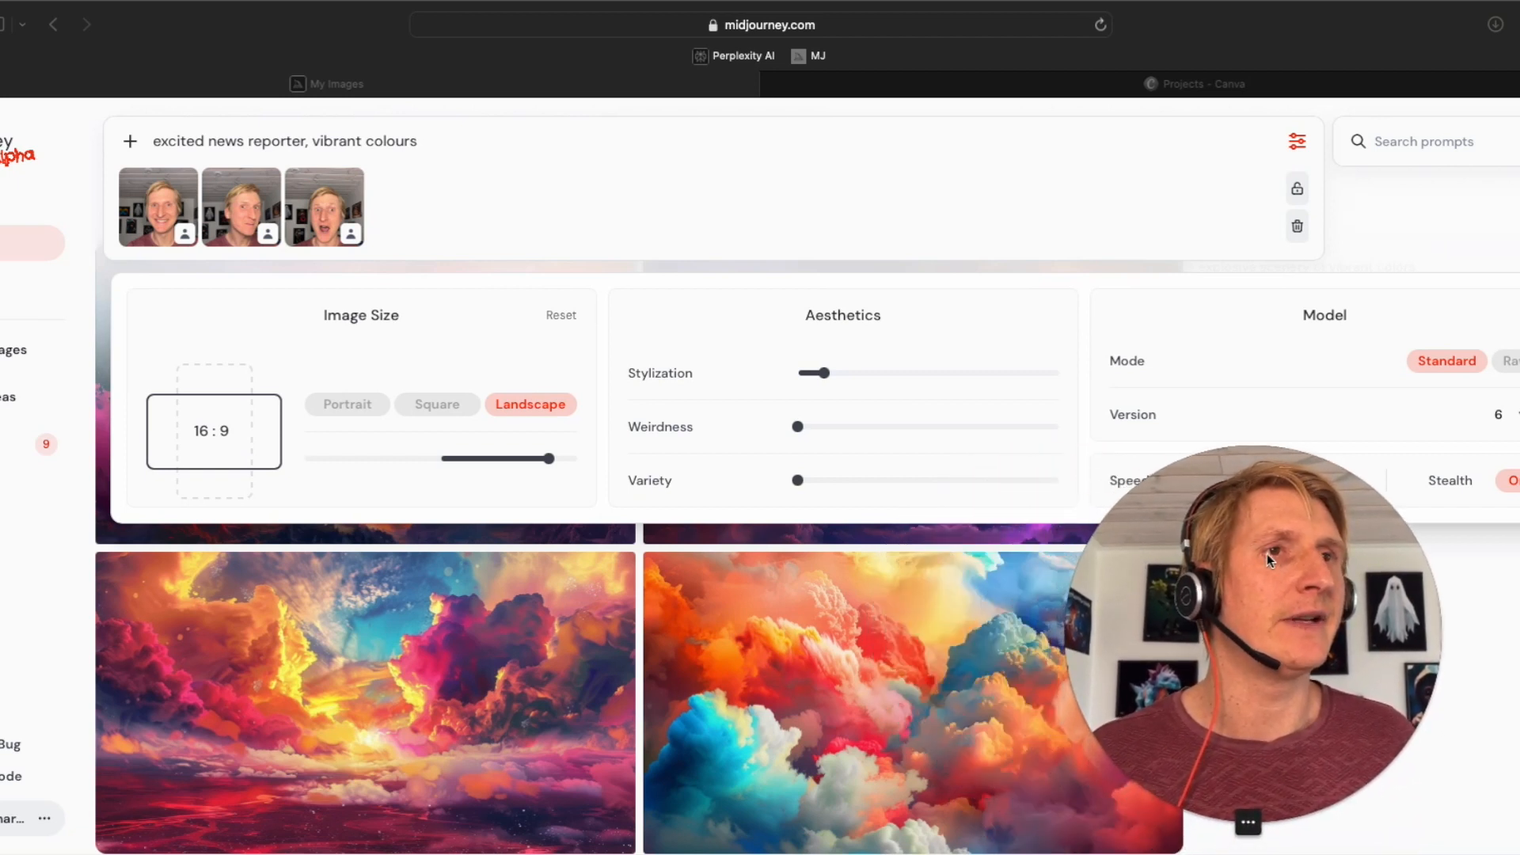
pyautogui.moveTo(474, 150)
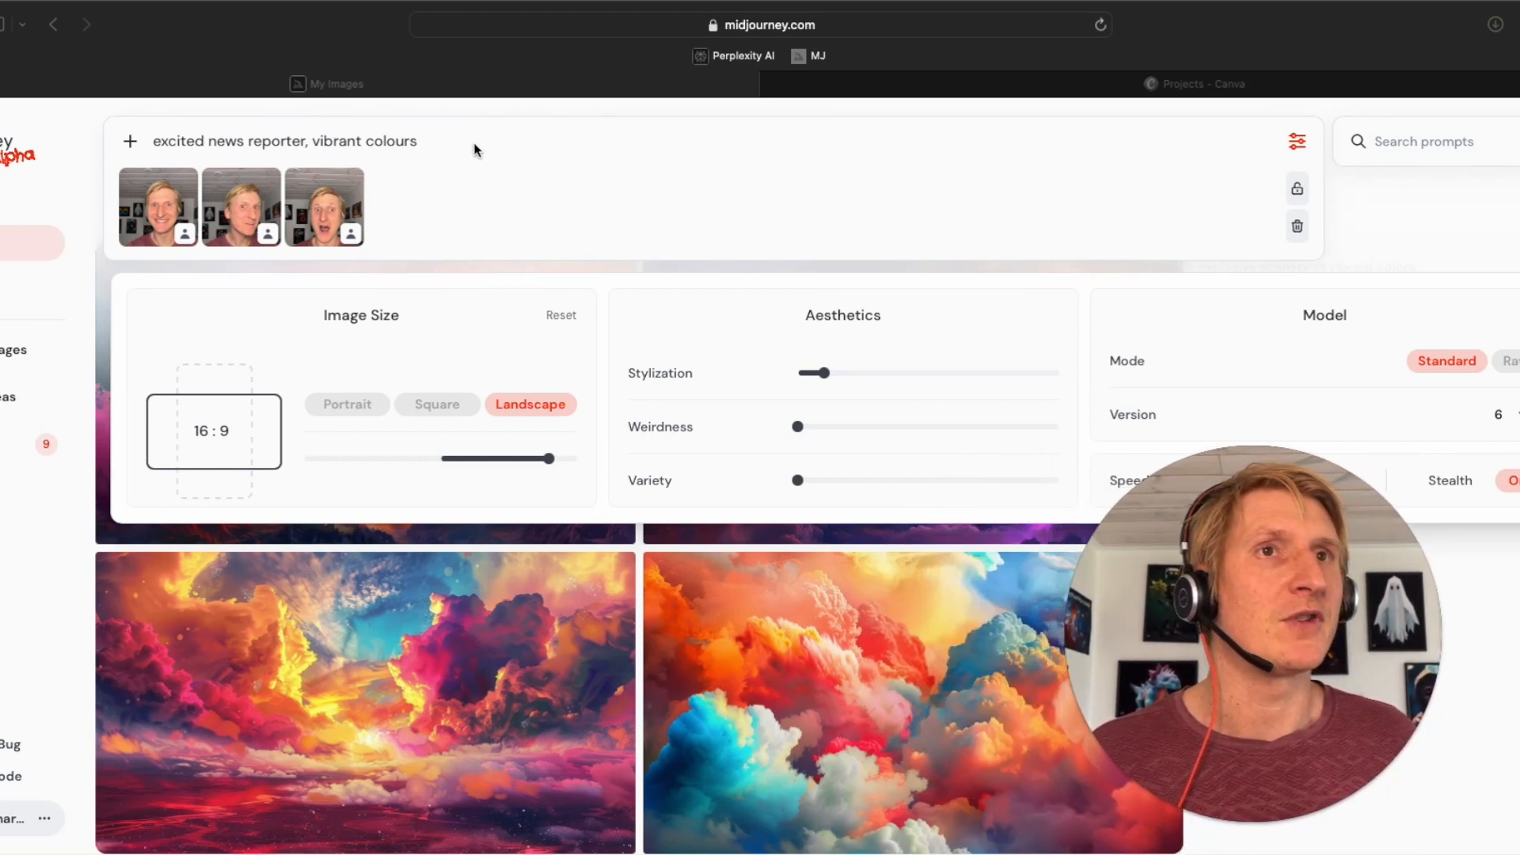
pyautogui.click(464, 143)
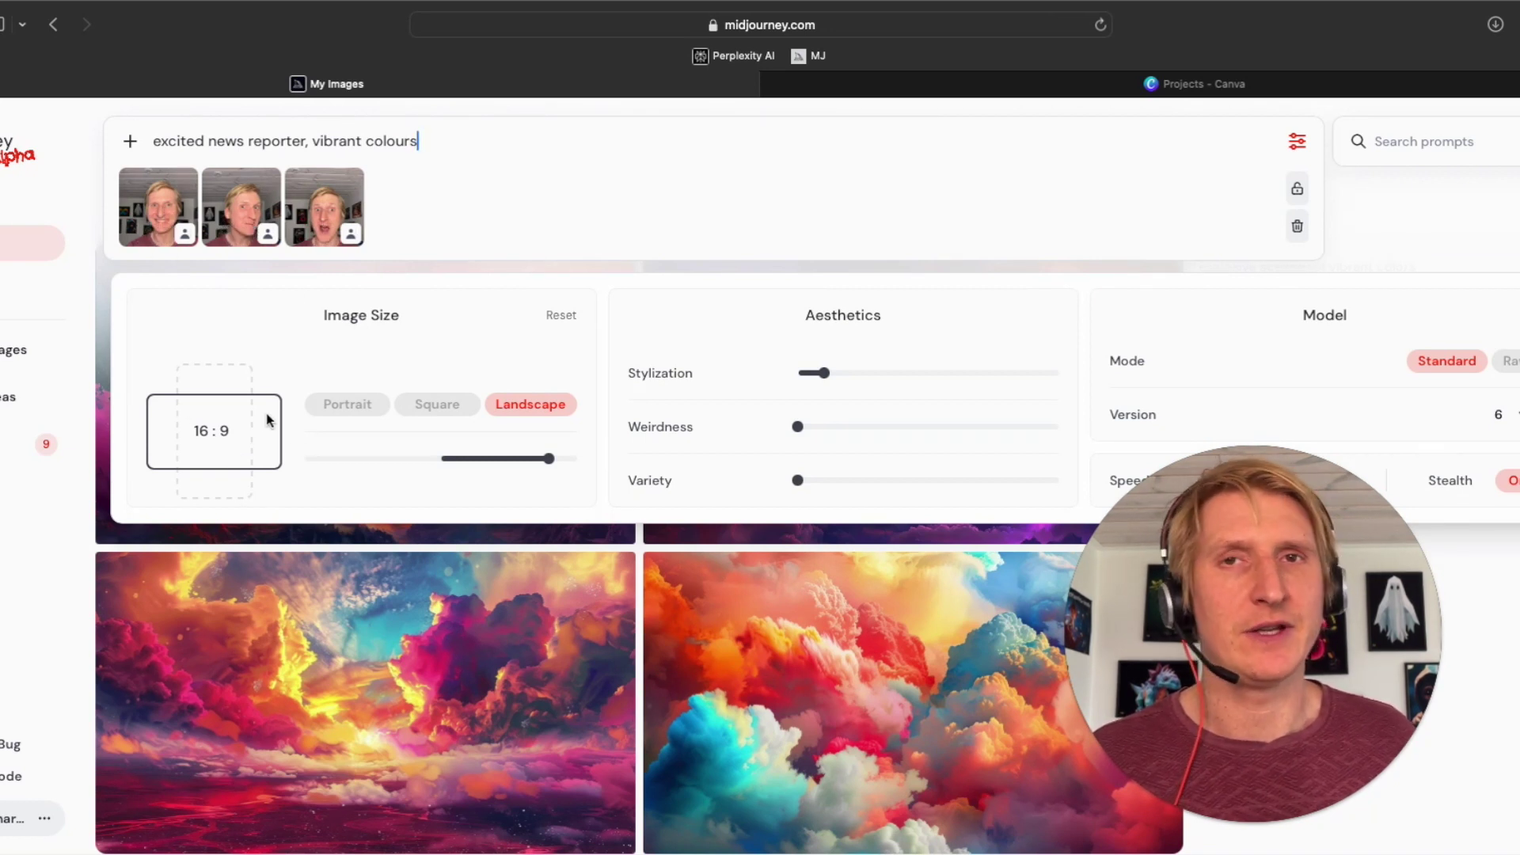
pyautogui.moveTo(272, 414)
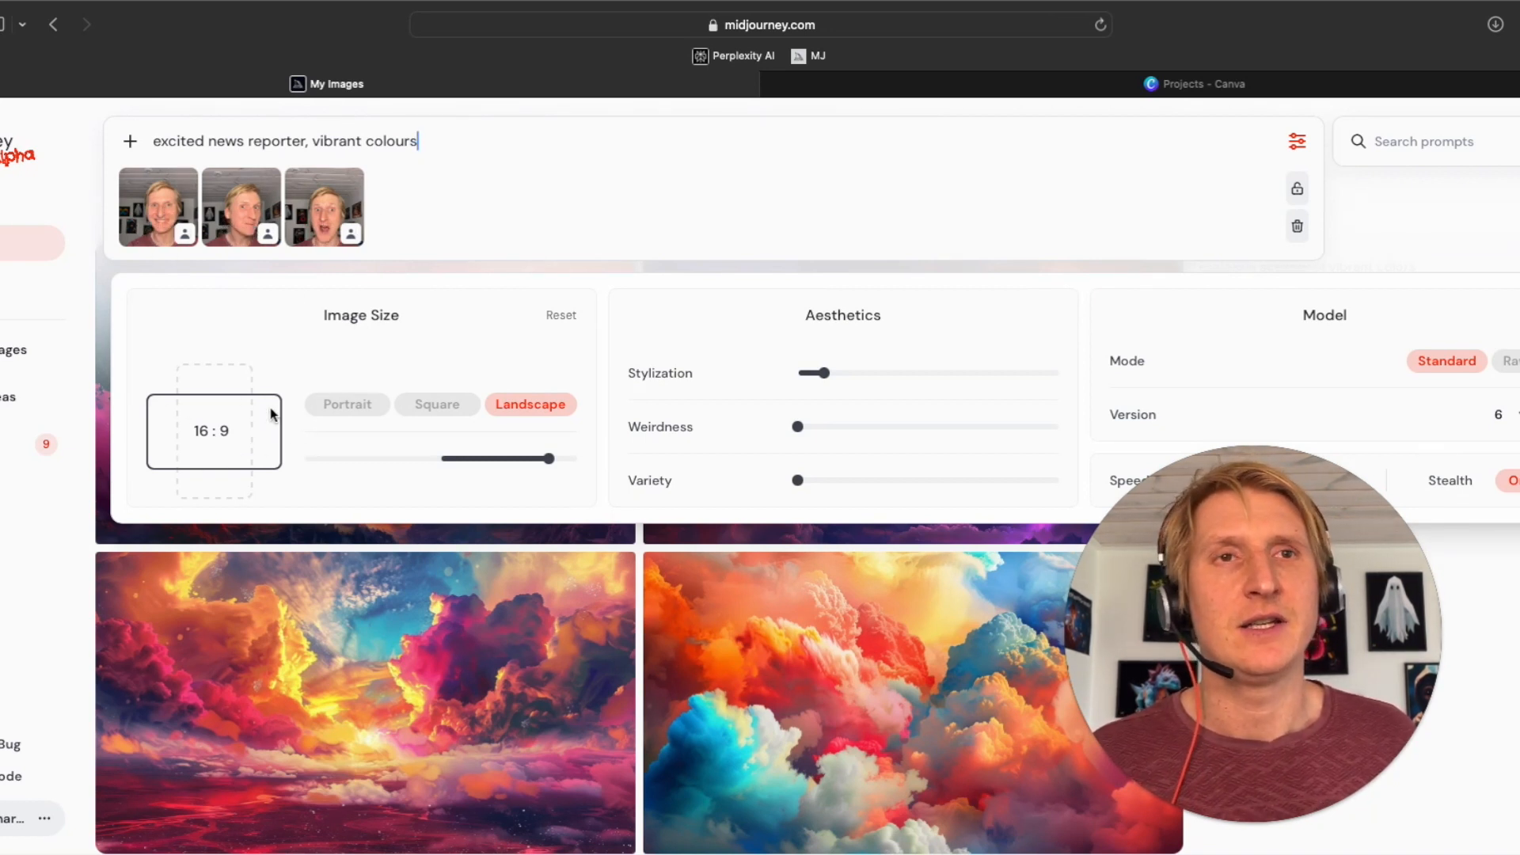
pyautogui.moveTo(576, 322)
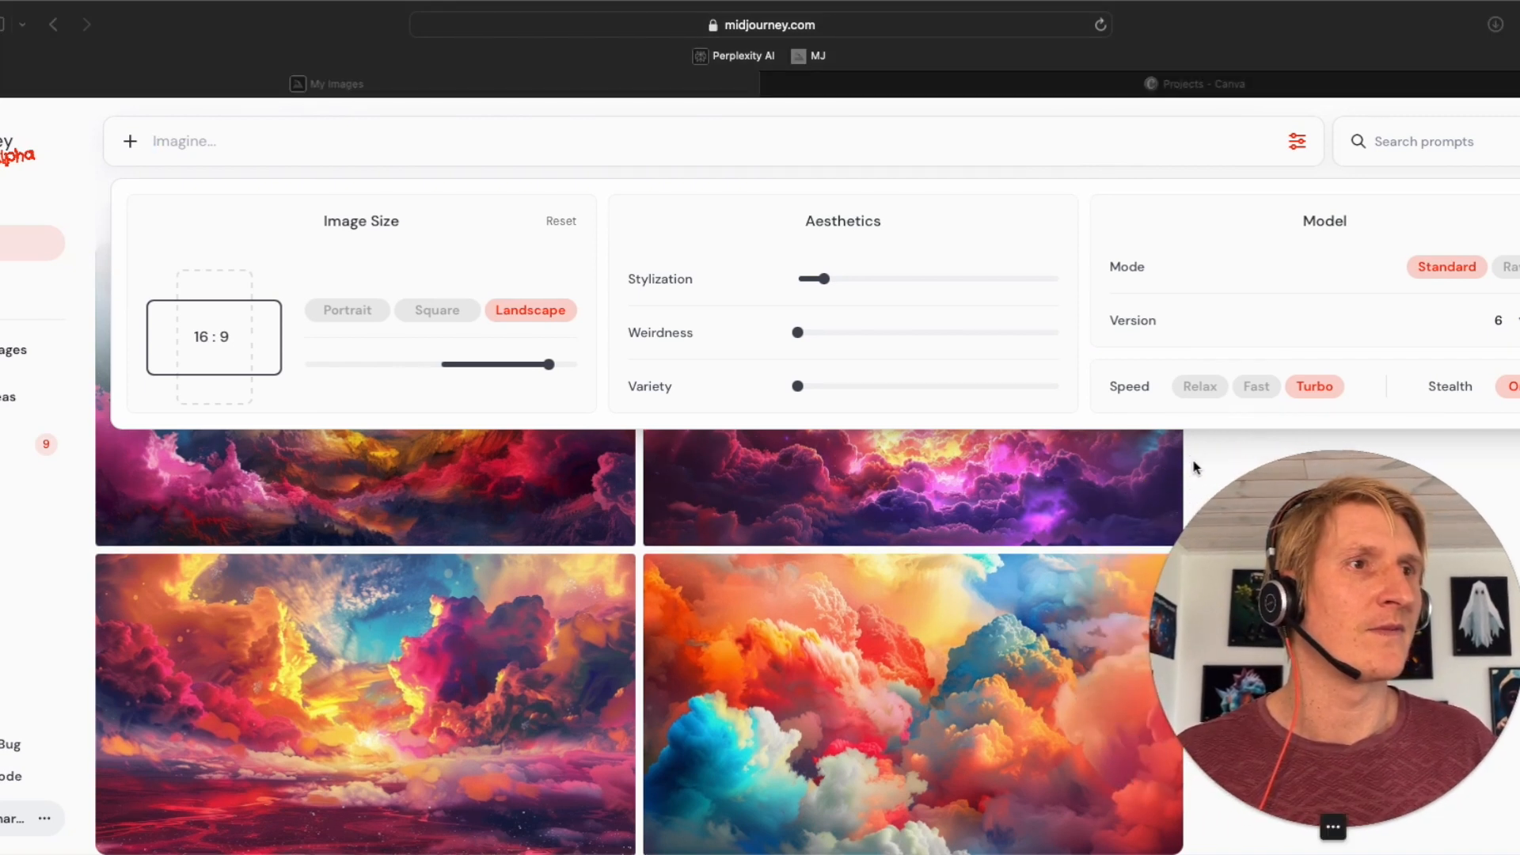
pyautogui.moveTo(412, 429)
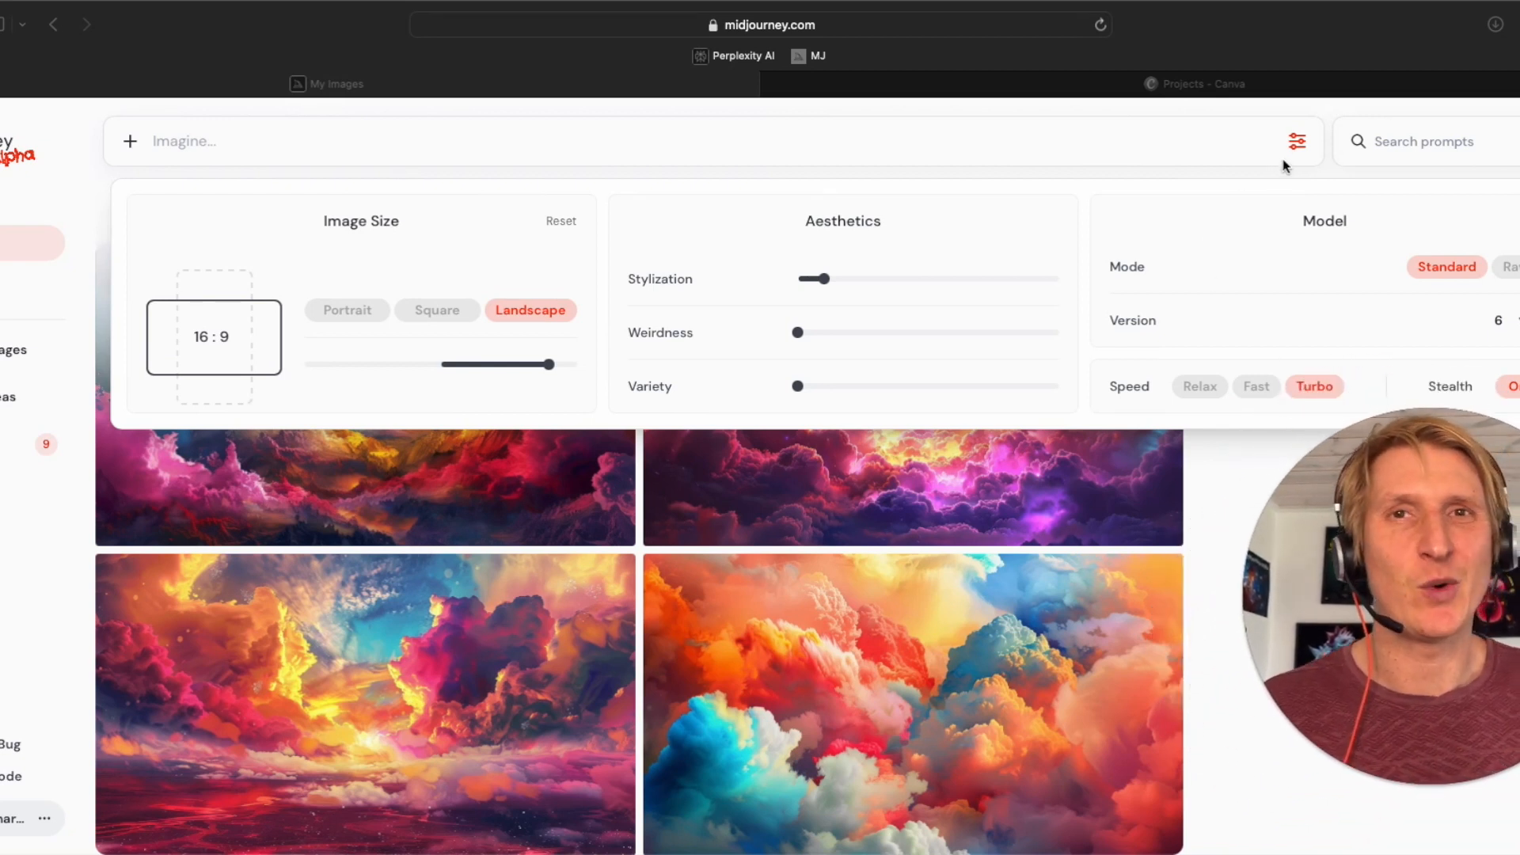
pyautogui.moveTo(1119, 276)
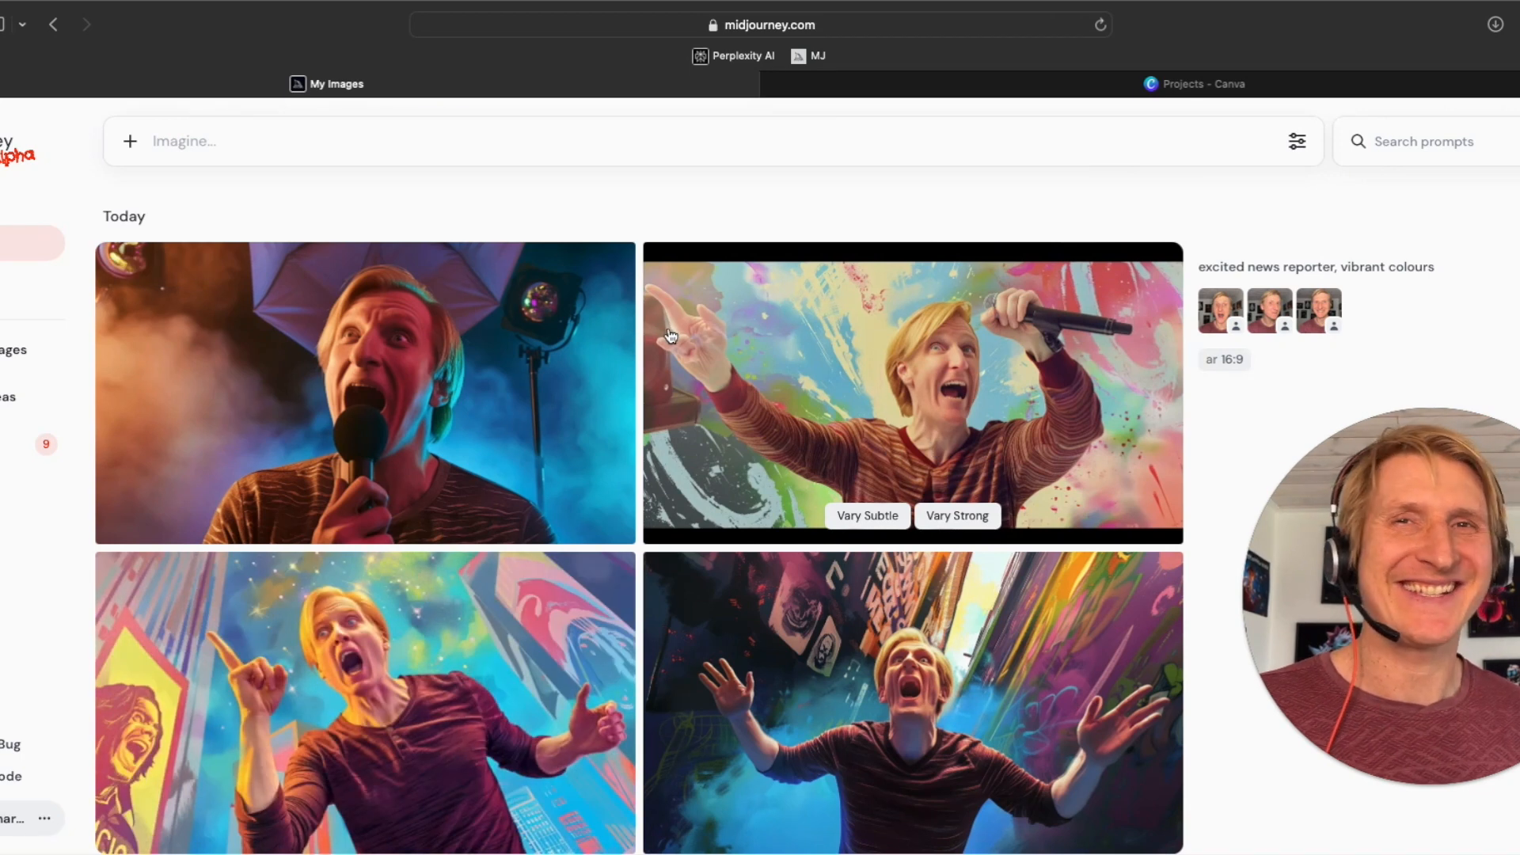
# Step: Scroll through the four new 16:9 excited news reporter images
pyautogui.scroll(-3)
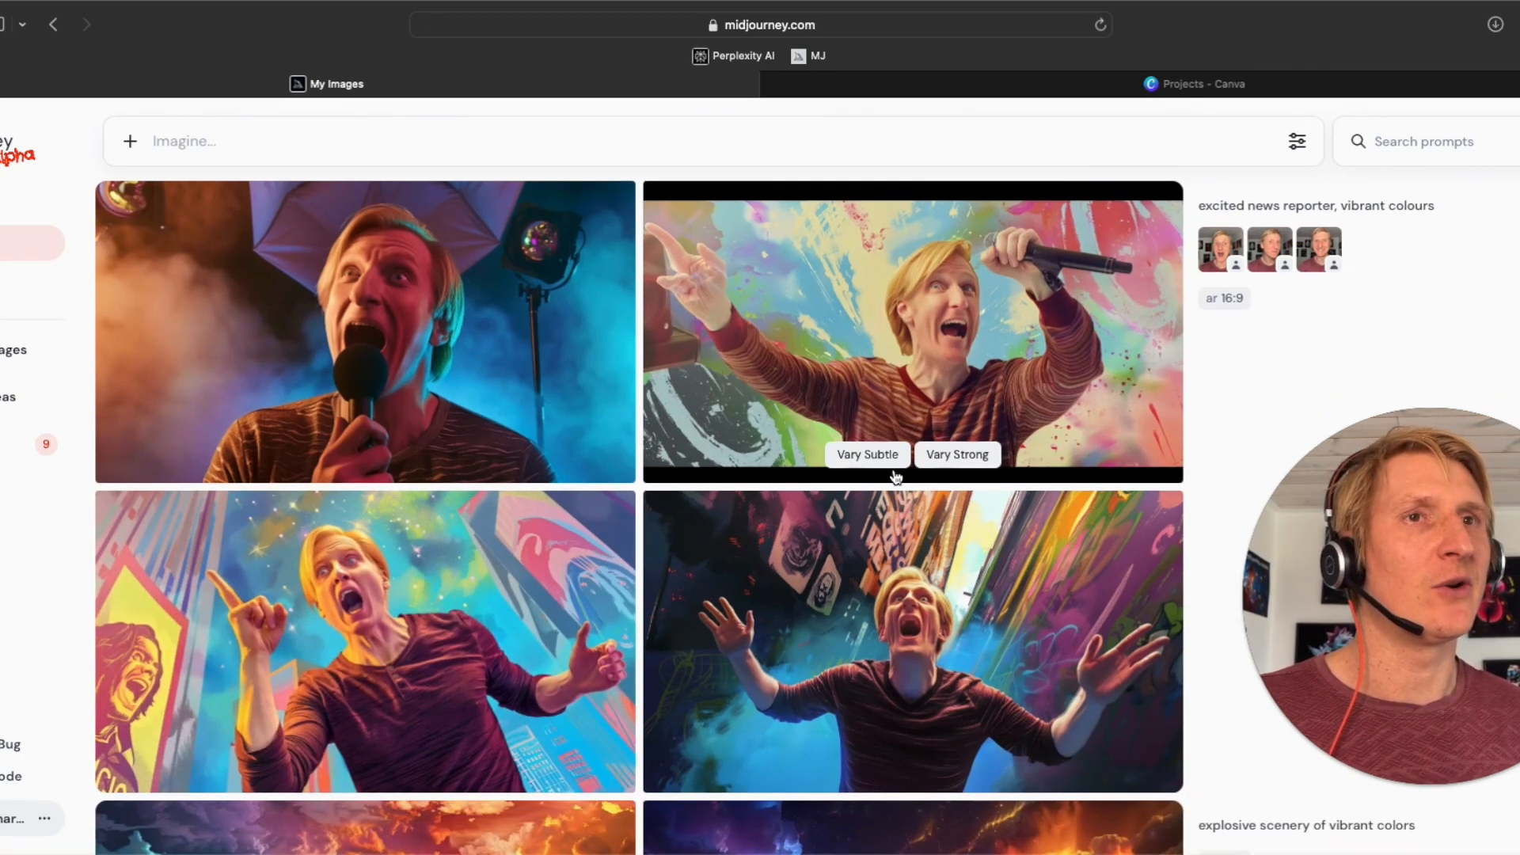
pyautogui.moveTo(694, 466)
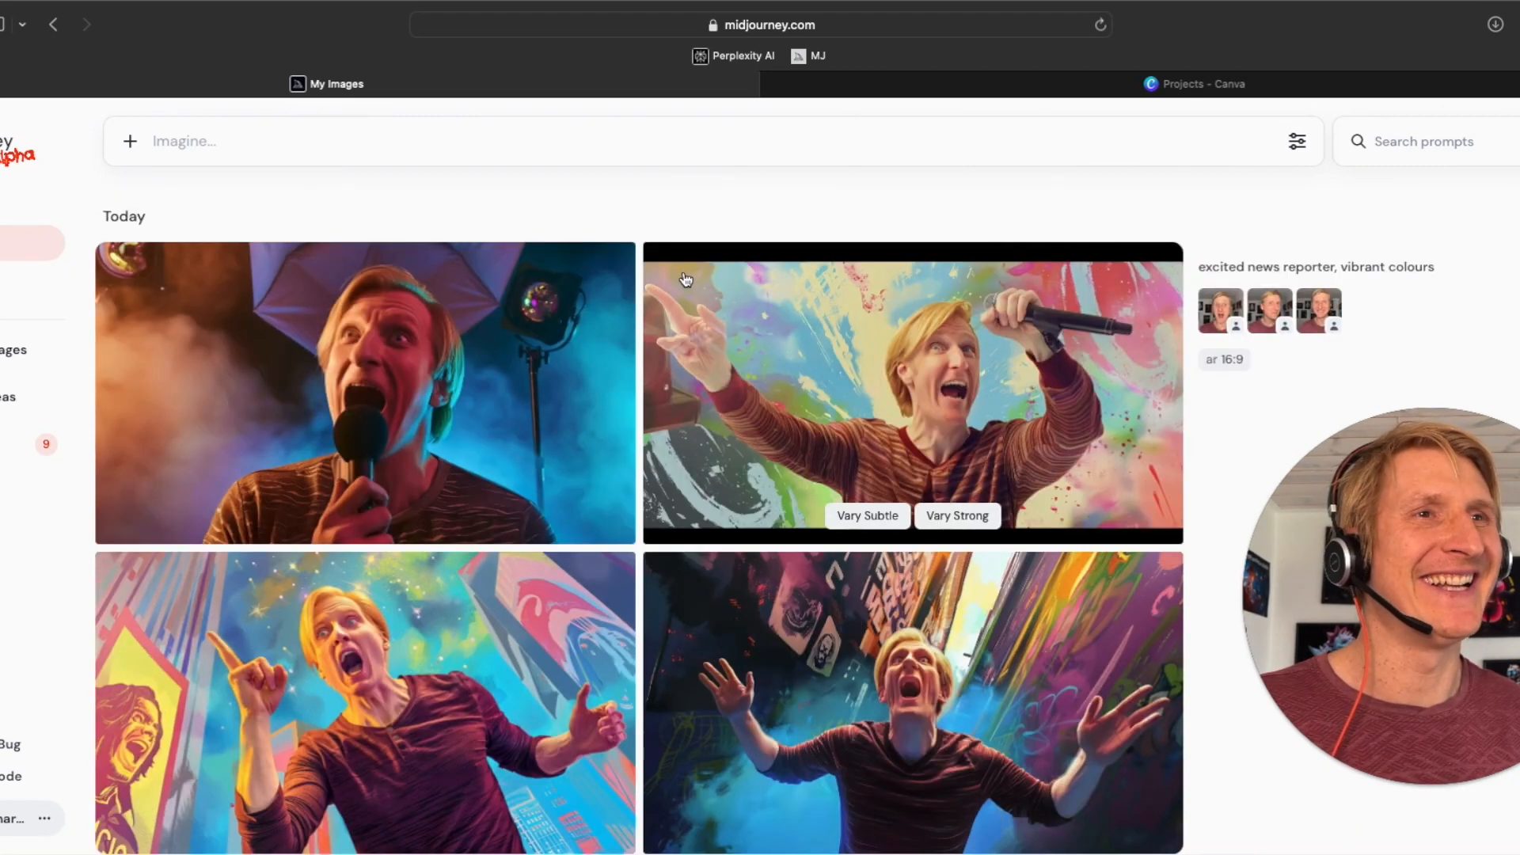
pyautogui.moveTo(715, 329)
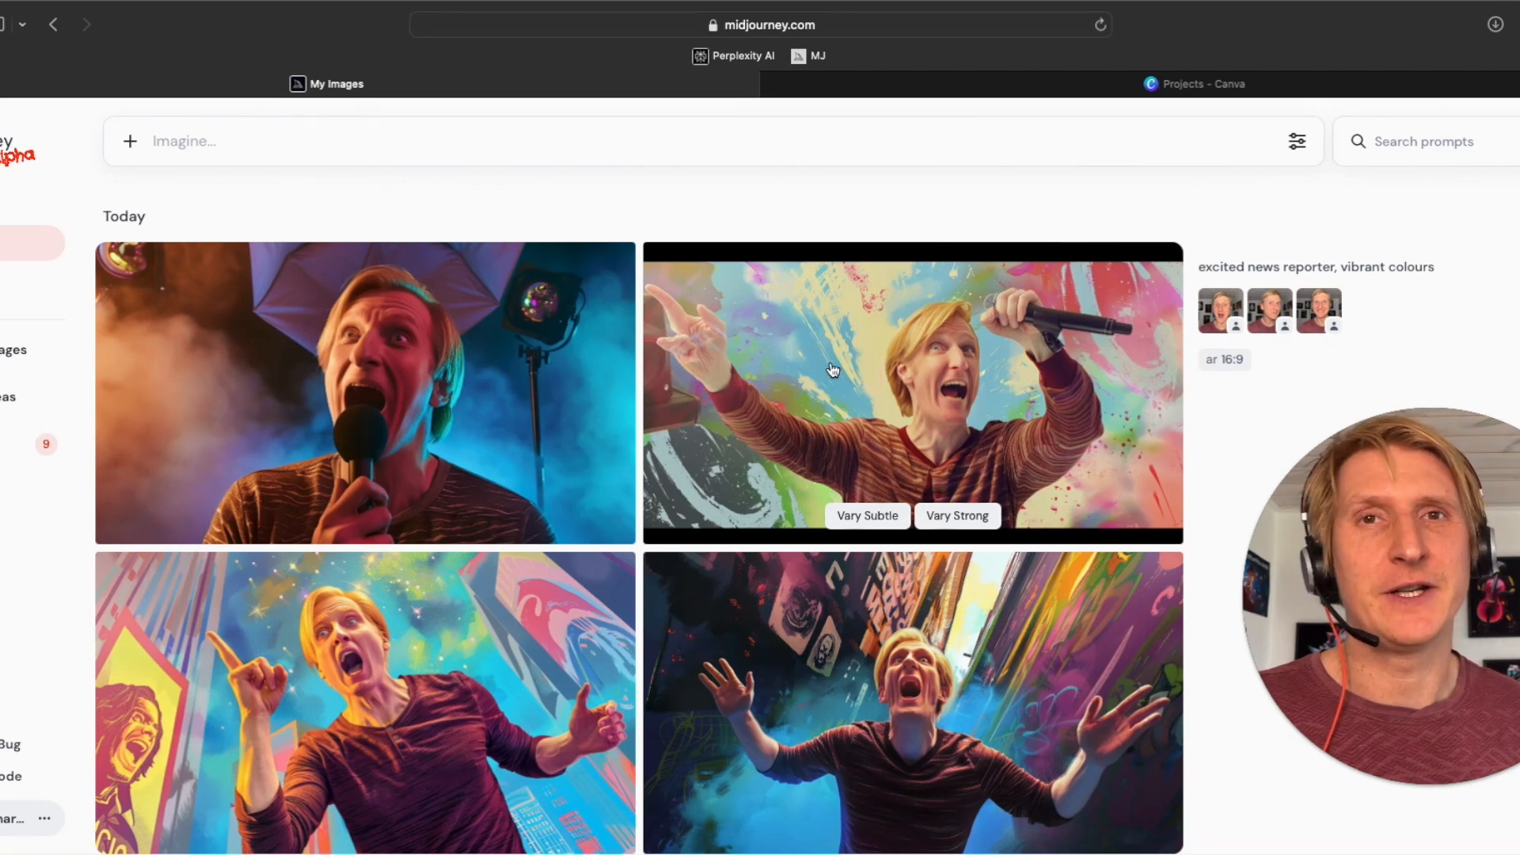
pyautogui.moveTo(731, 382)
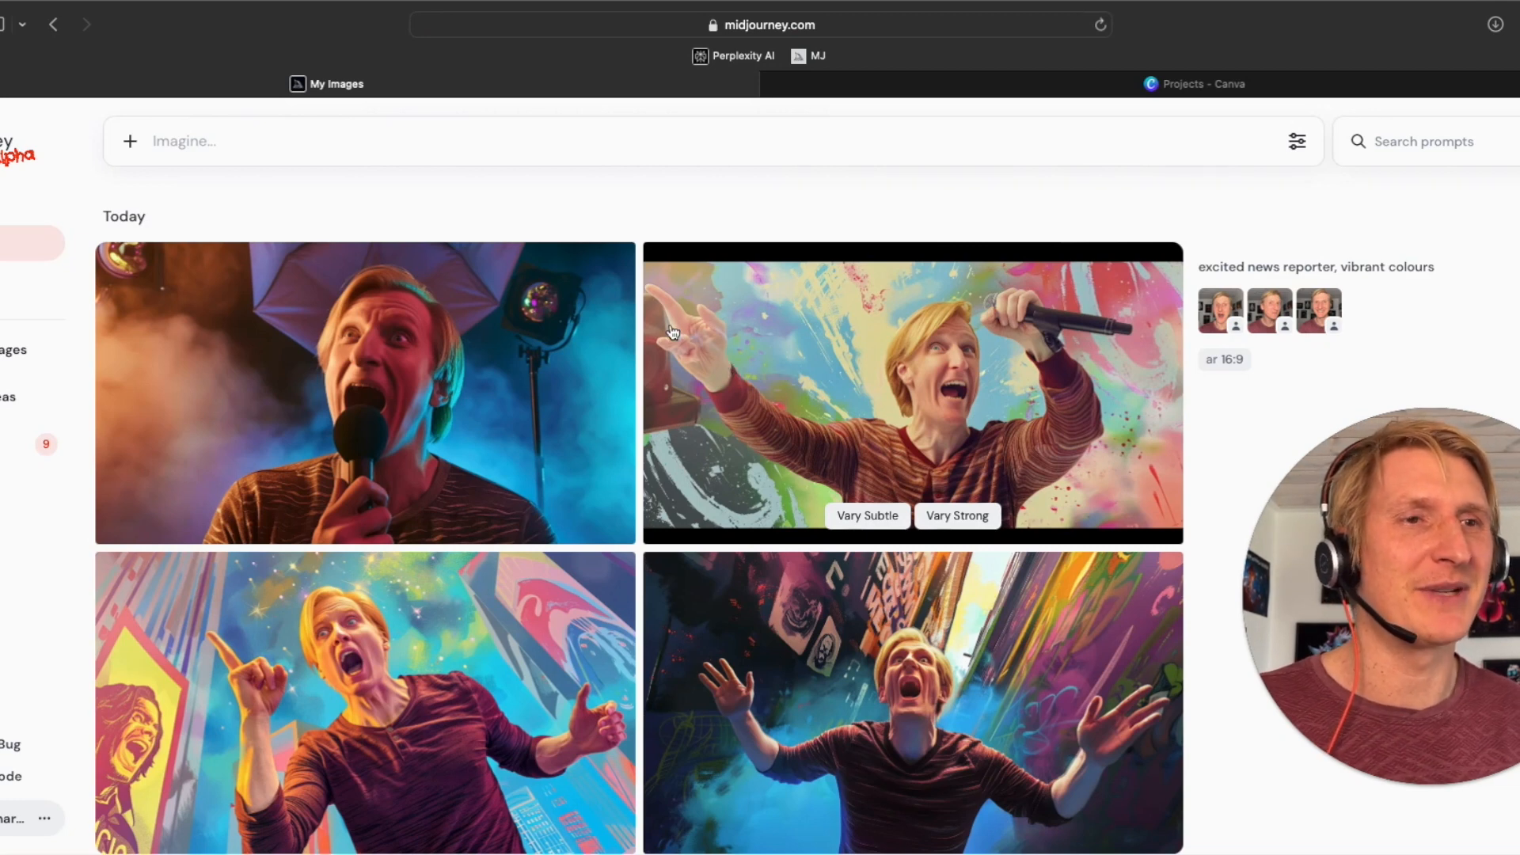
pyautogui.moveTo(824, 372)
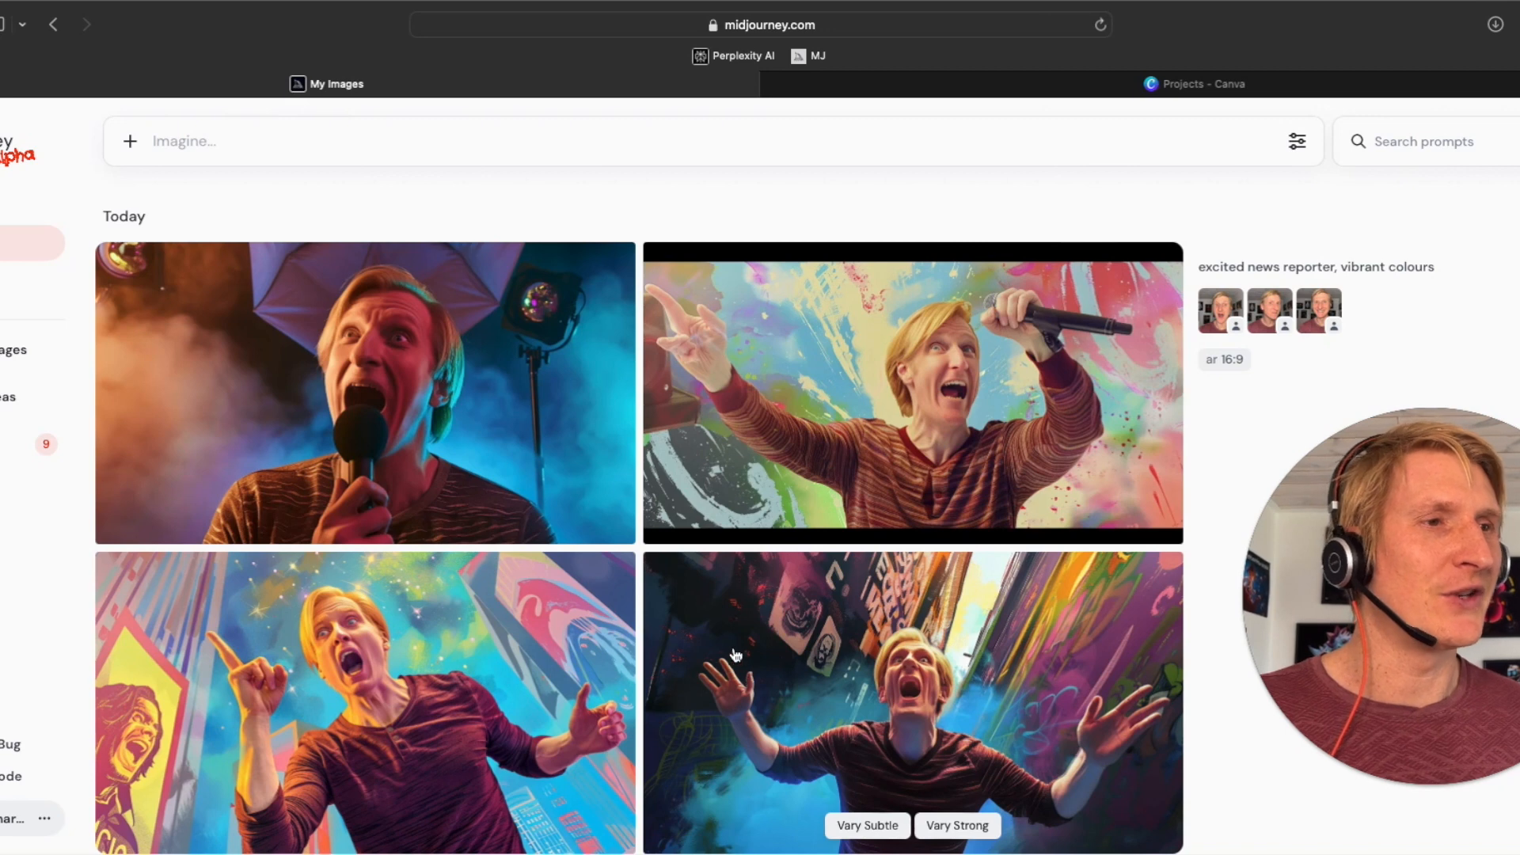
pyautogui.moveTo(762, 452)
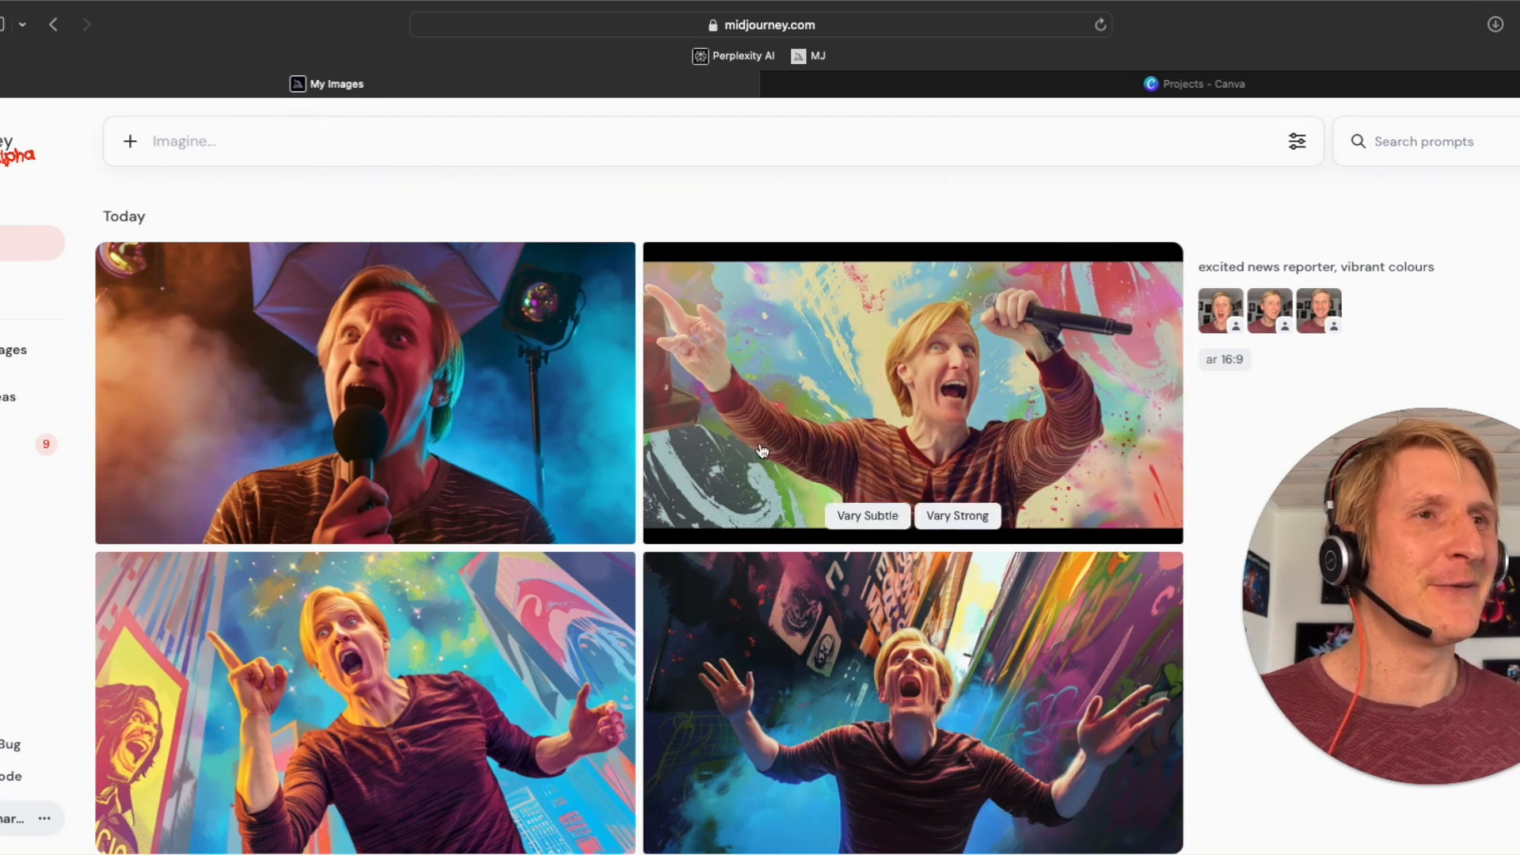
pyautogui.moveTo(561, 431)
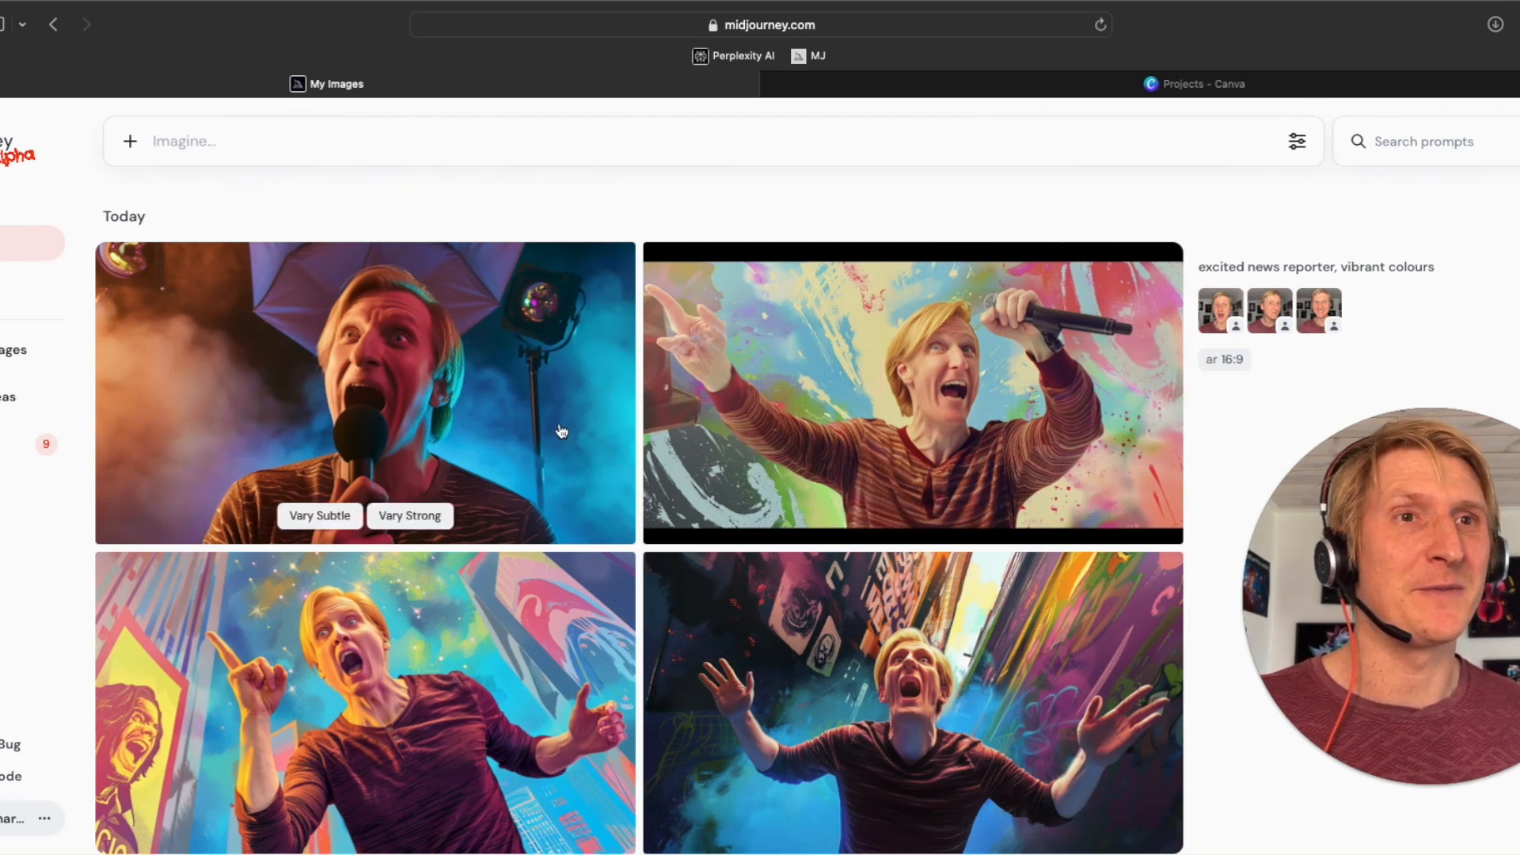
pyautogui.moveTo(593, 378)
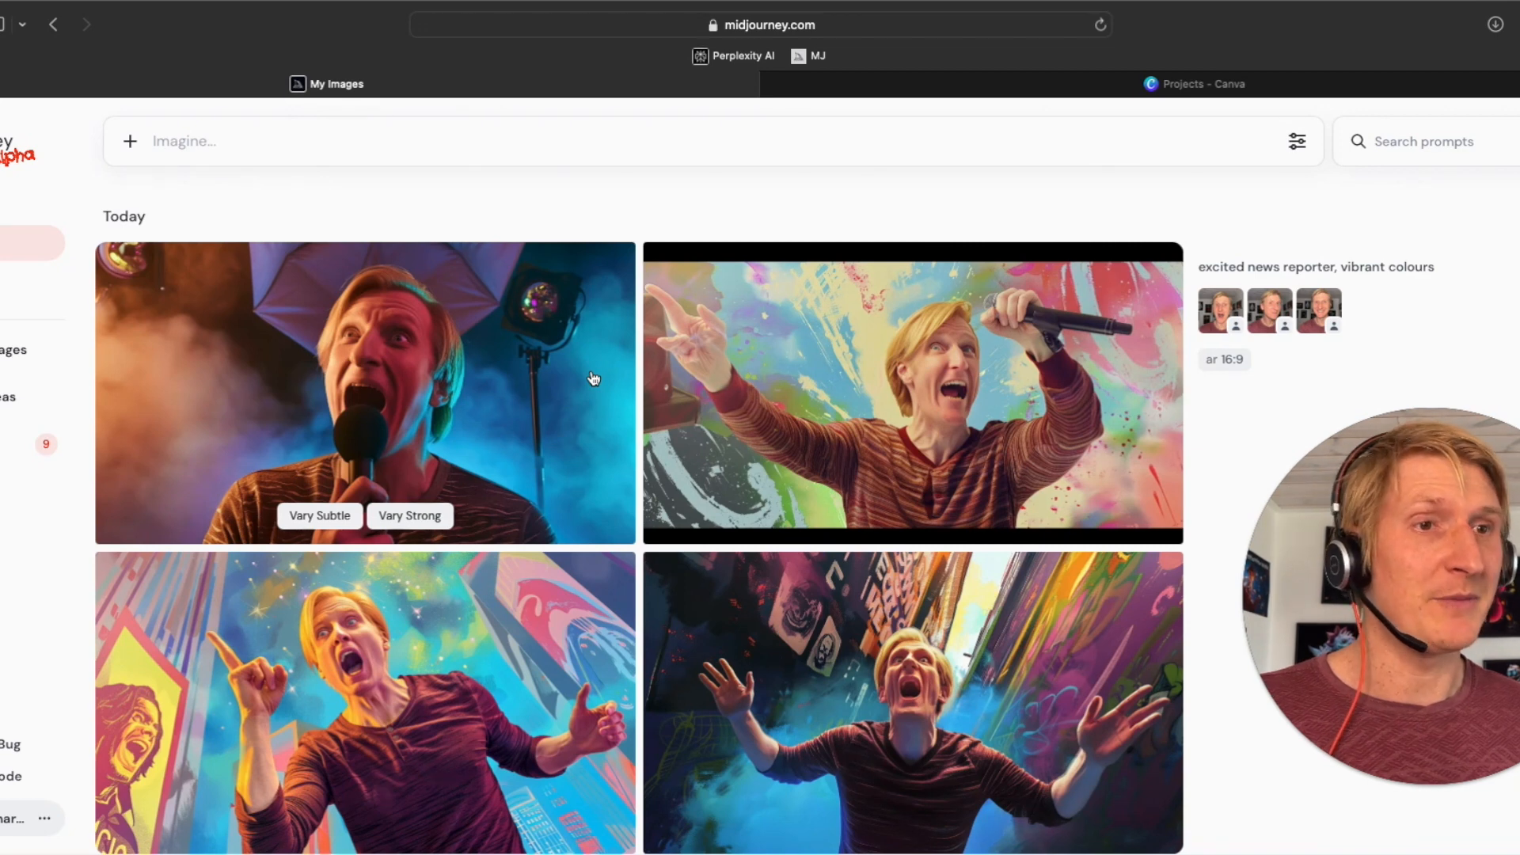
pyautogui.moveTo(1123, 330)
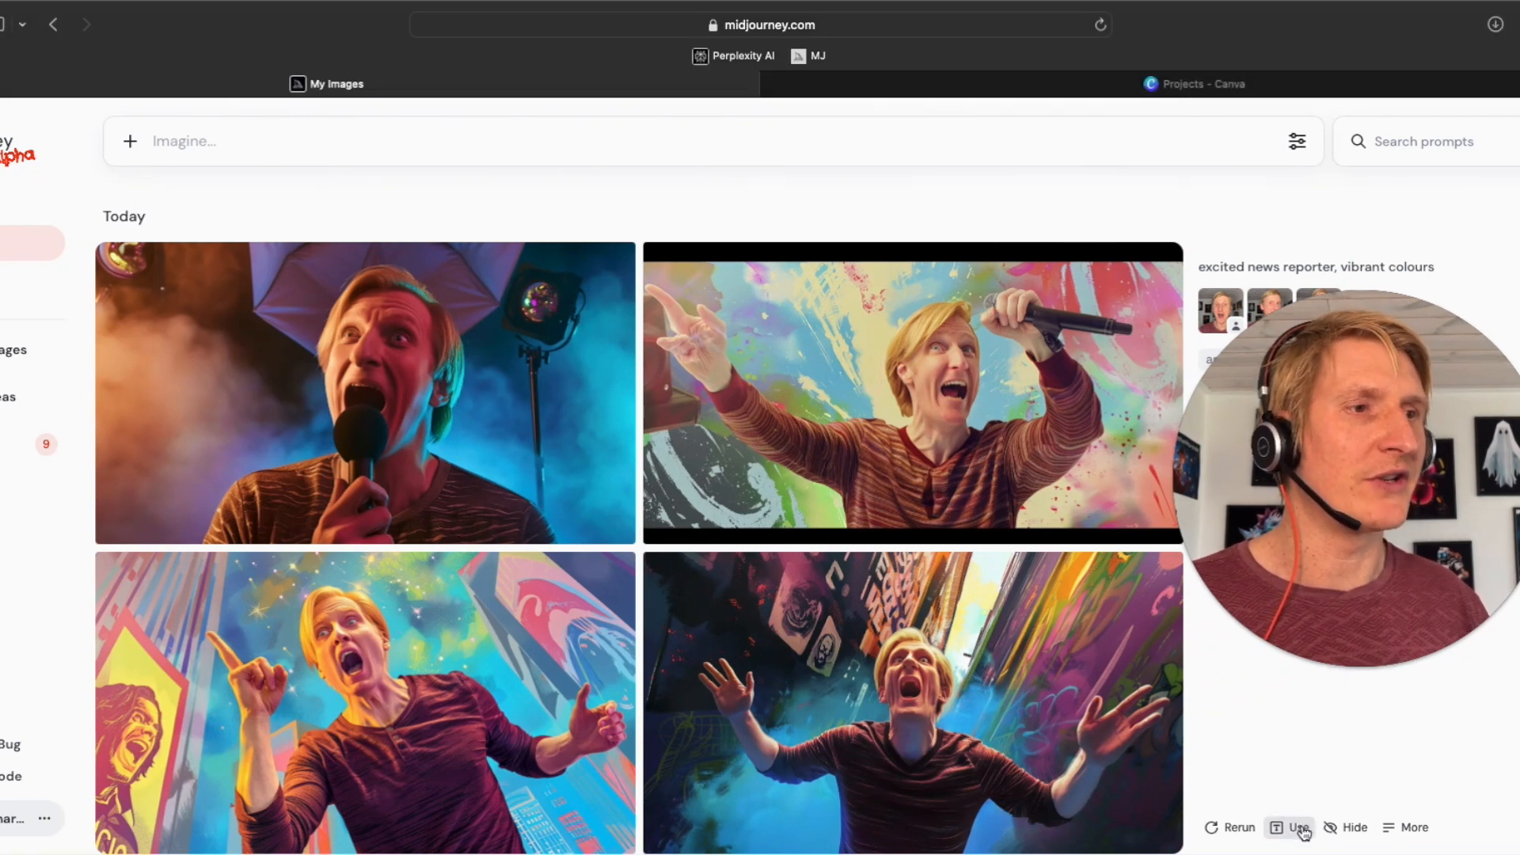
# Step: Reload the news reporter prompt with its 16:9 ratio and three face references
pyautogui.click(1299, 850)
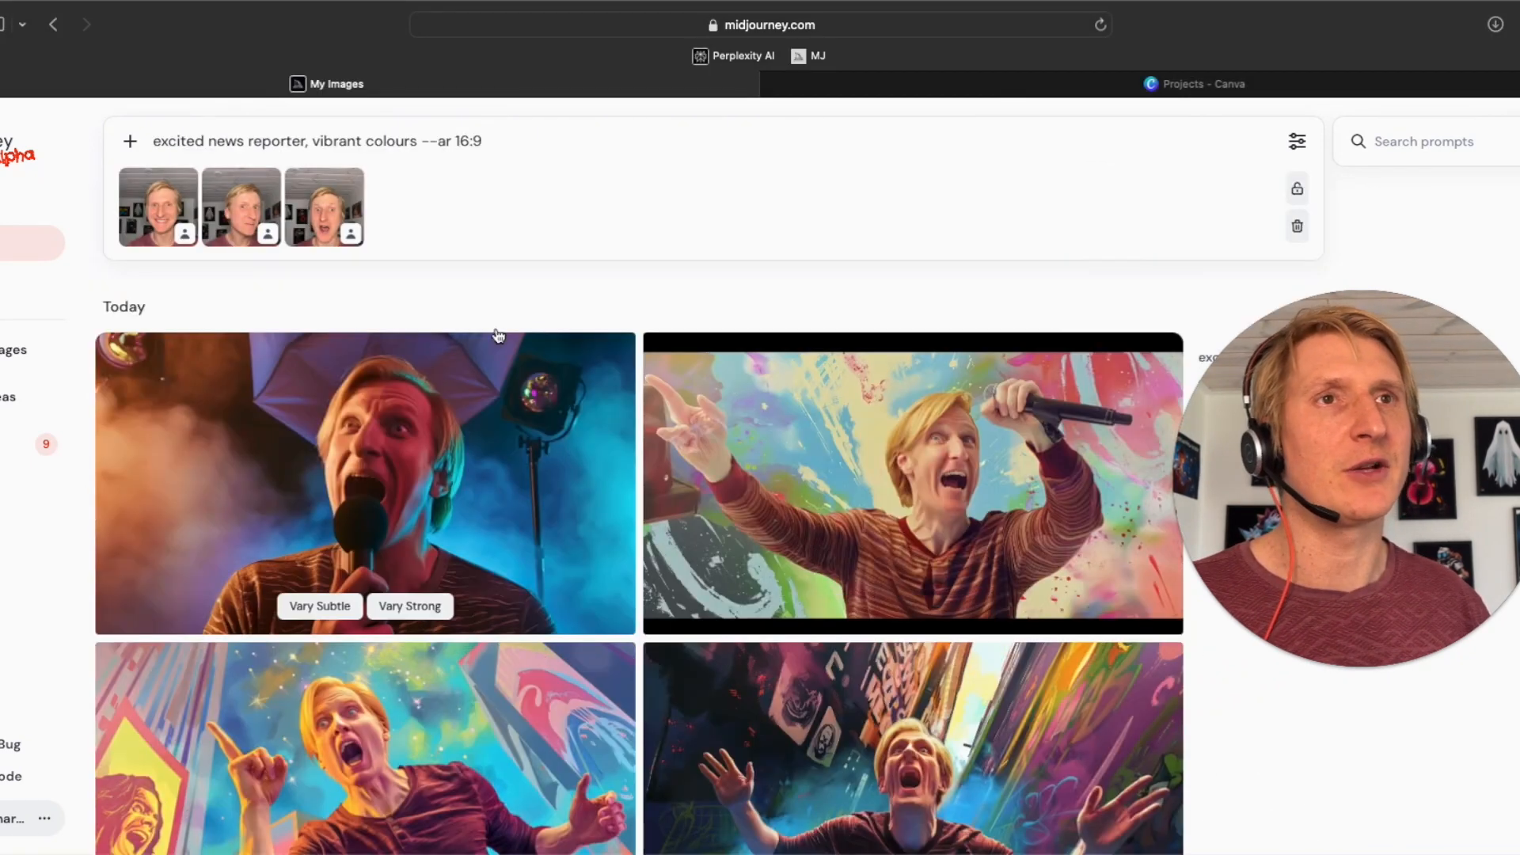
pyautogui.moveTo(156, 219)
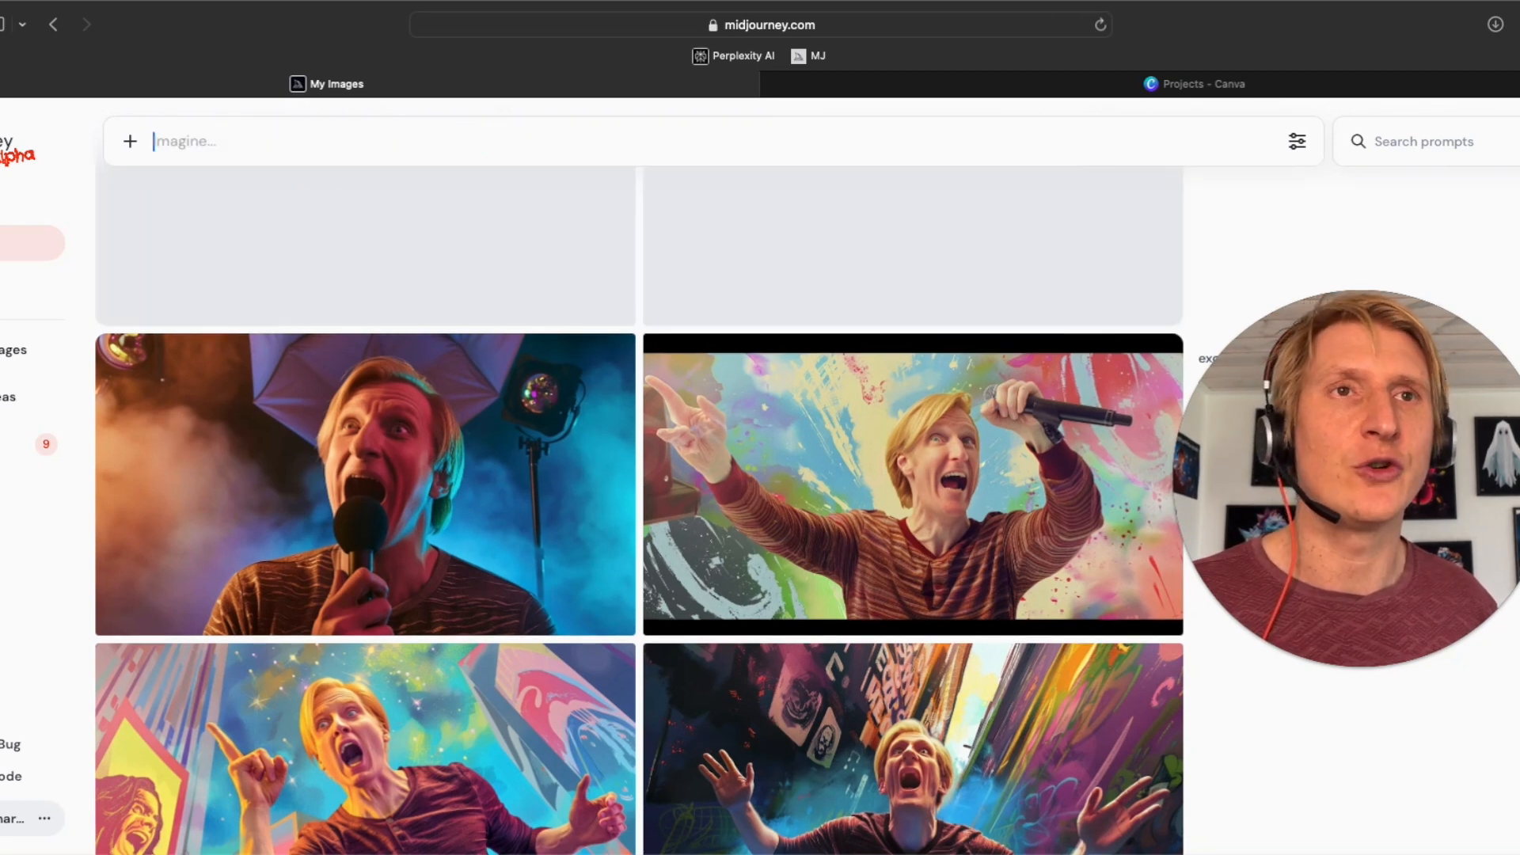
pyautogui.moveTo(416, 368)
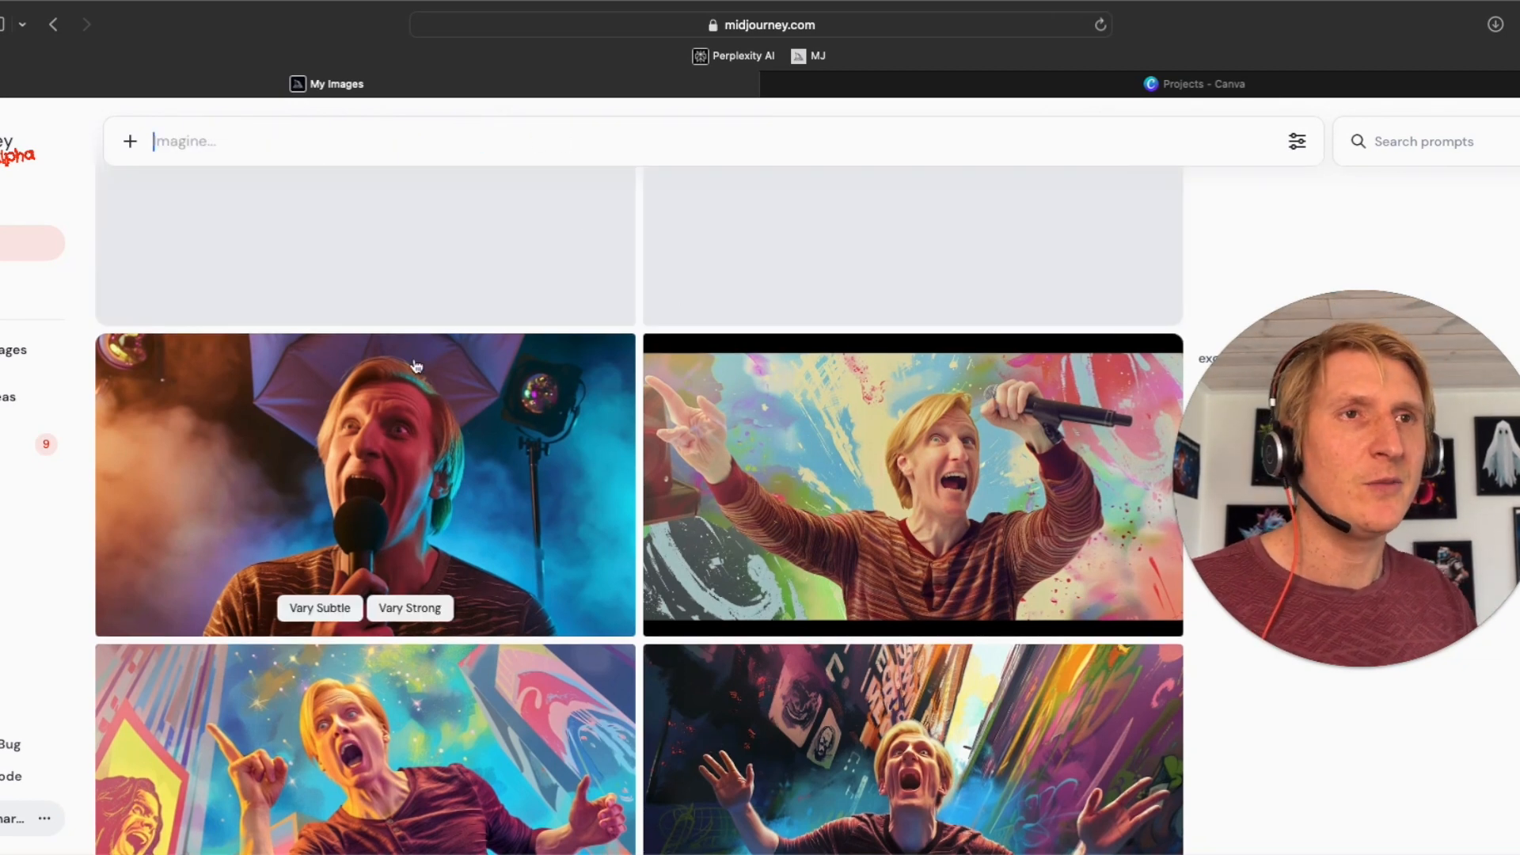
pyautogui.moveTo(504, 492)
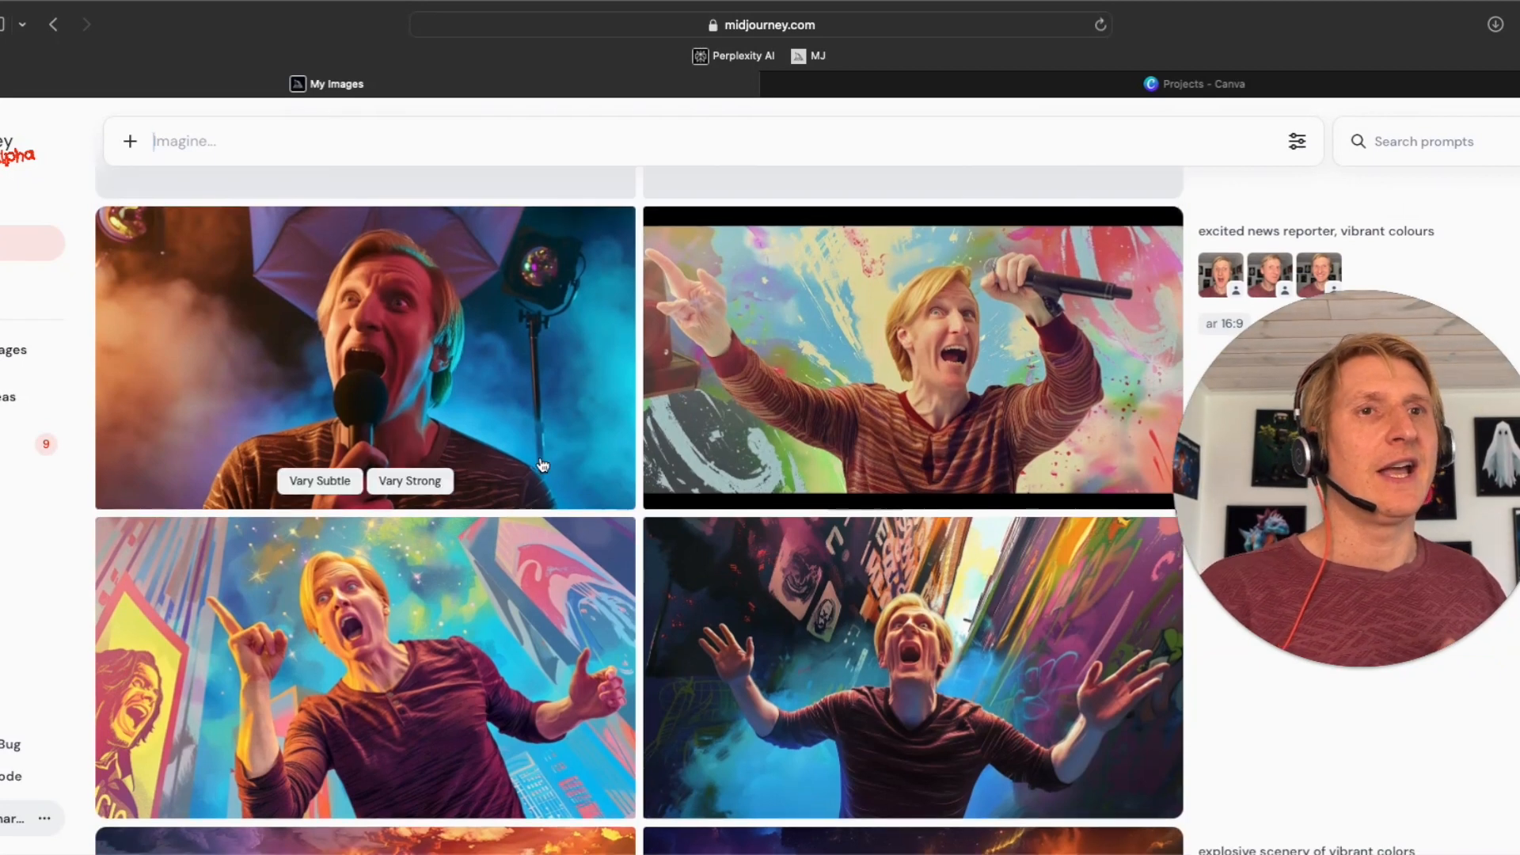
pyautogui.moveTo(464, 306)
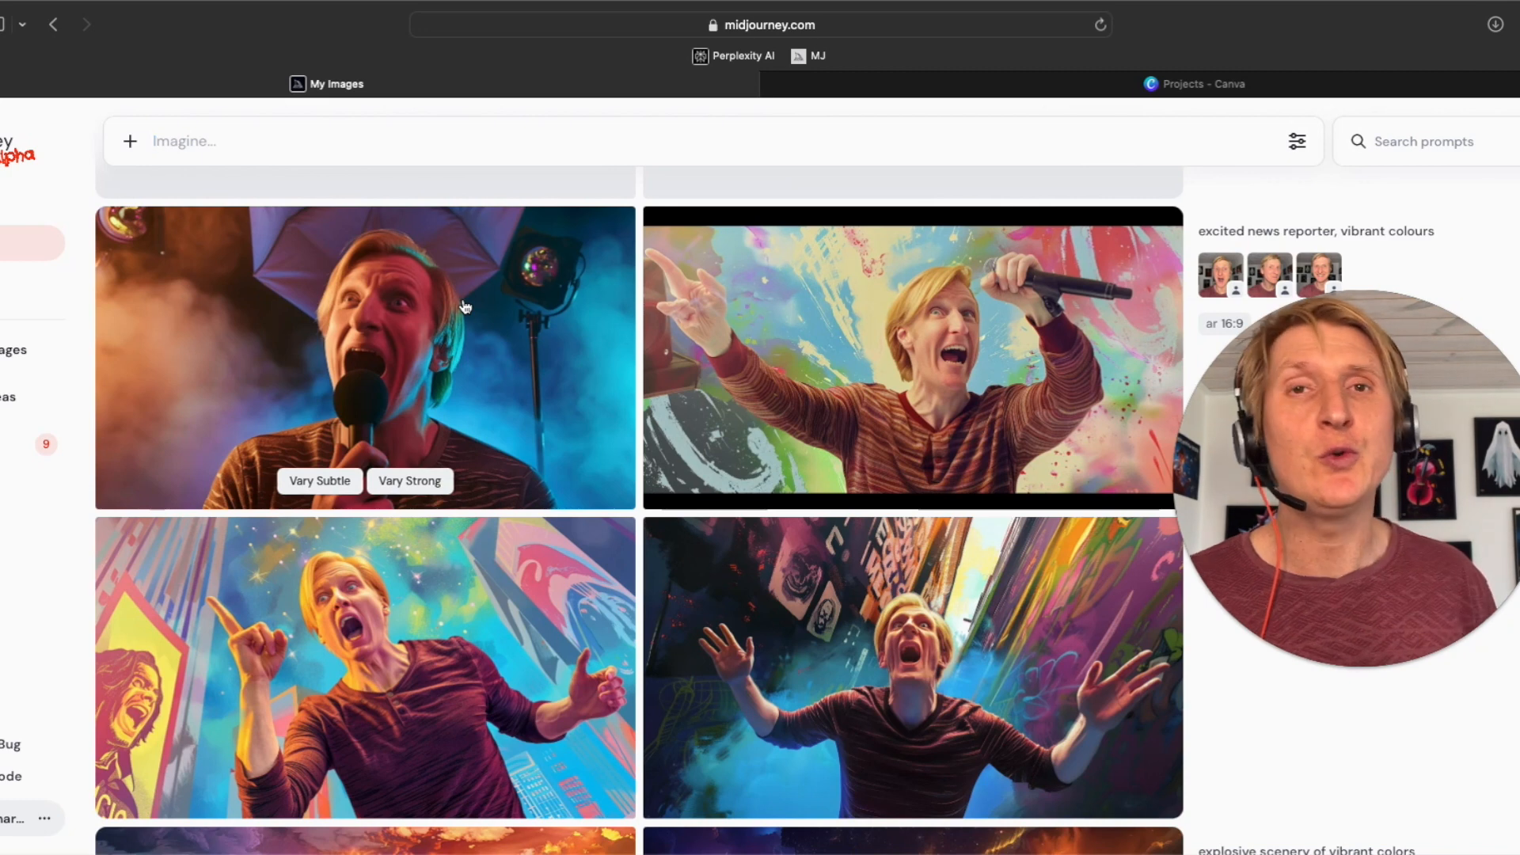
pyautogui.moveTo(672, 417)
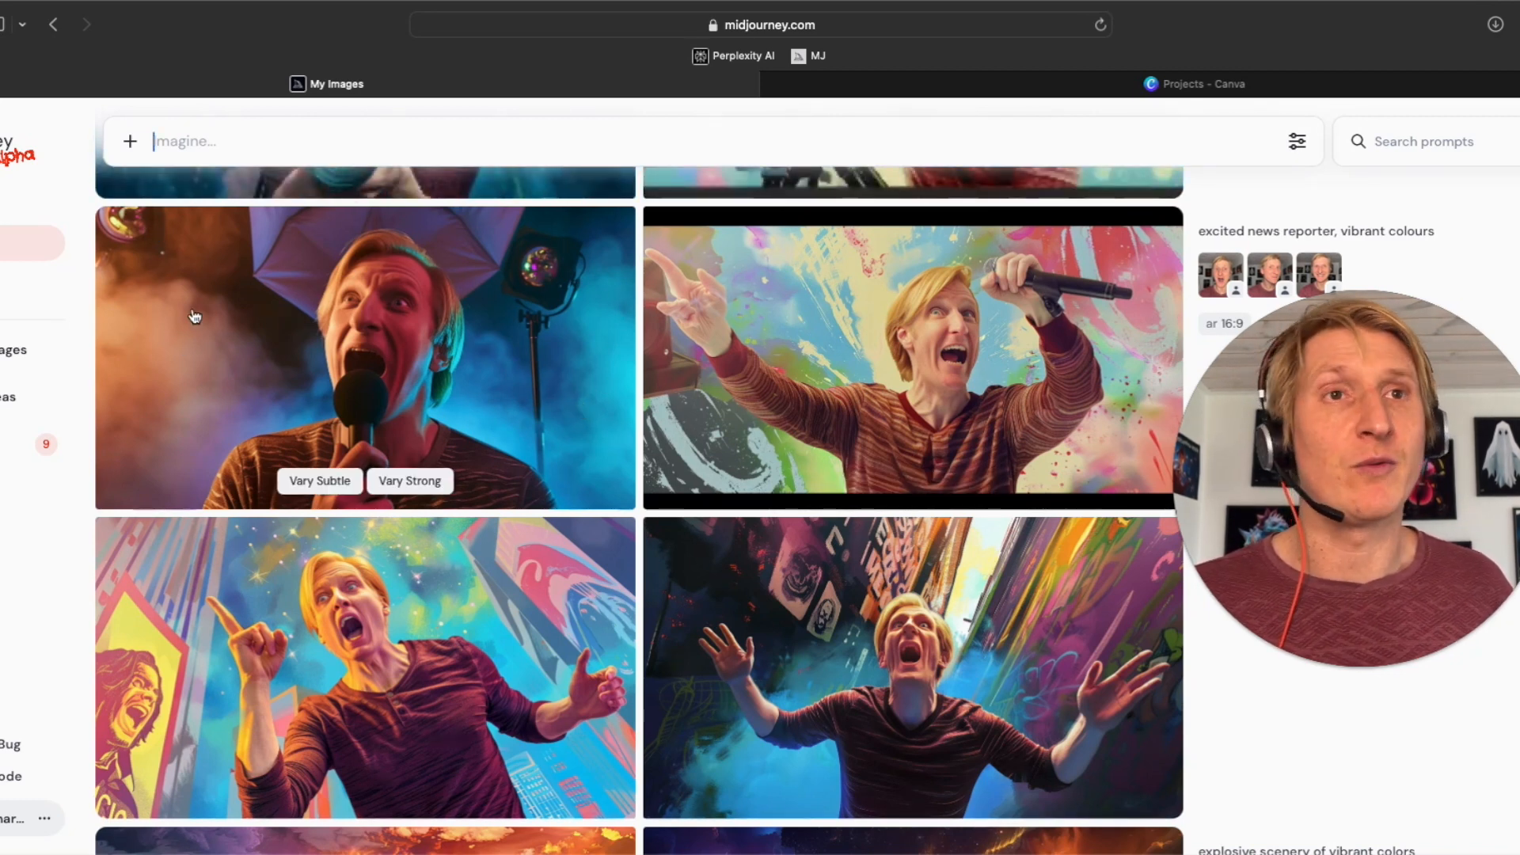
pyautogui.moveTo(212, 272)
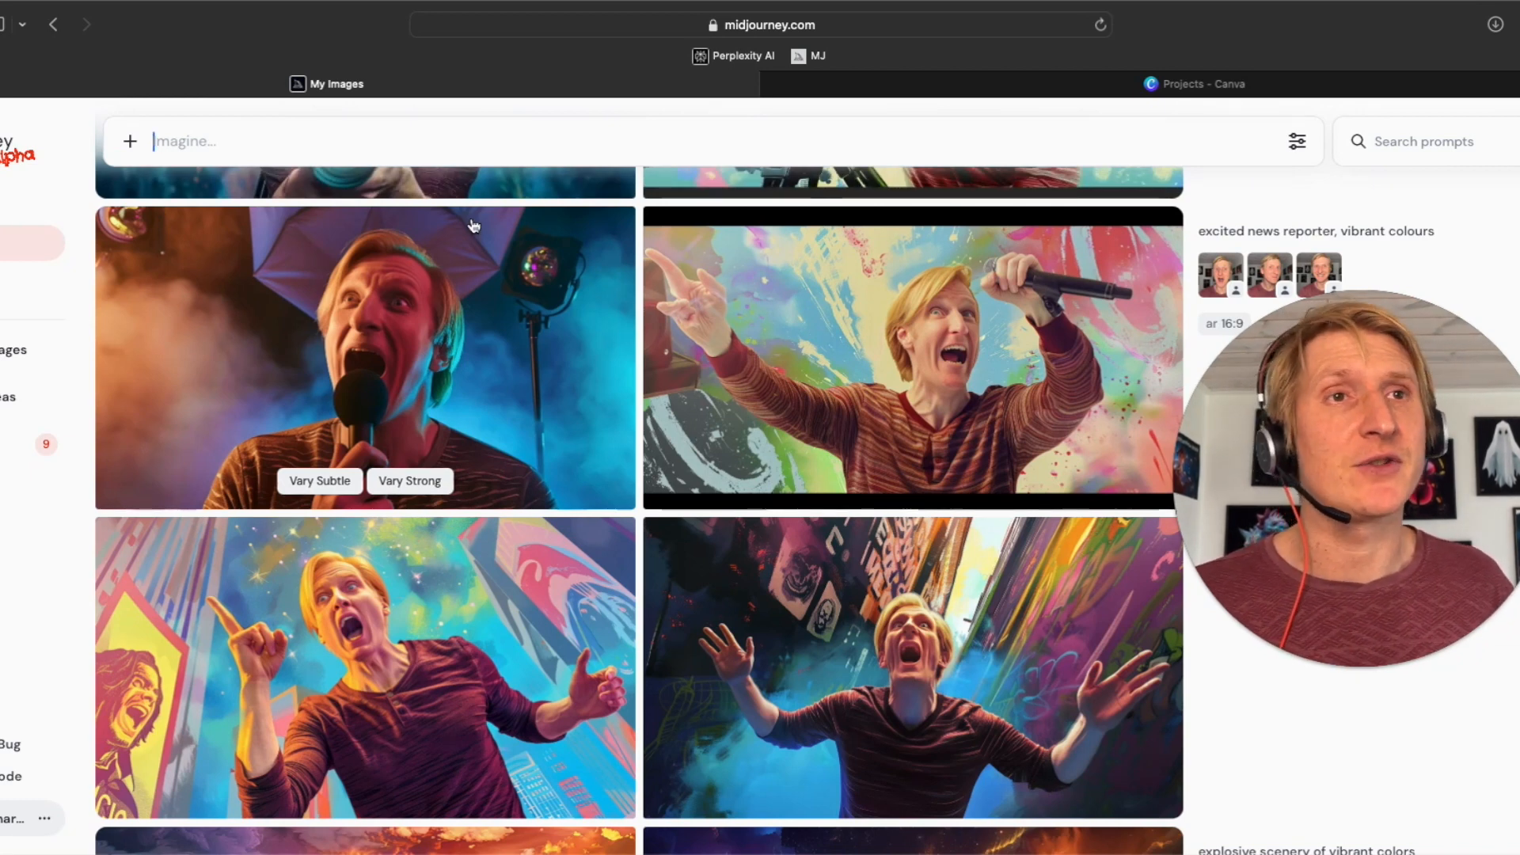
pyautogui.moveTo(690, 368)
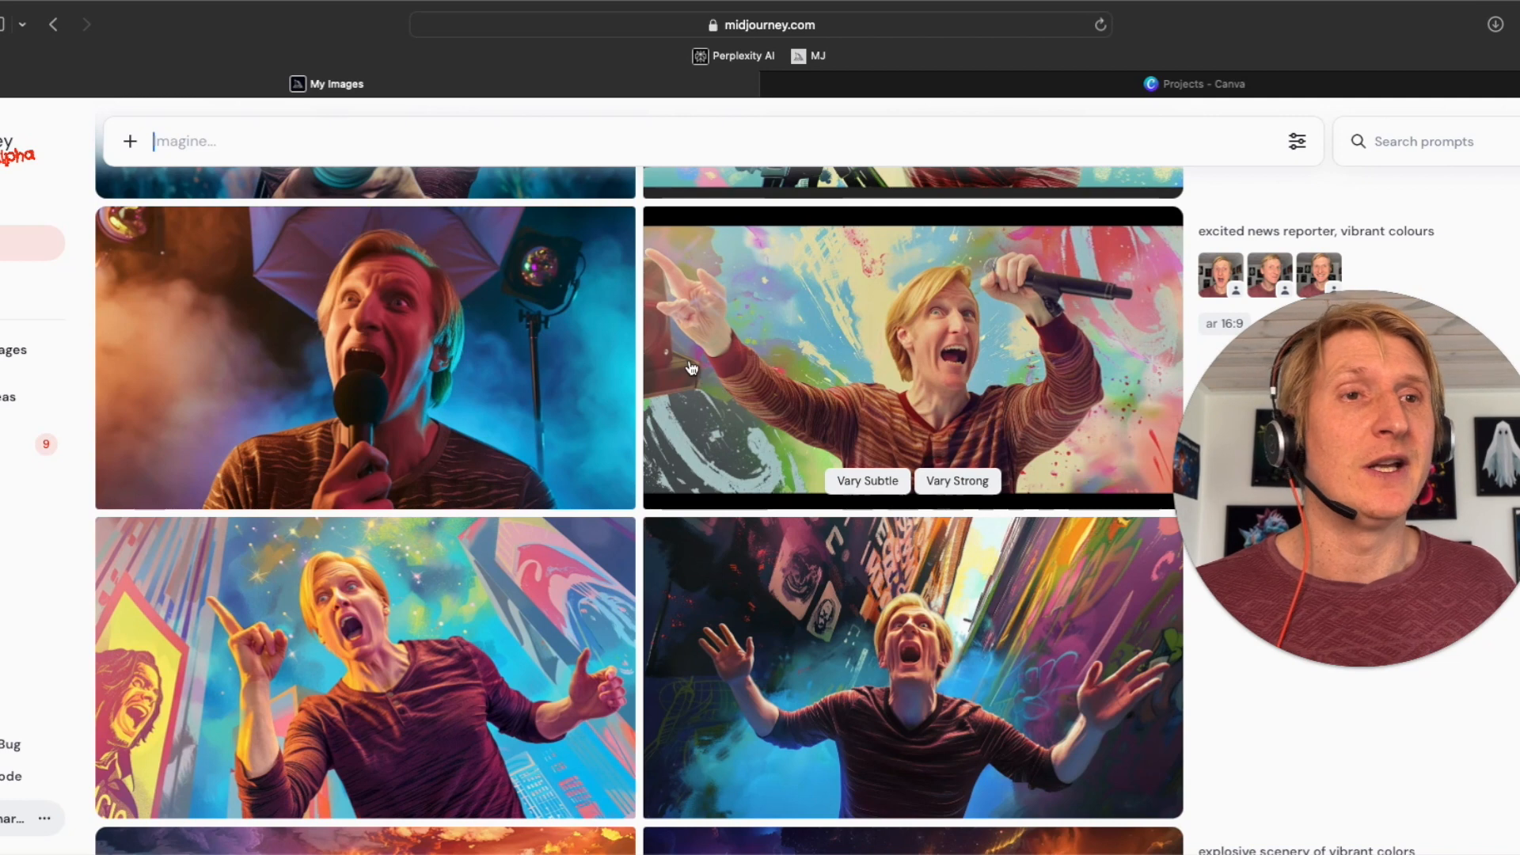
pyautogui.moveTo(552, 352)
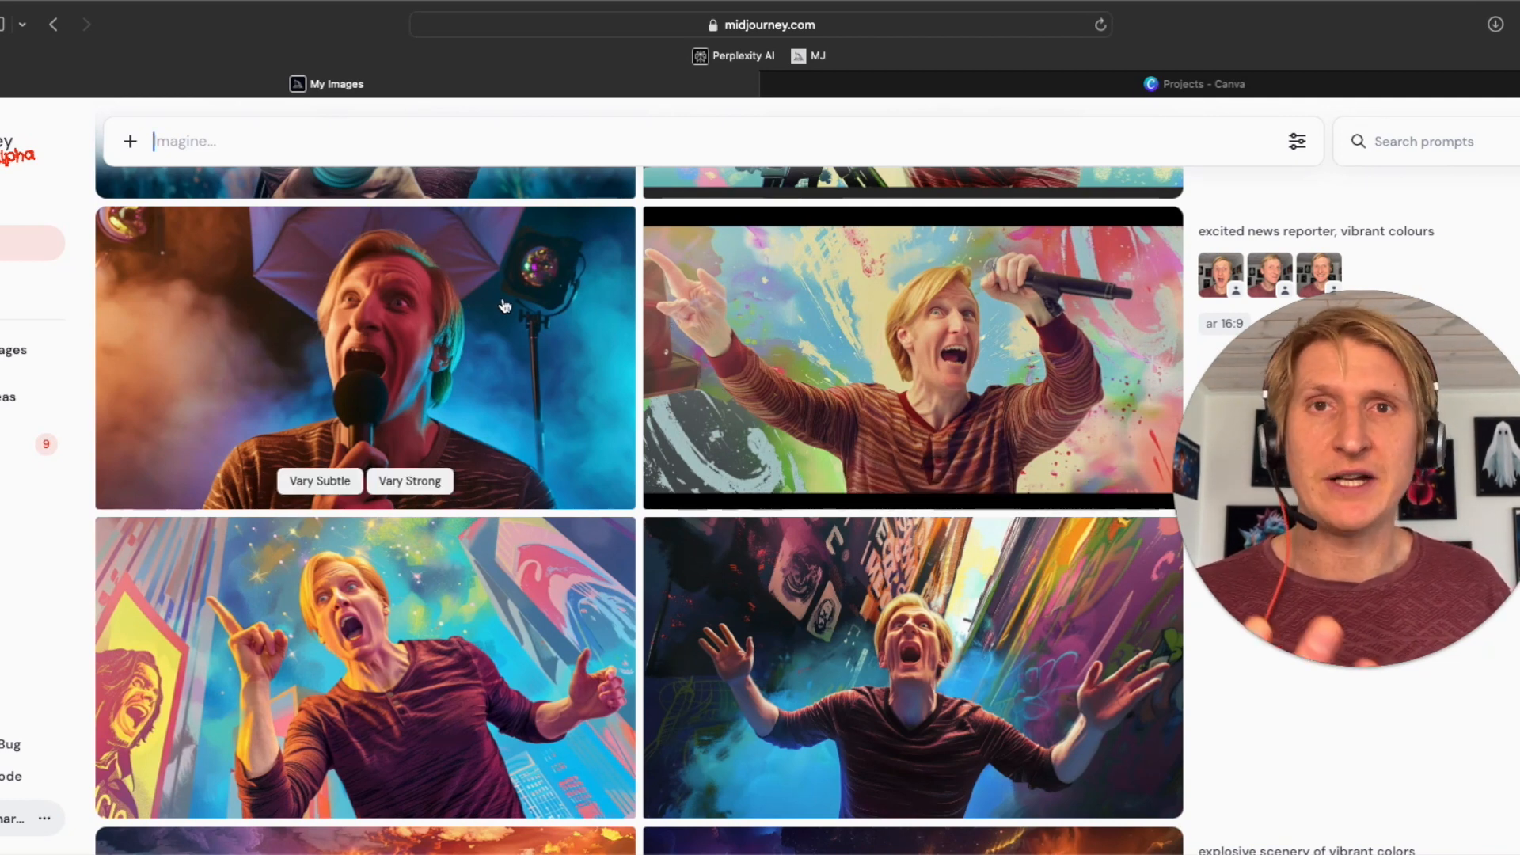
# Step: Scroll the gallery down to the neon-street close-up of the shouting reporter
pyautogui.scroll(-3)
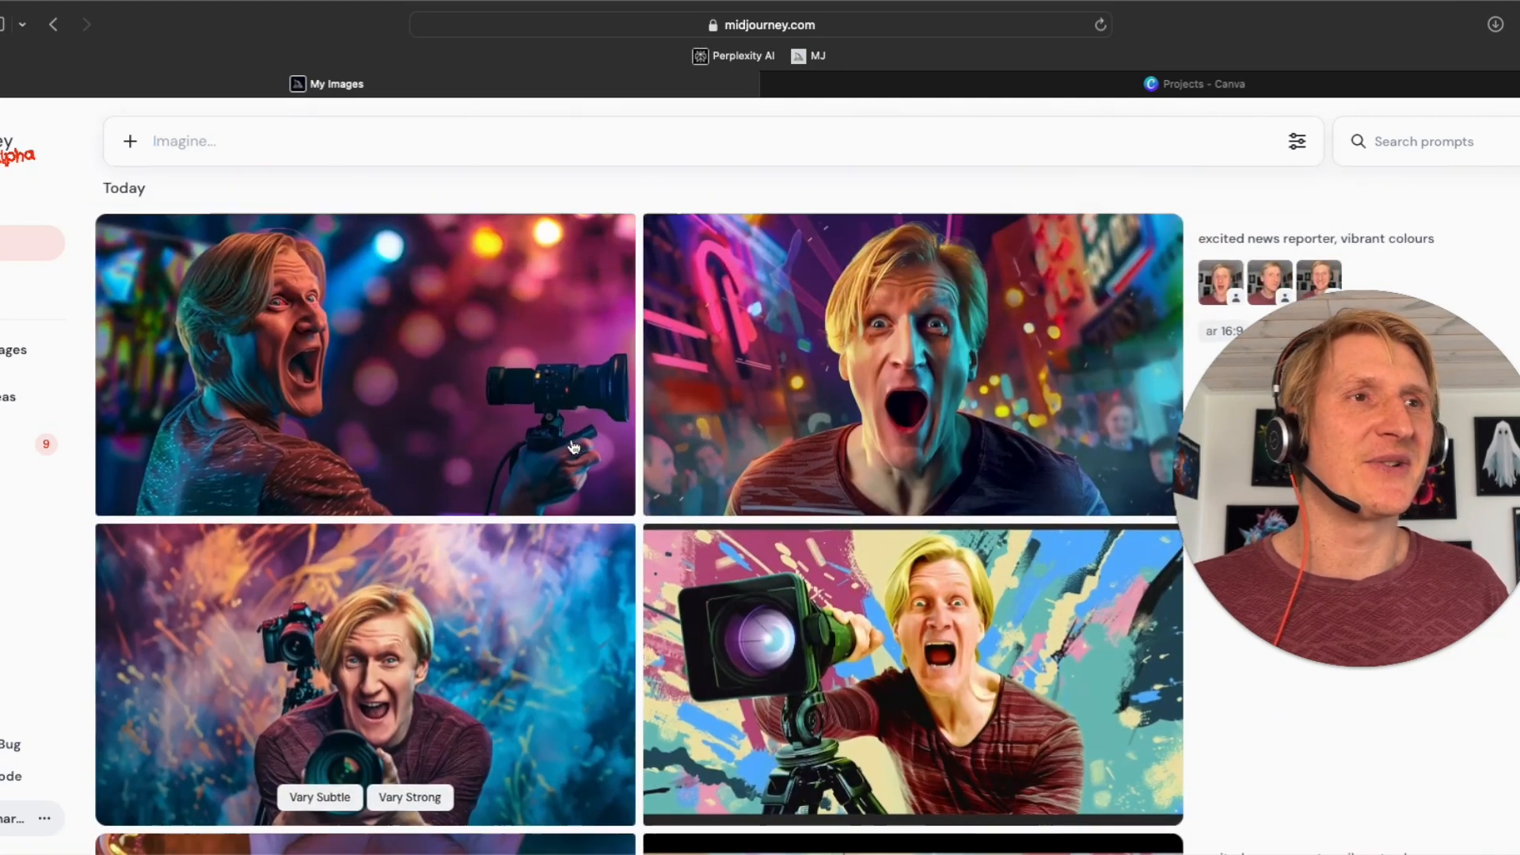
pyautogui.scroll(-3)
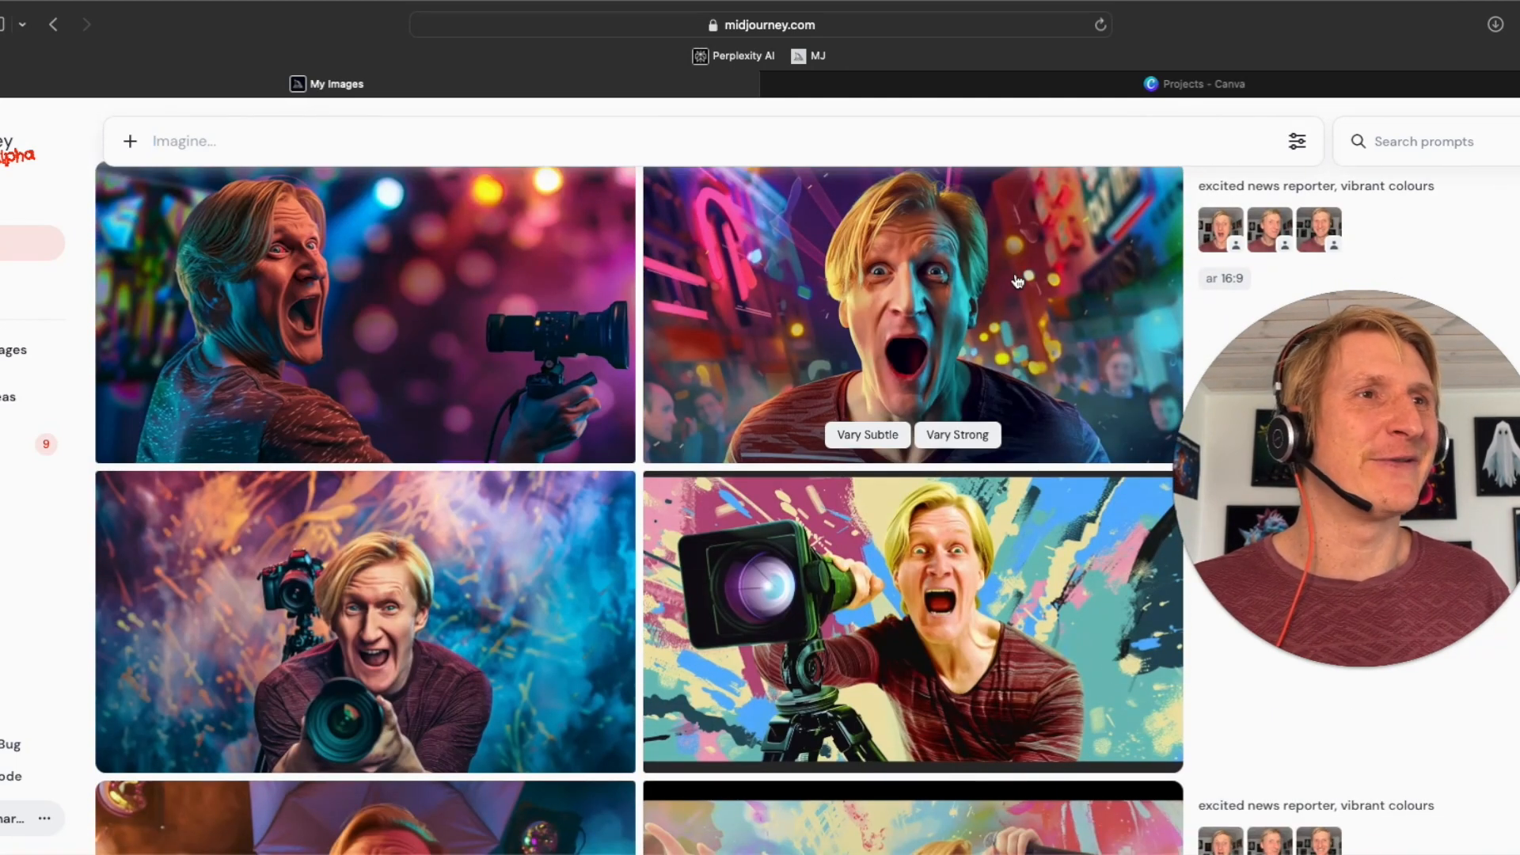
pyautogui.scroll(-3)
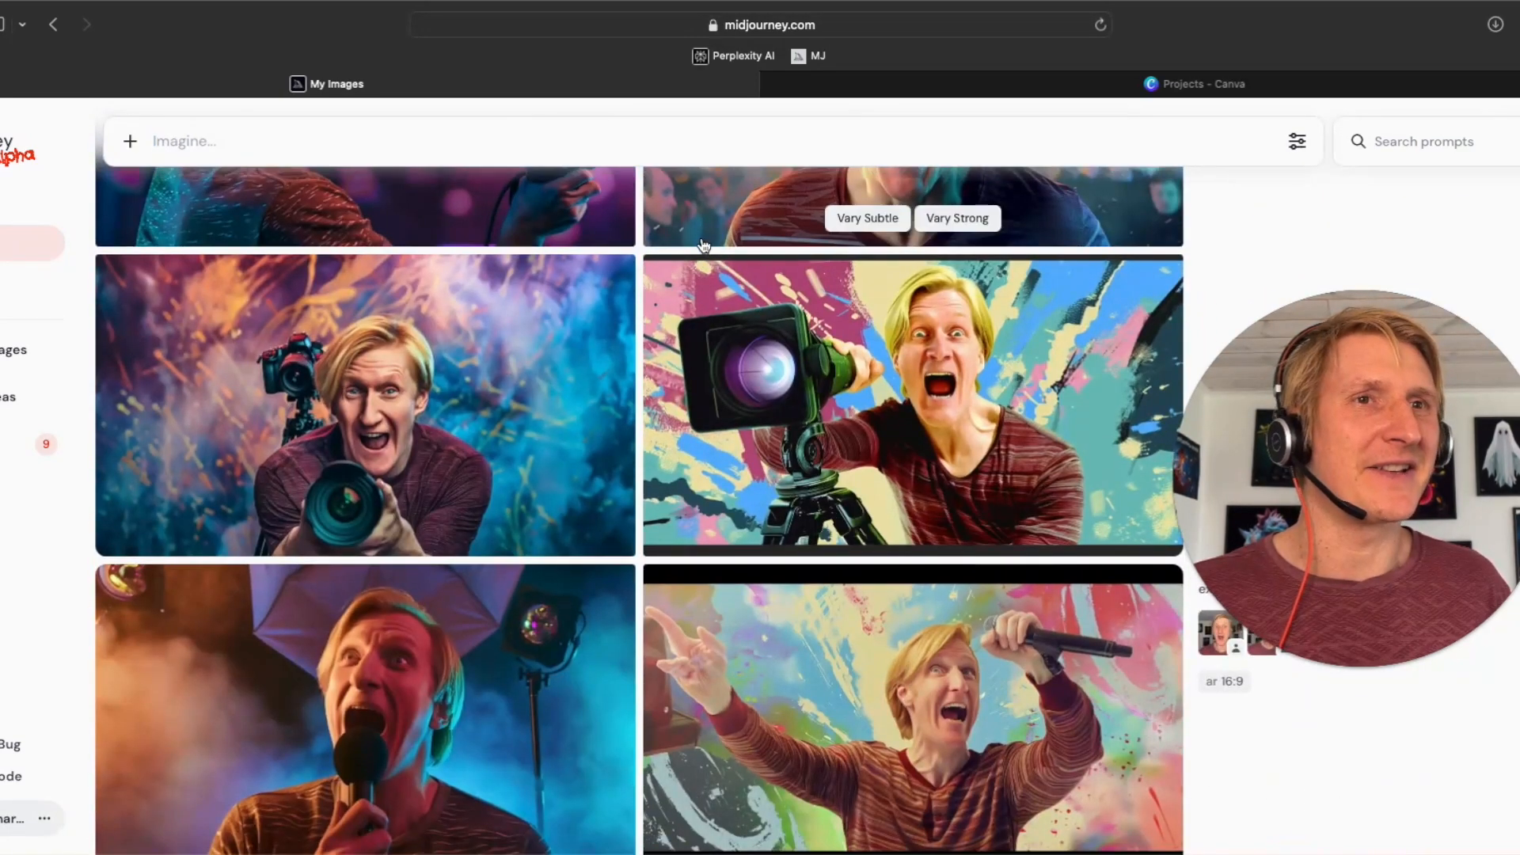
pyautogui.moveTo(714, 264)
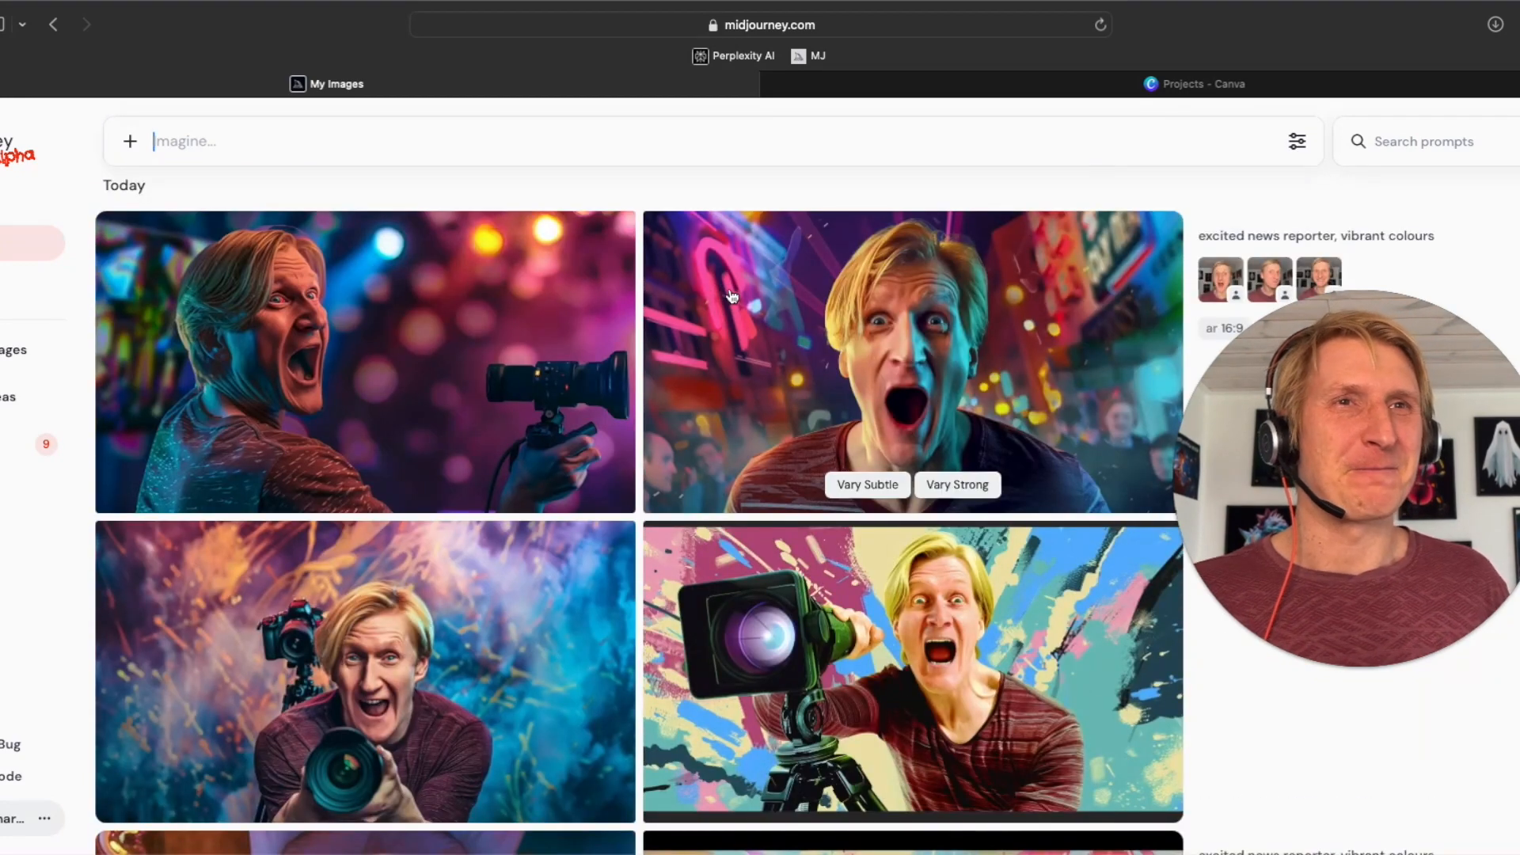
pyautogui.moveTo(785, 338)
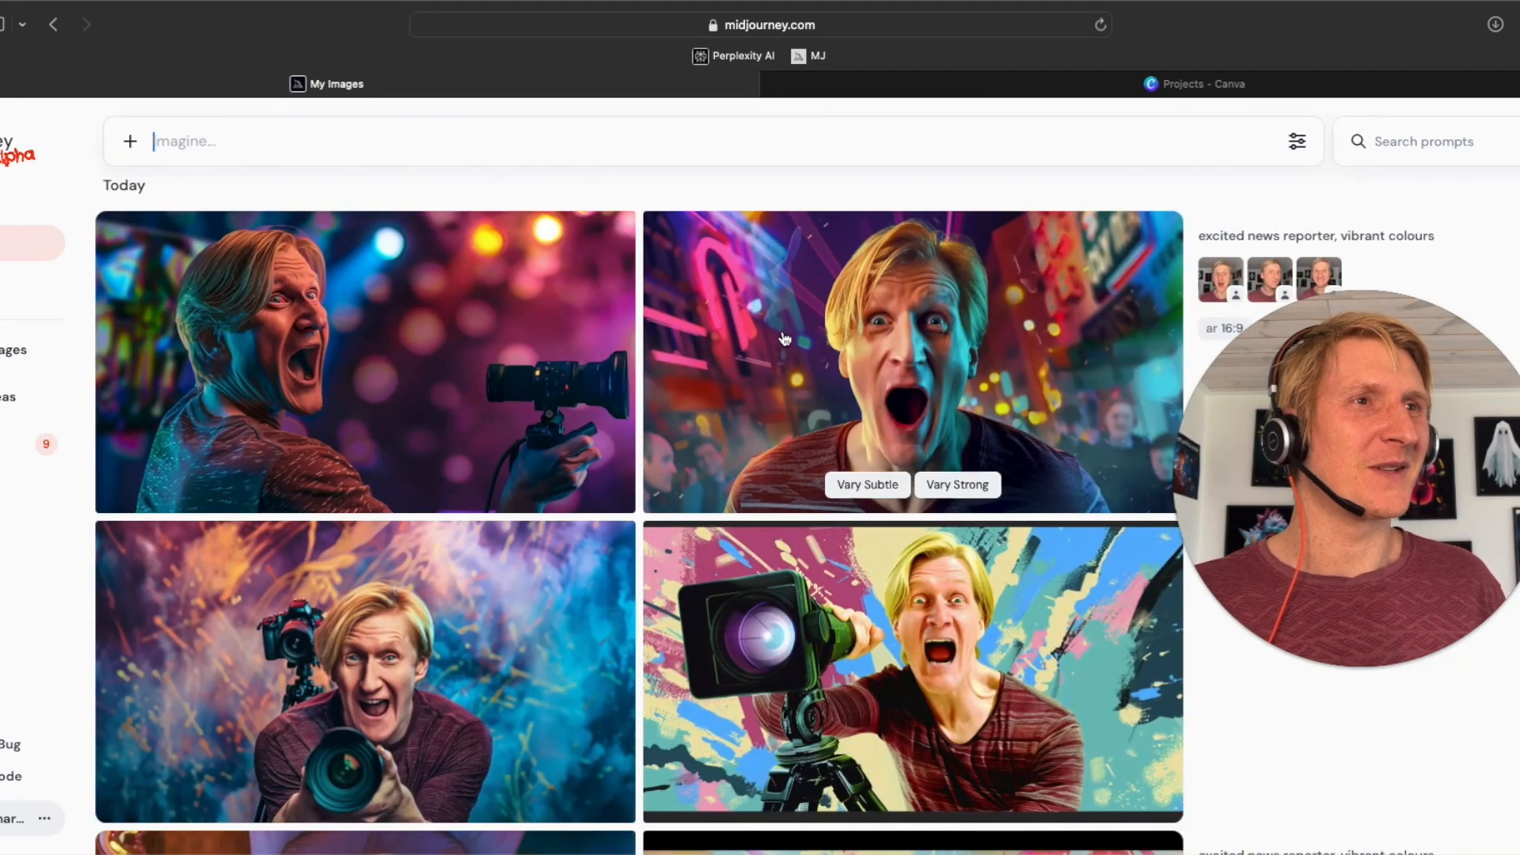
pyautogui.scroll(-3)
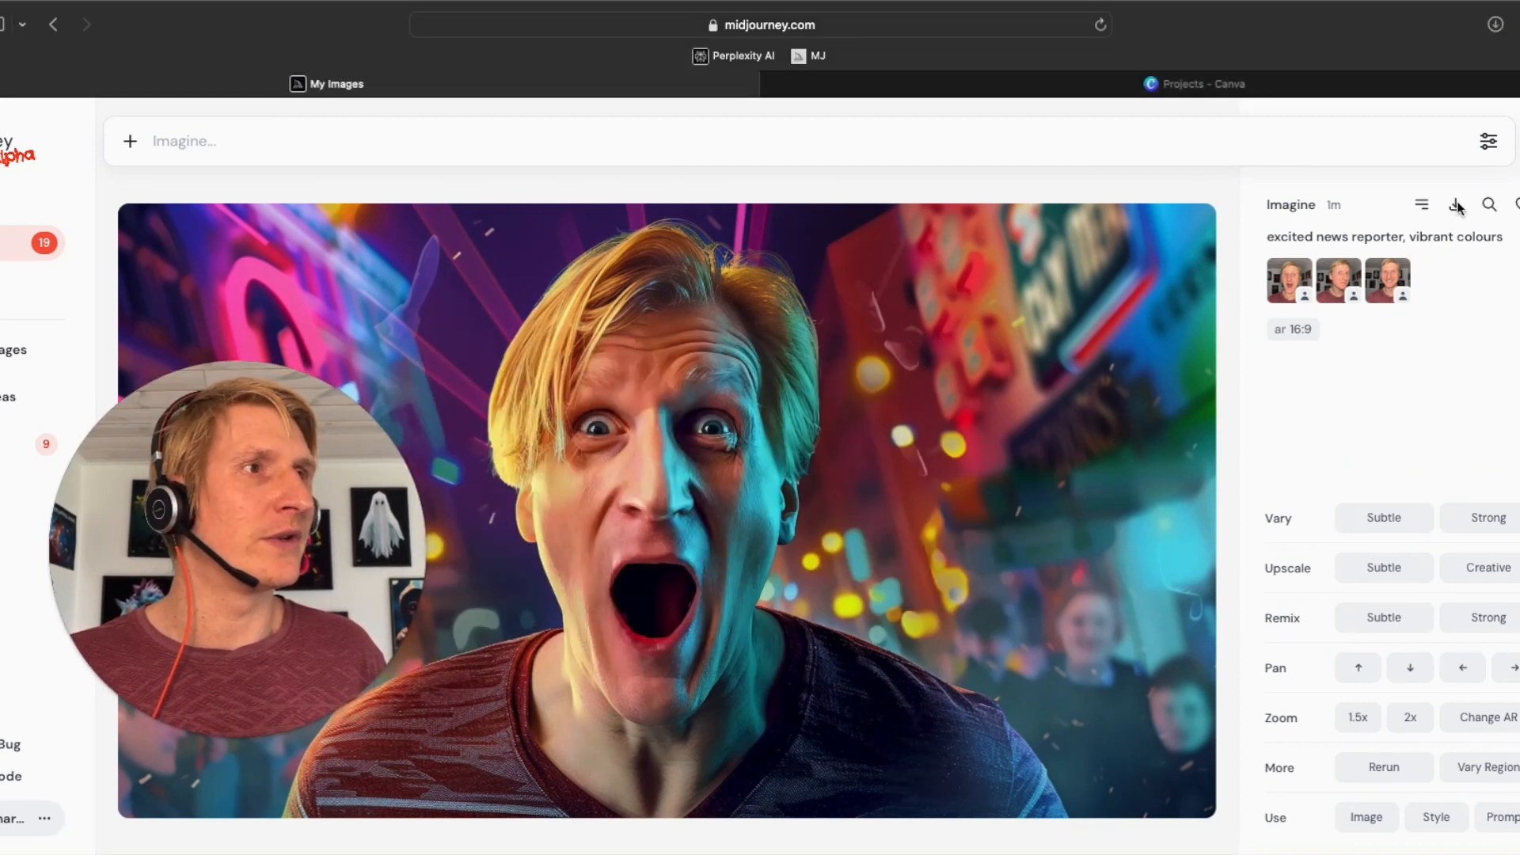
pyautogui.moveTo(1456, 204)
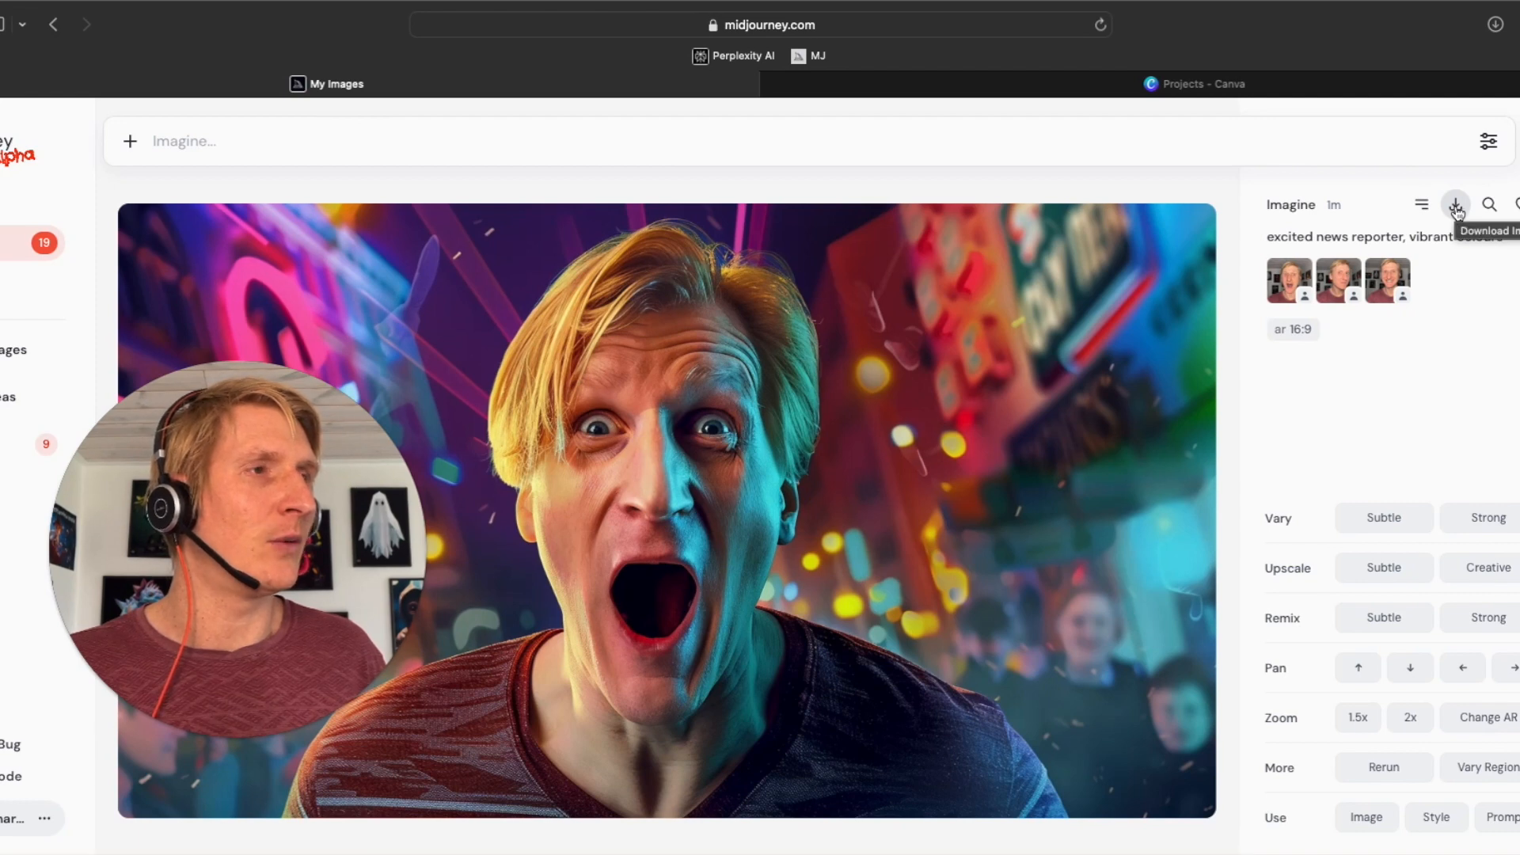
# Step: Download the neon-street reporter image
pyautogui.click(1455, 204)
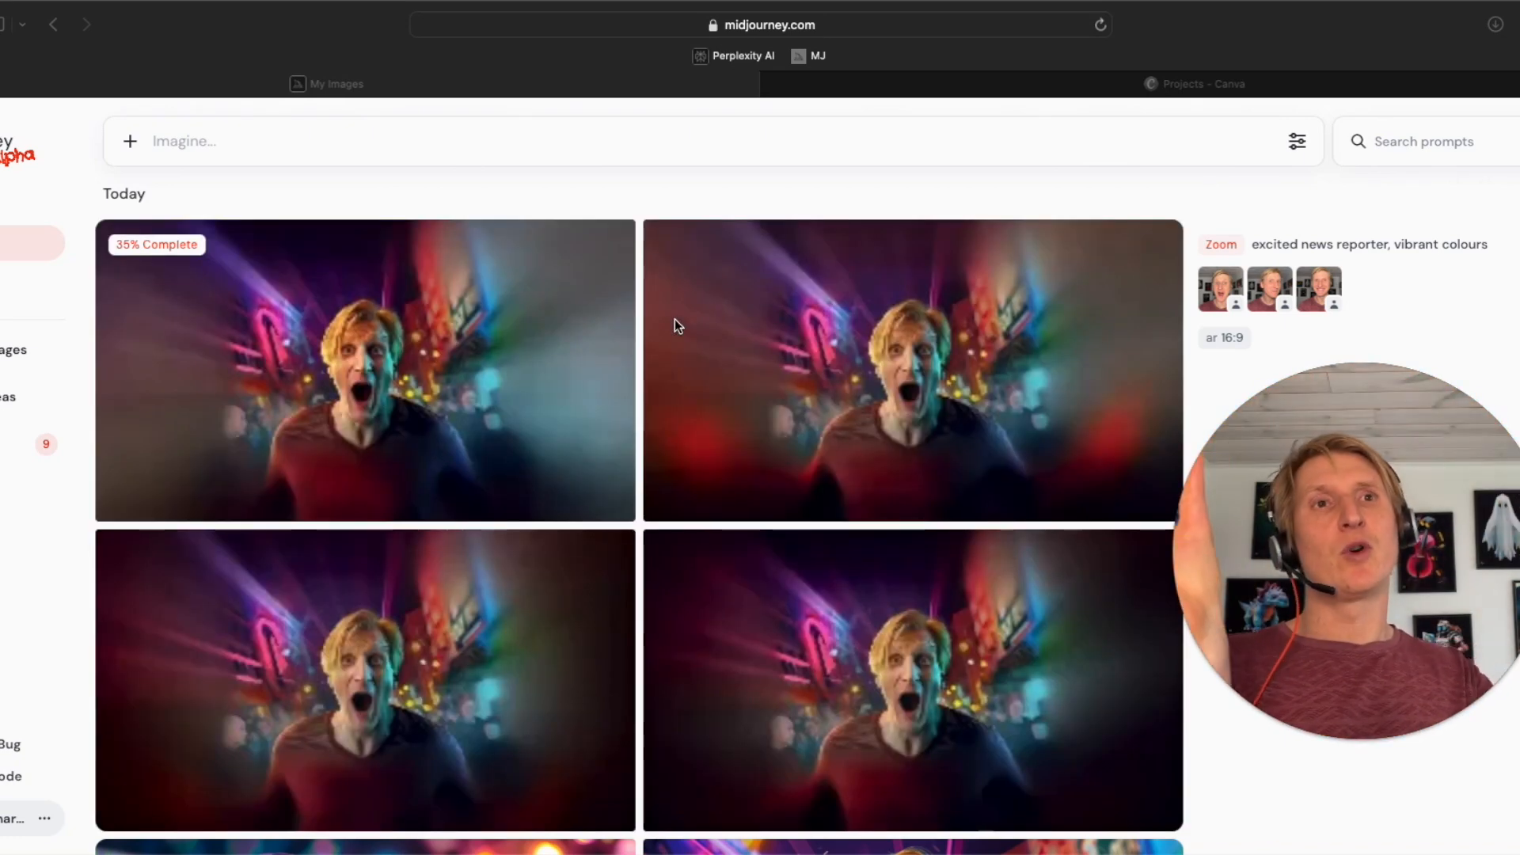
pyautogui.moveTo(438, 270)
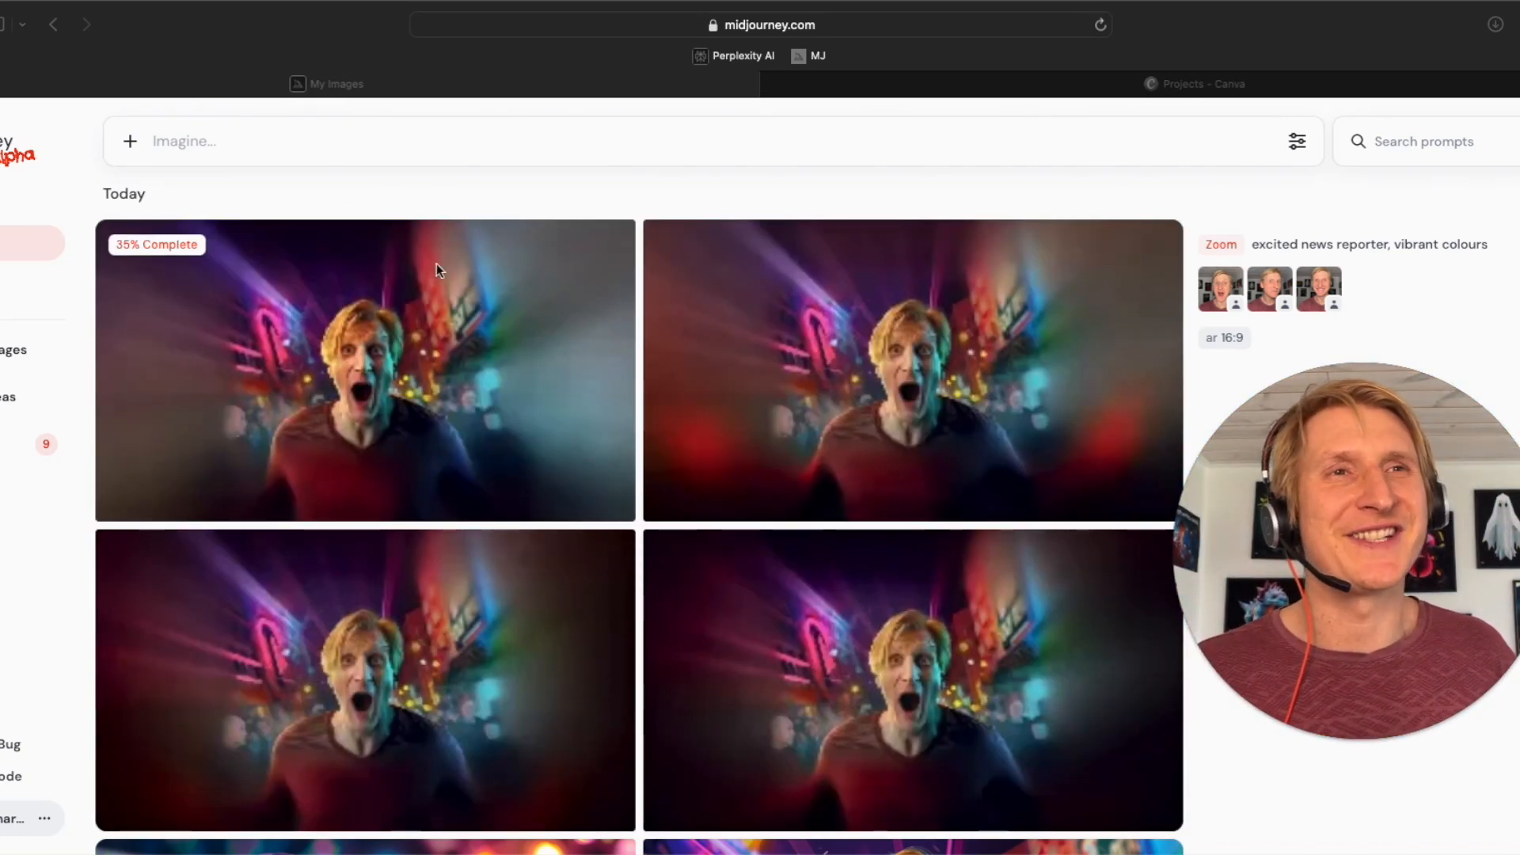
pyautogui.moveTo(354, 286)
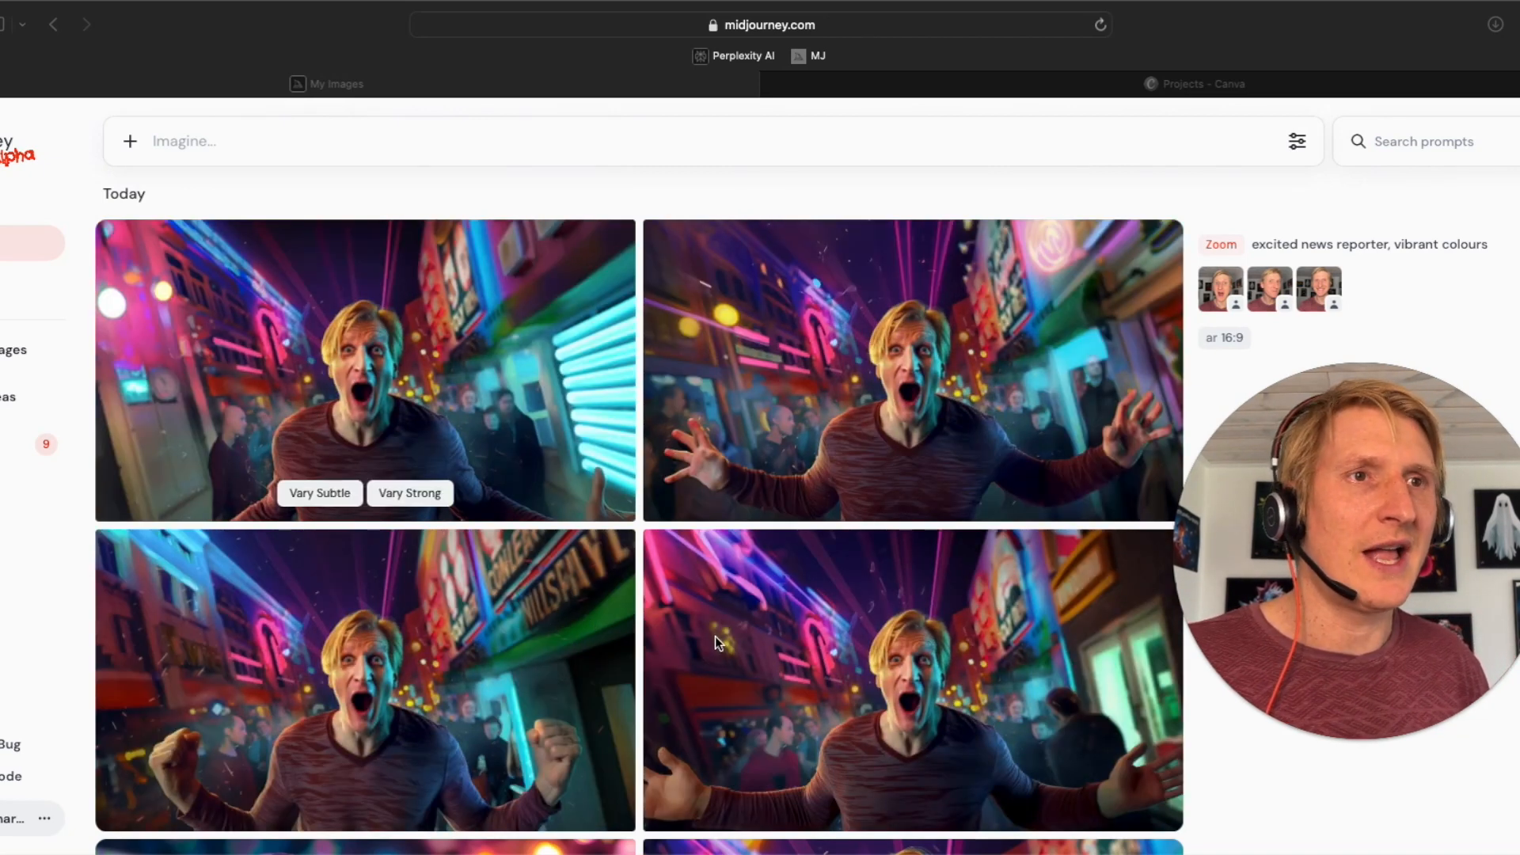
pyautogui.moveTo(613, 554)
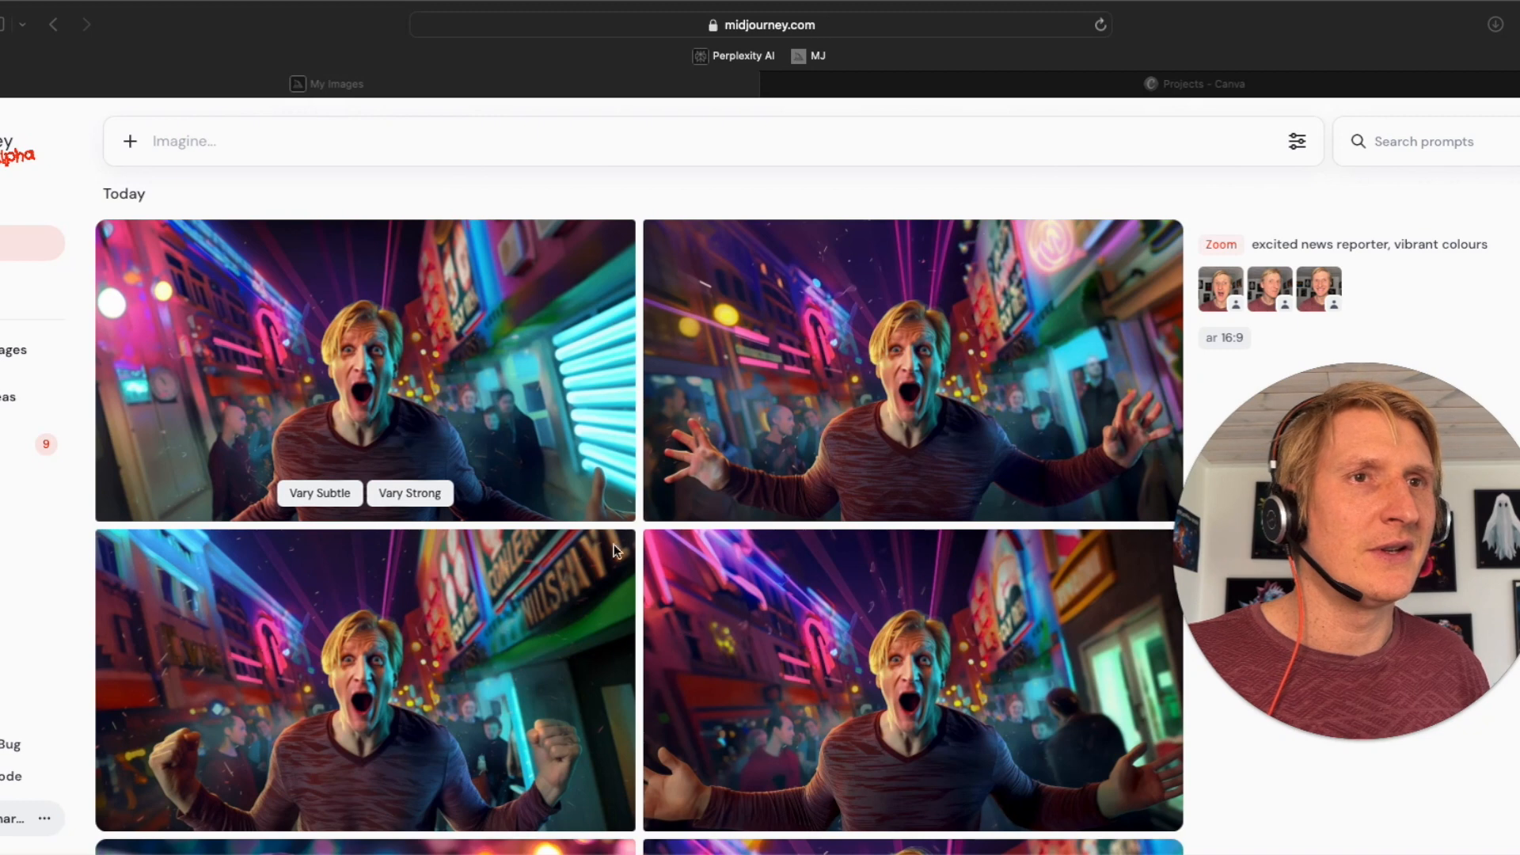
pyautogui.moveTo(418, 348)
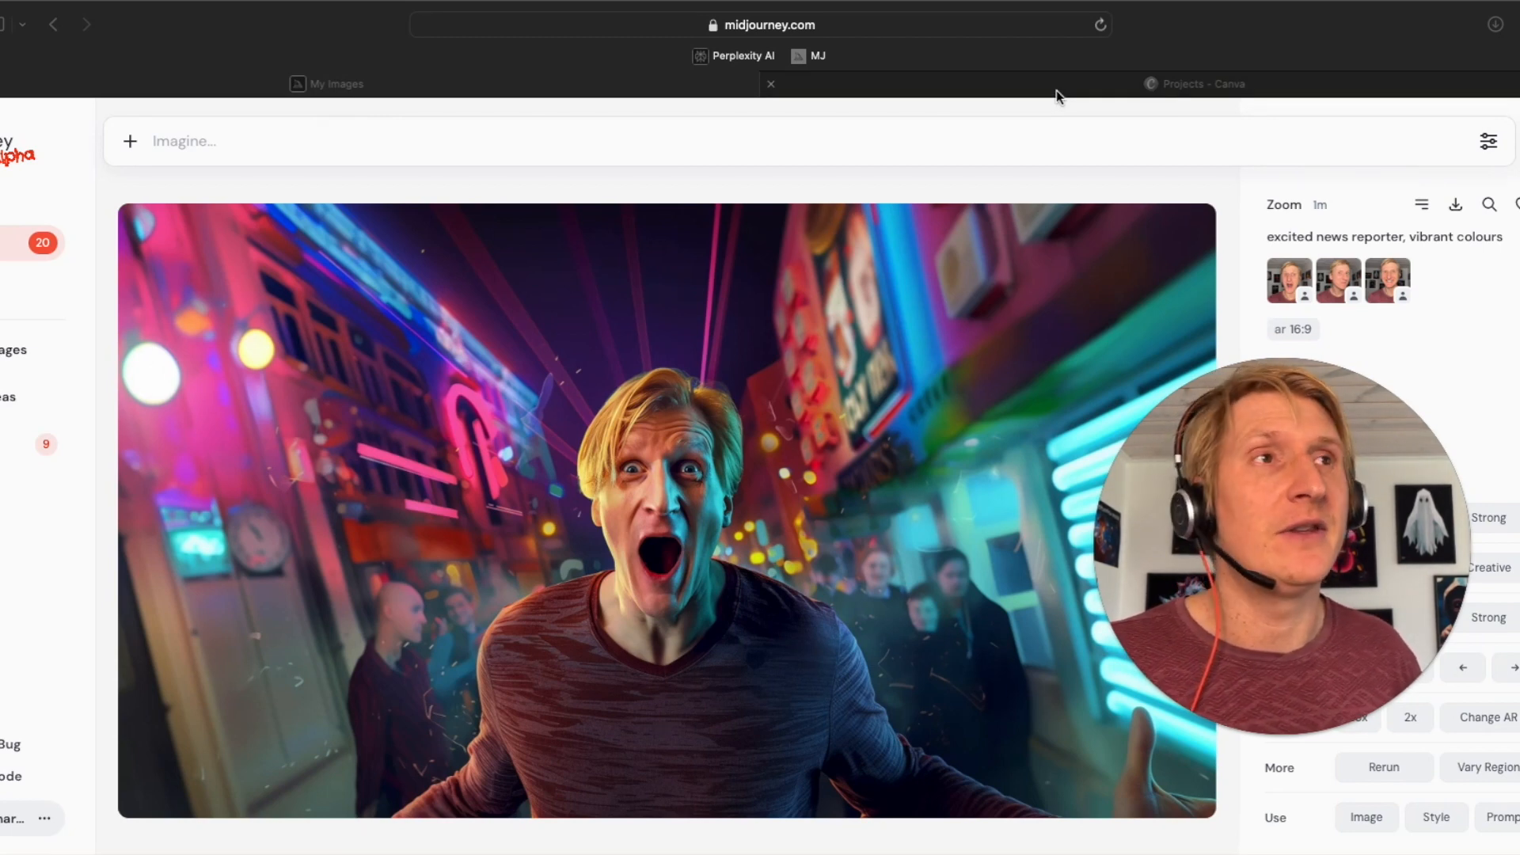
# Step: Switch to the Canva Projects page listing the uploaded videos
pyautogui.click(1194, 84)
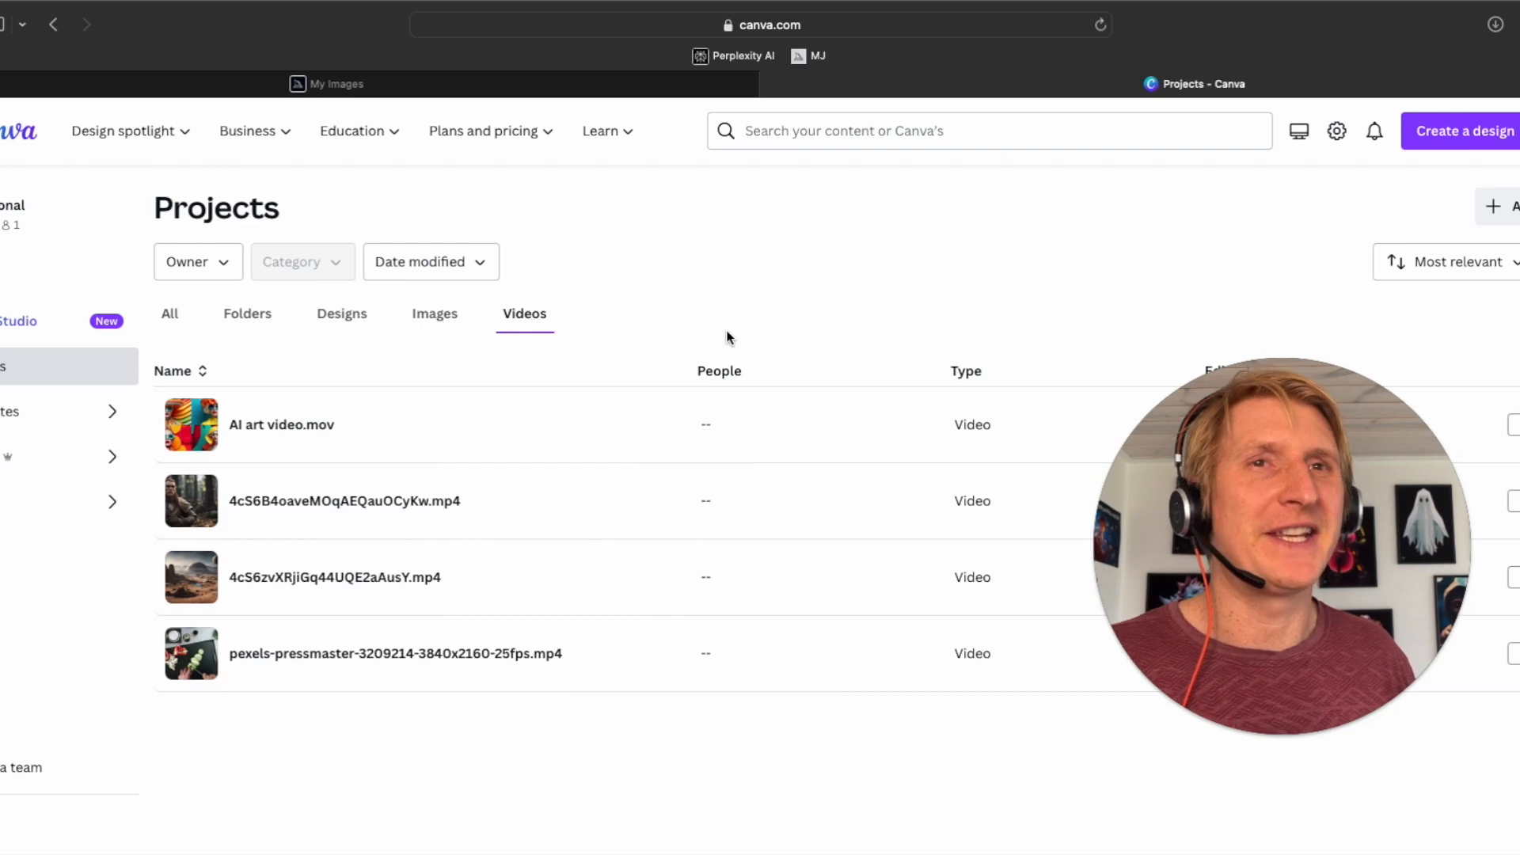
pyautogui.moveTo(778, 332)
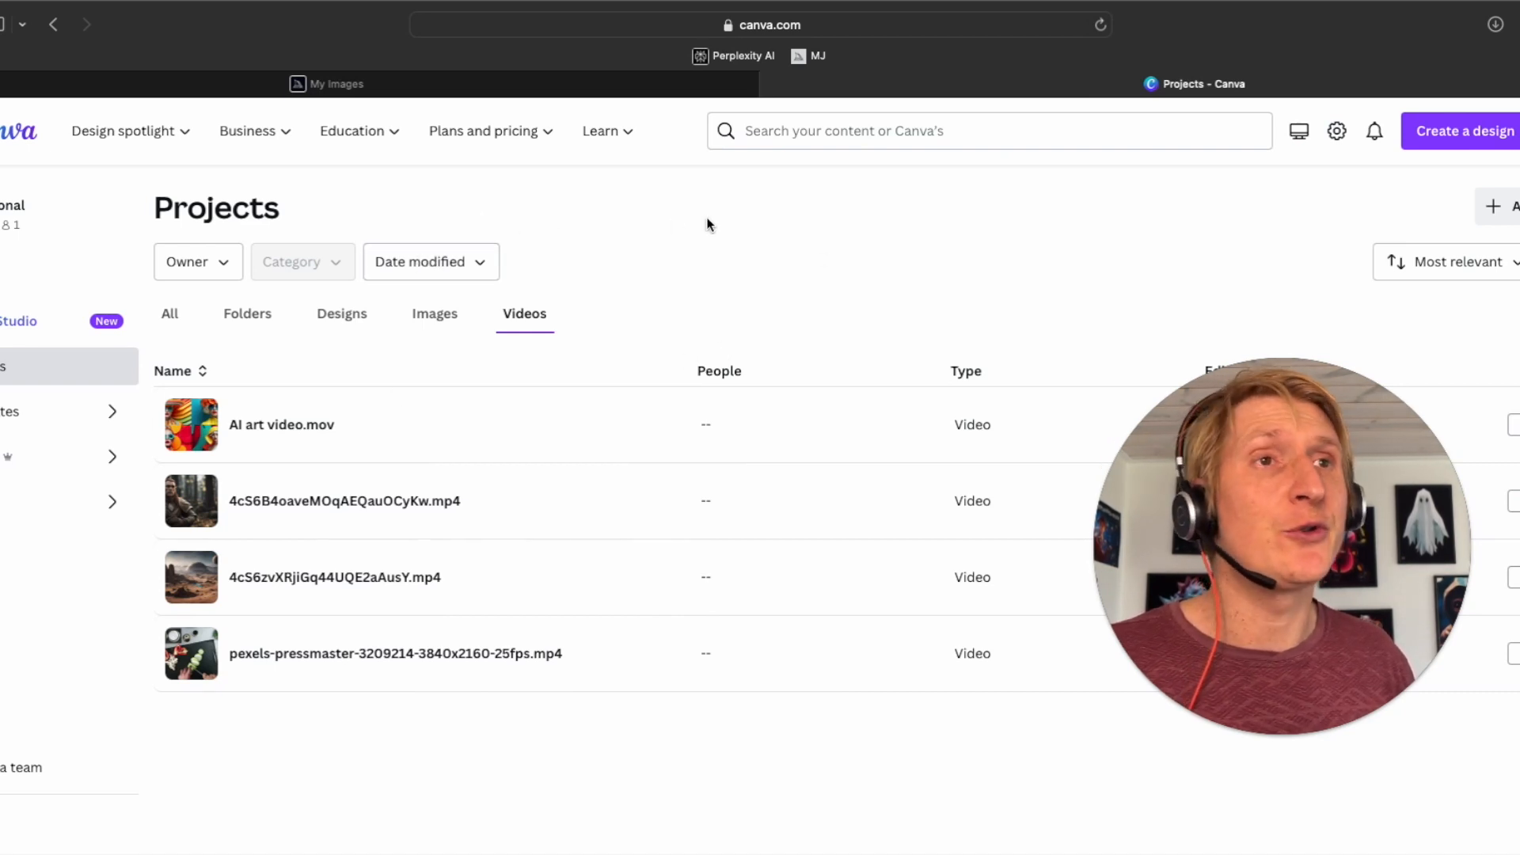
pyautogui.moveTo(801, 230)
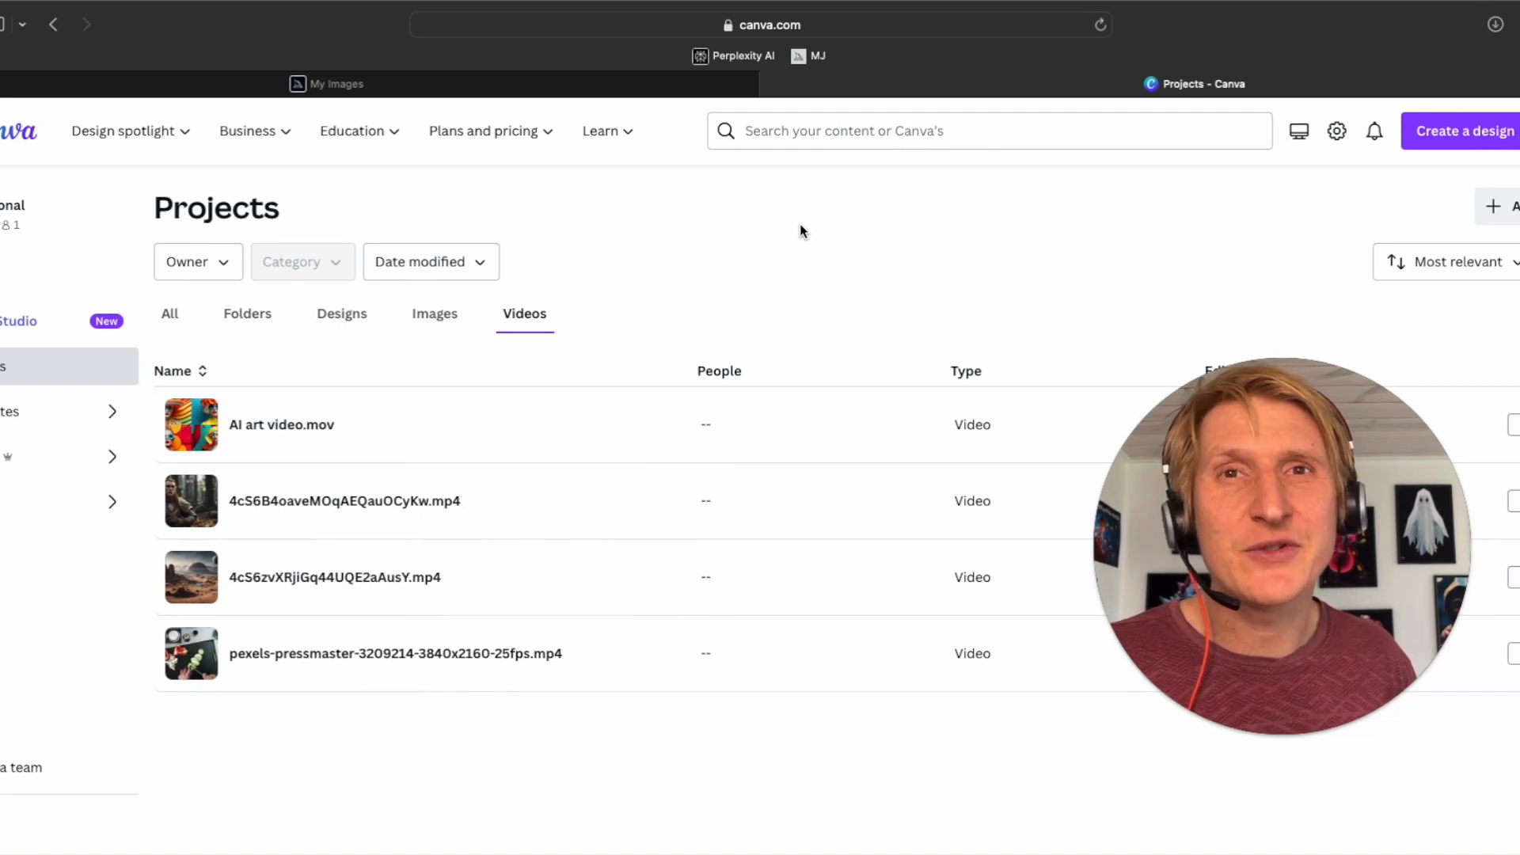
pyautogui.moveTo(847, 221)
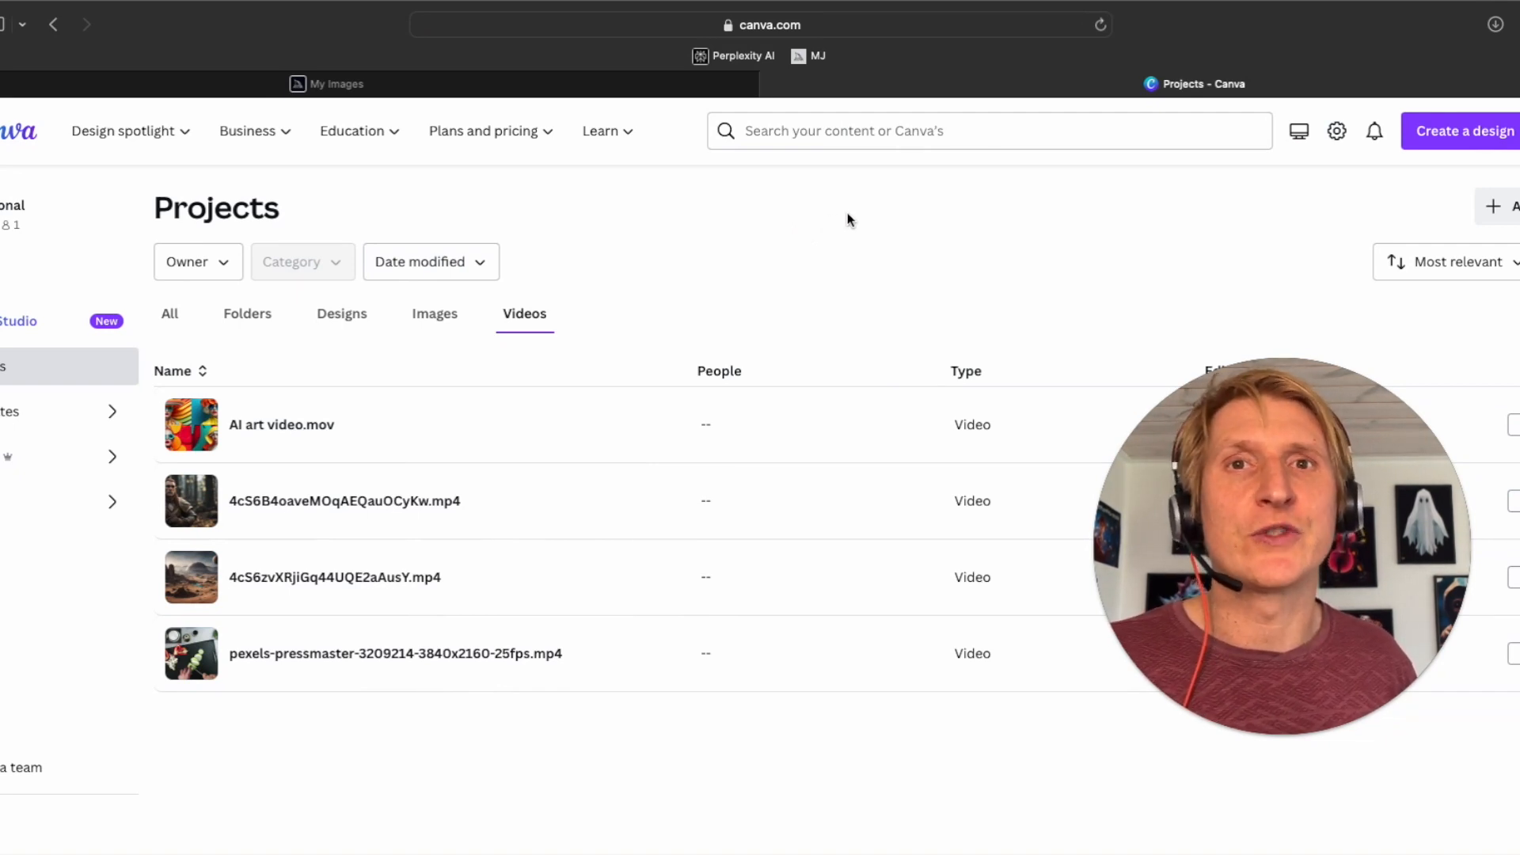
pyautogui.moveTo(1089, 252)
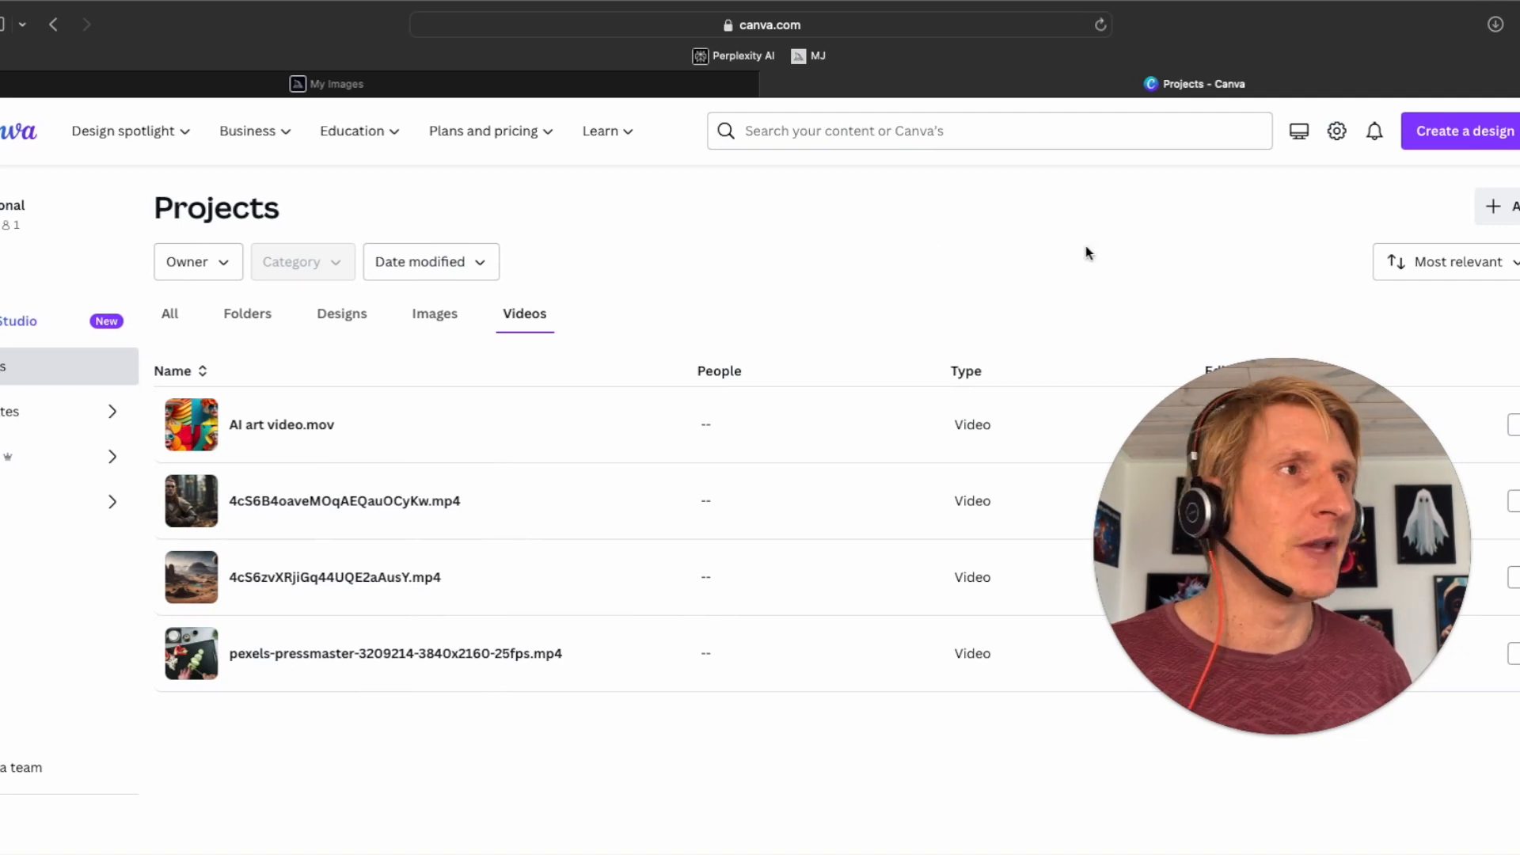
pyautogui.moveTo(1263, 236)
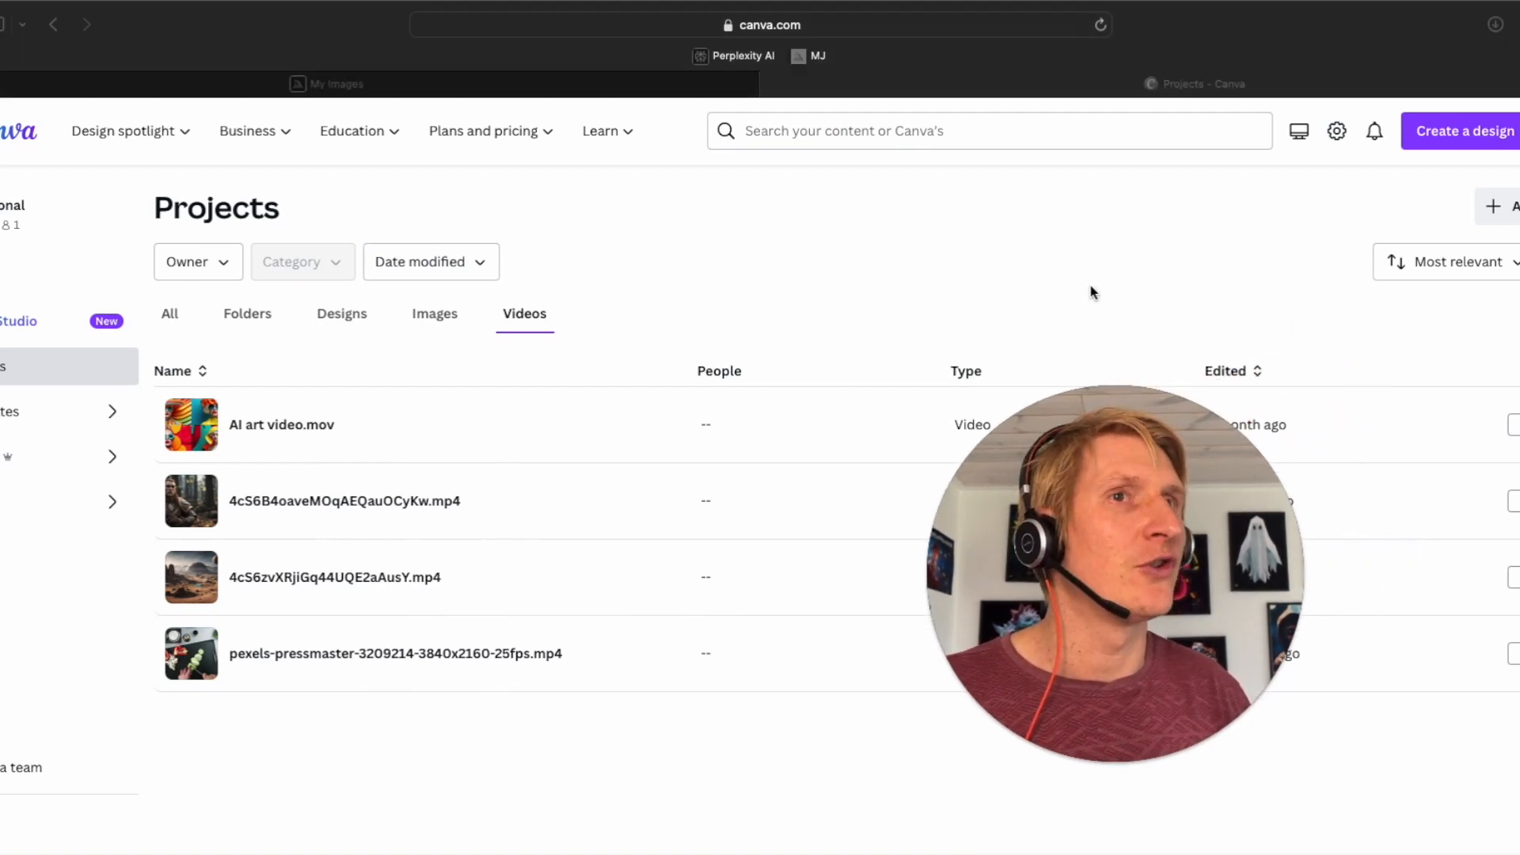
# Step: Create a blank 1280 × 720 px YouTube Thumbnail design in Canva
pyautogui.click(1463, 132)
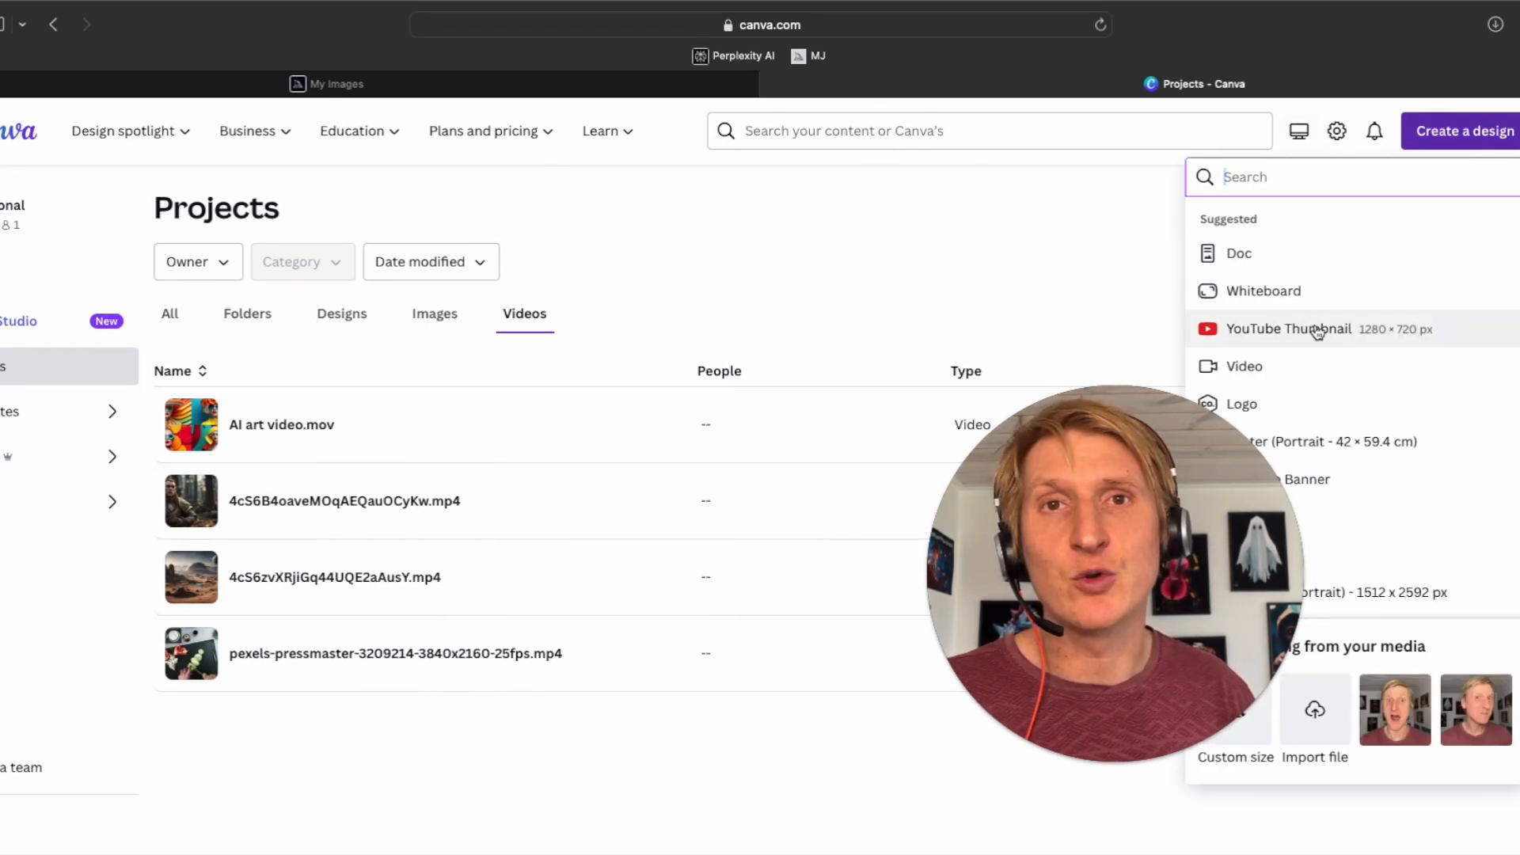
pyautogui.click(1288, 329)
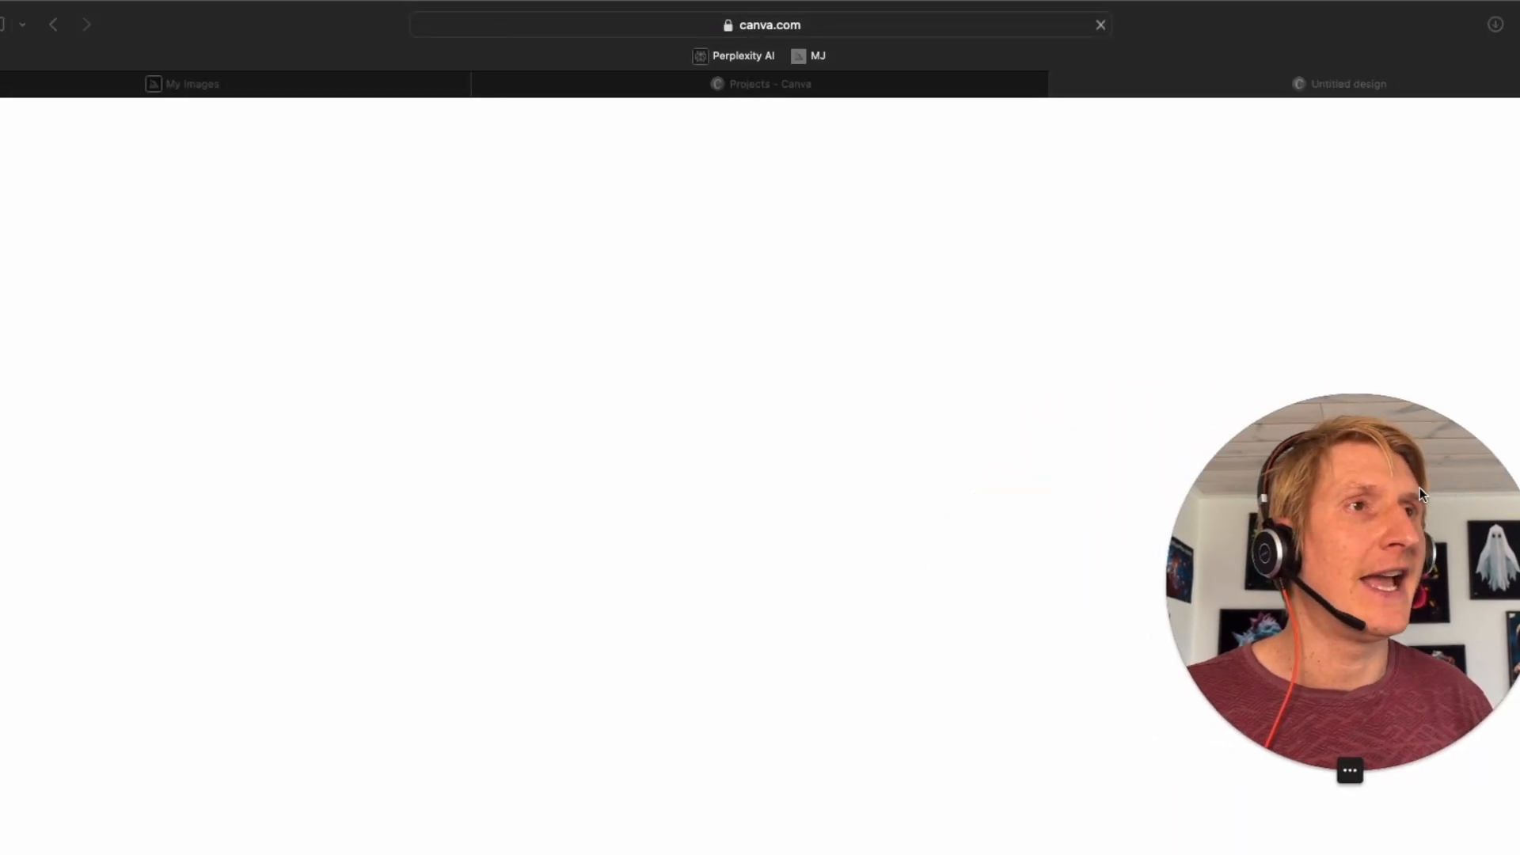
pyautogui.click(1348, 83)
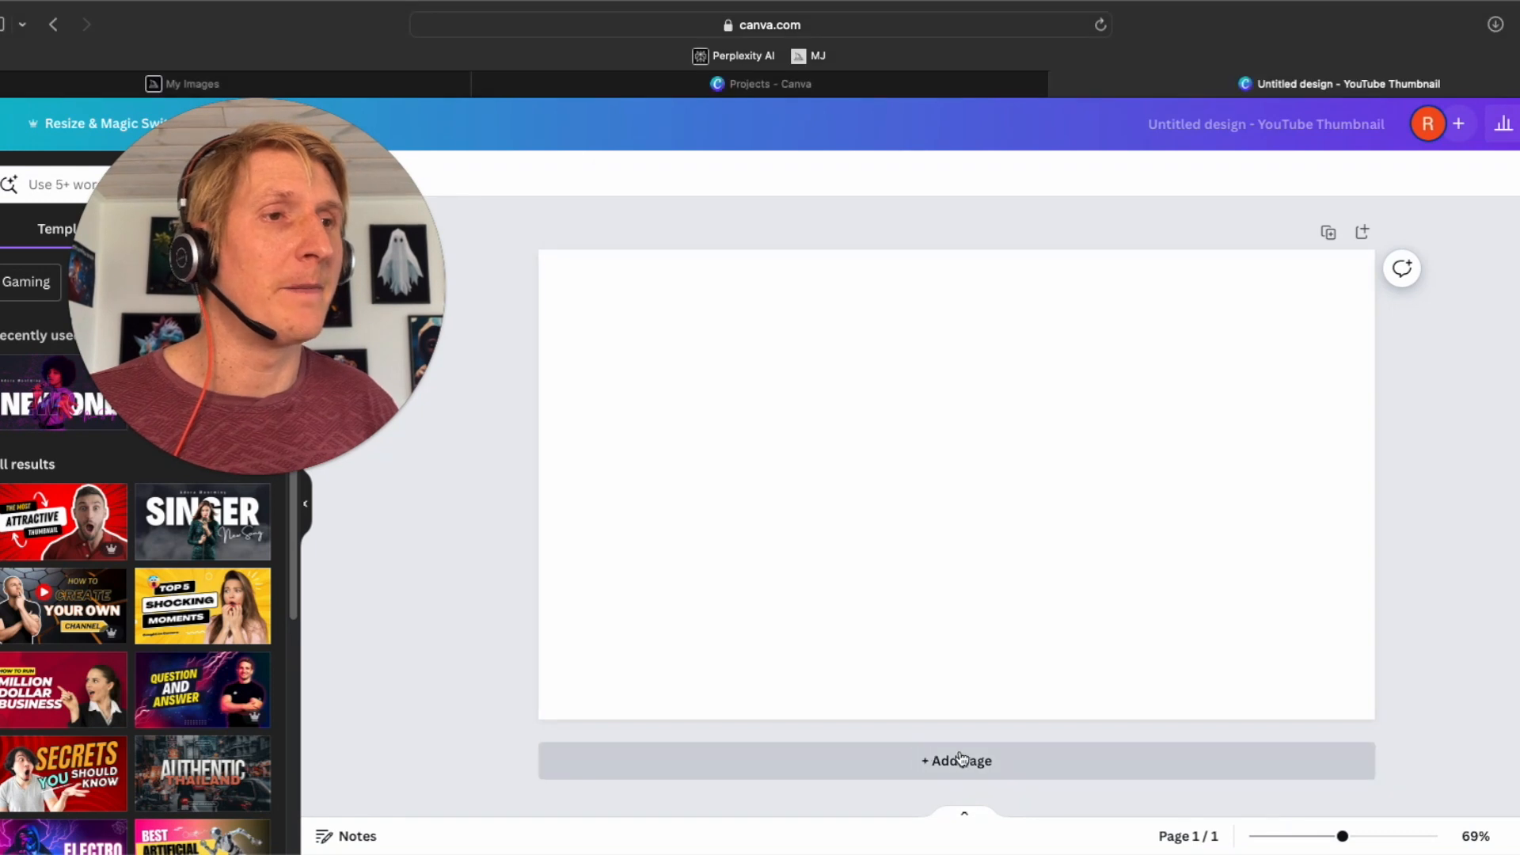
# Step: Add a second page and enlarge the neon-street image to fill page 1
pyautogui.click(957, 761)
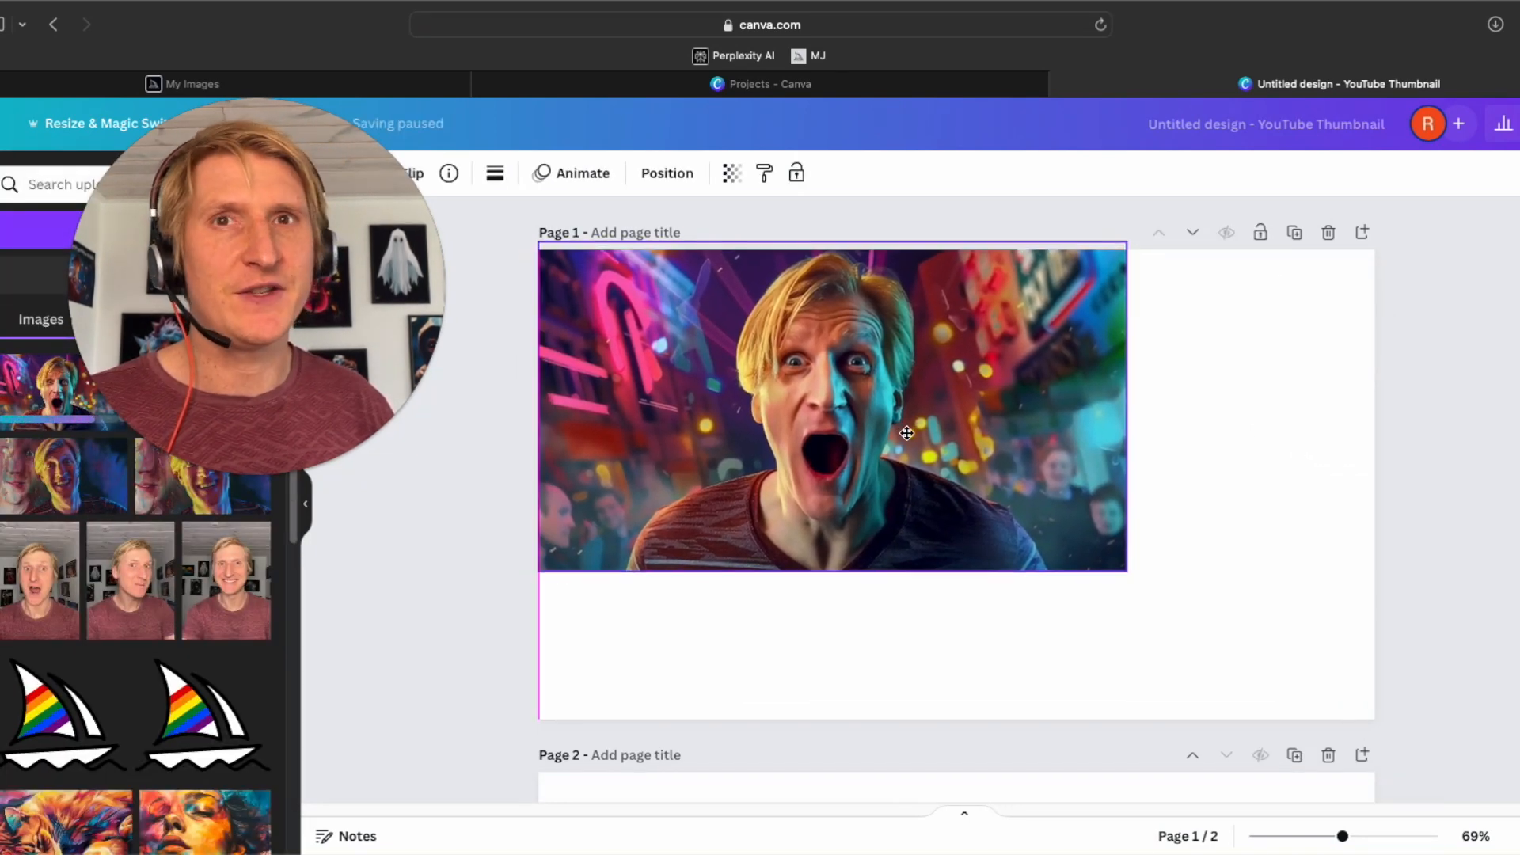
pyautogui.click(905, 433)
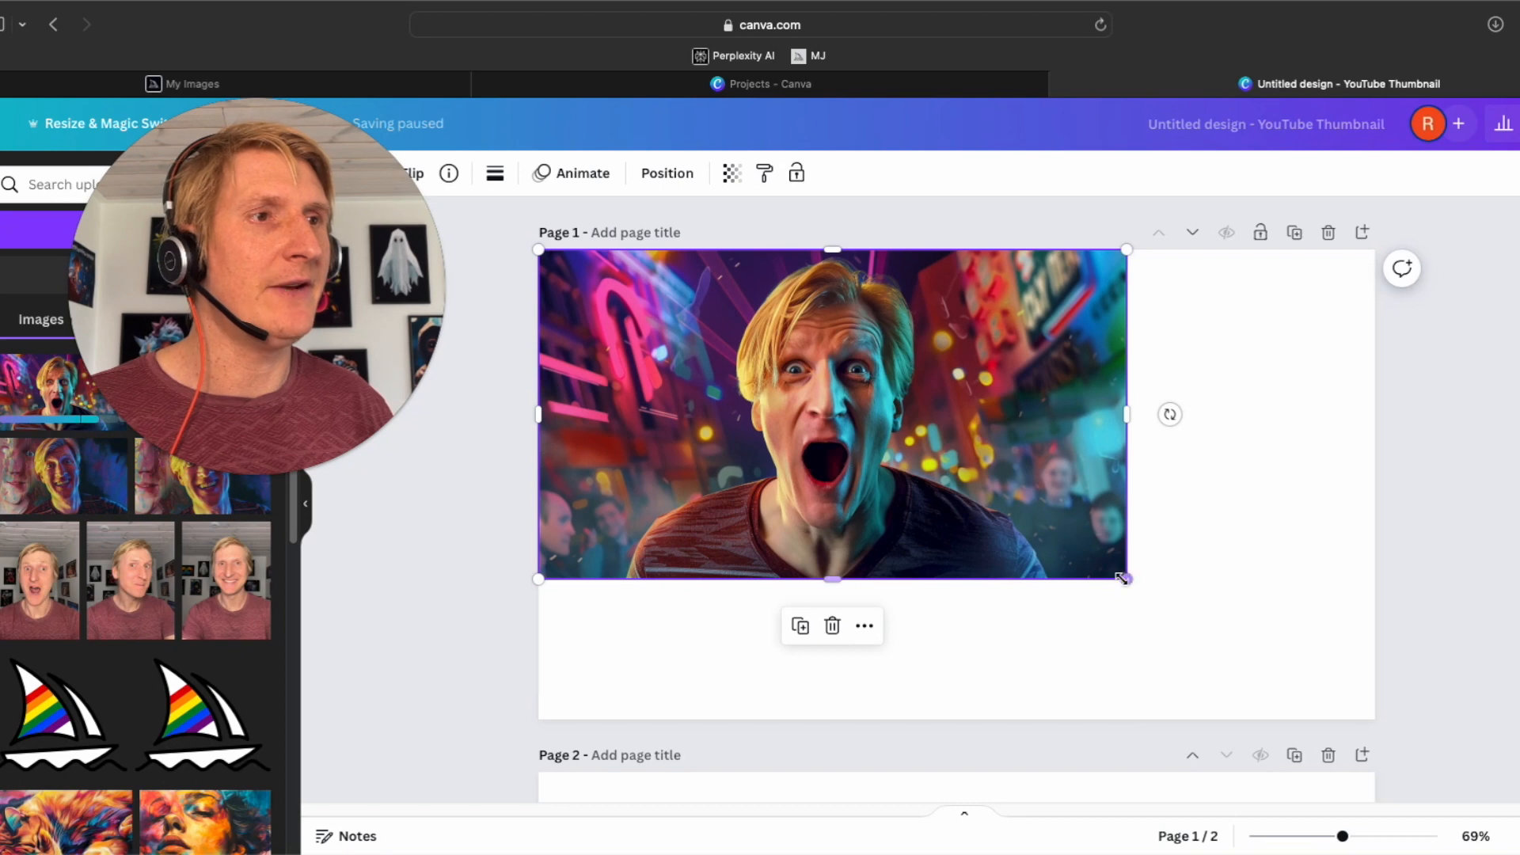
pyautogui.moveTo(1123, 578); pyautogui.dragTo(1377, 718)
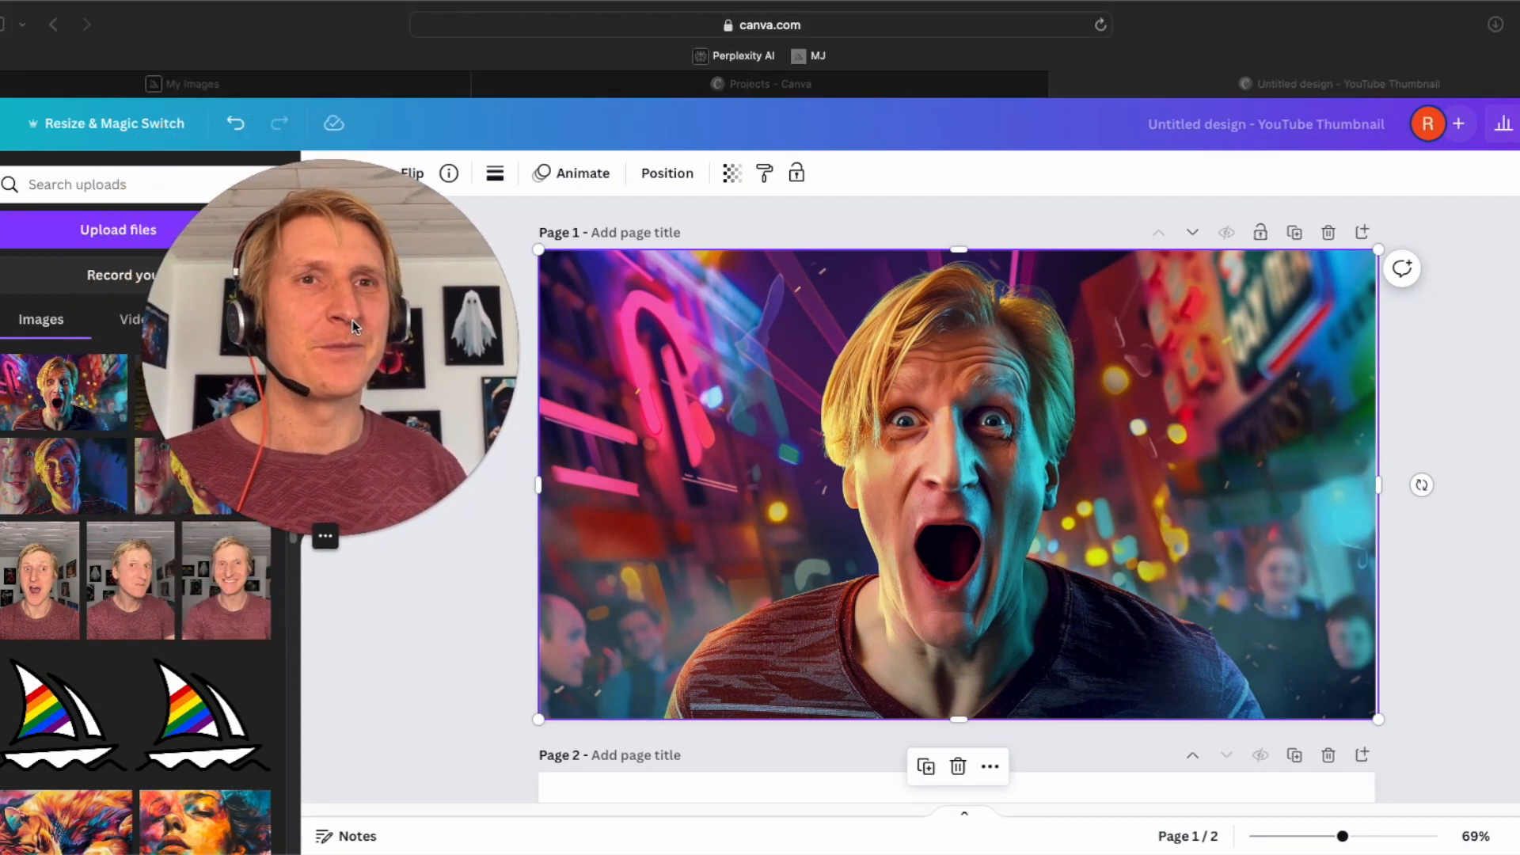
pyautogui.scroll(-3)
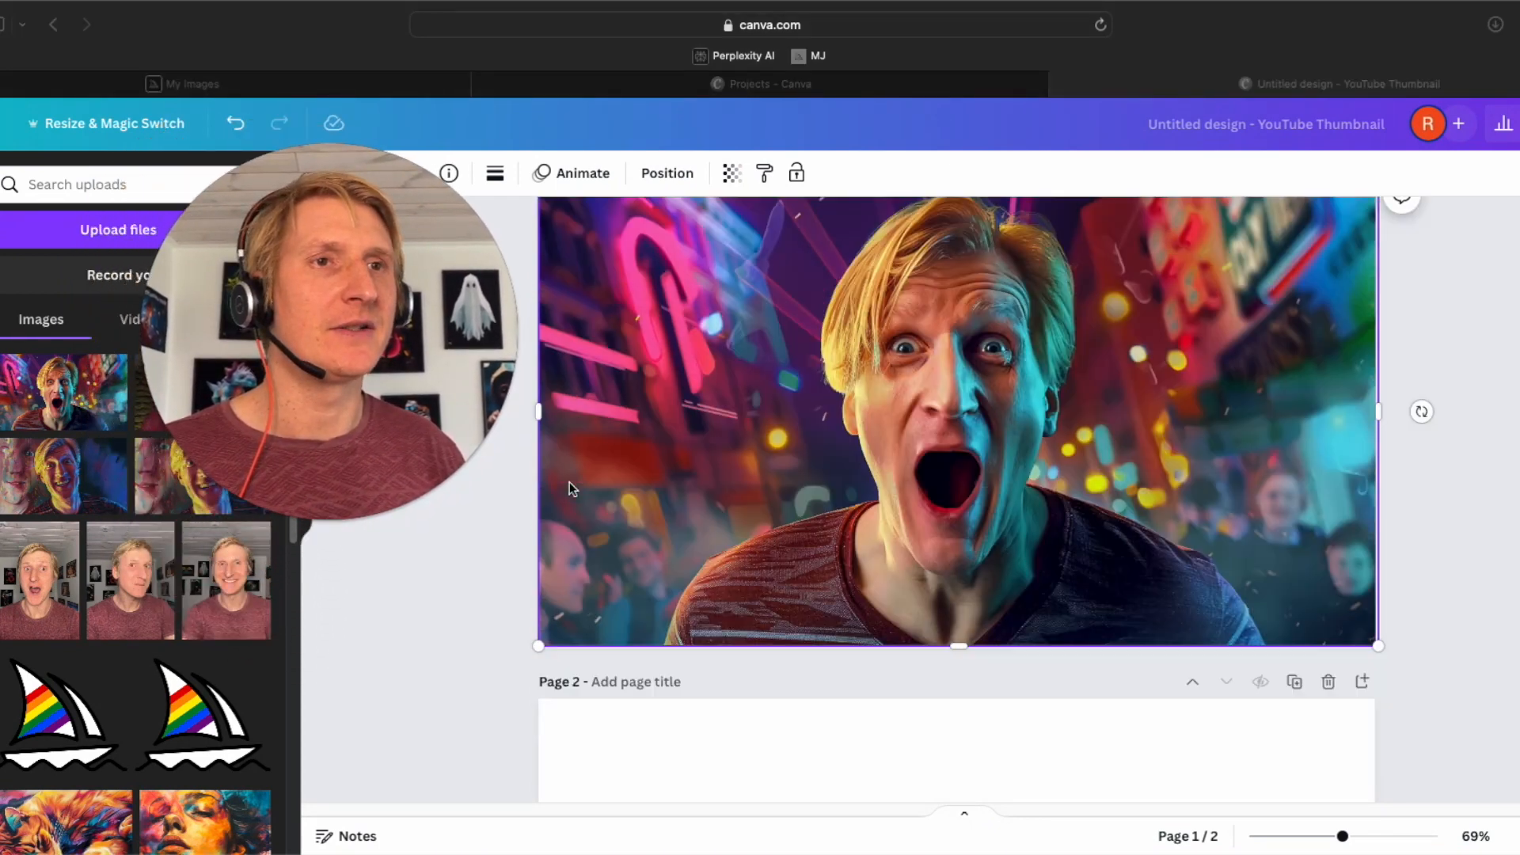
pyautogui.scroll(-3)
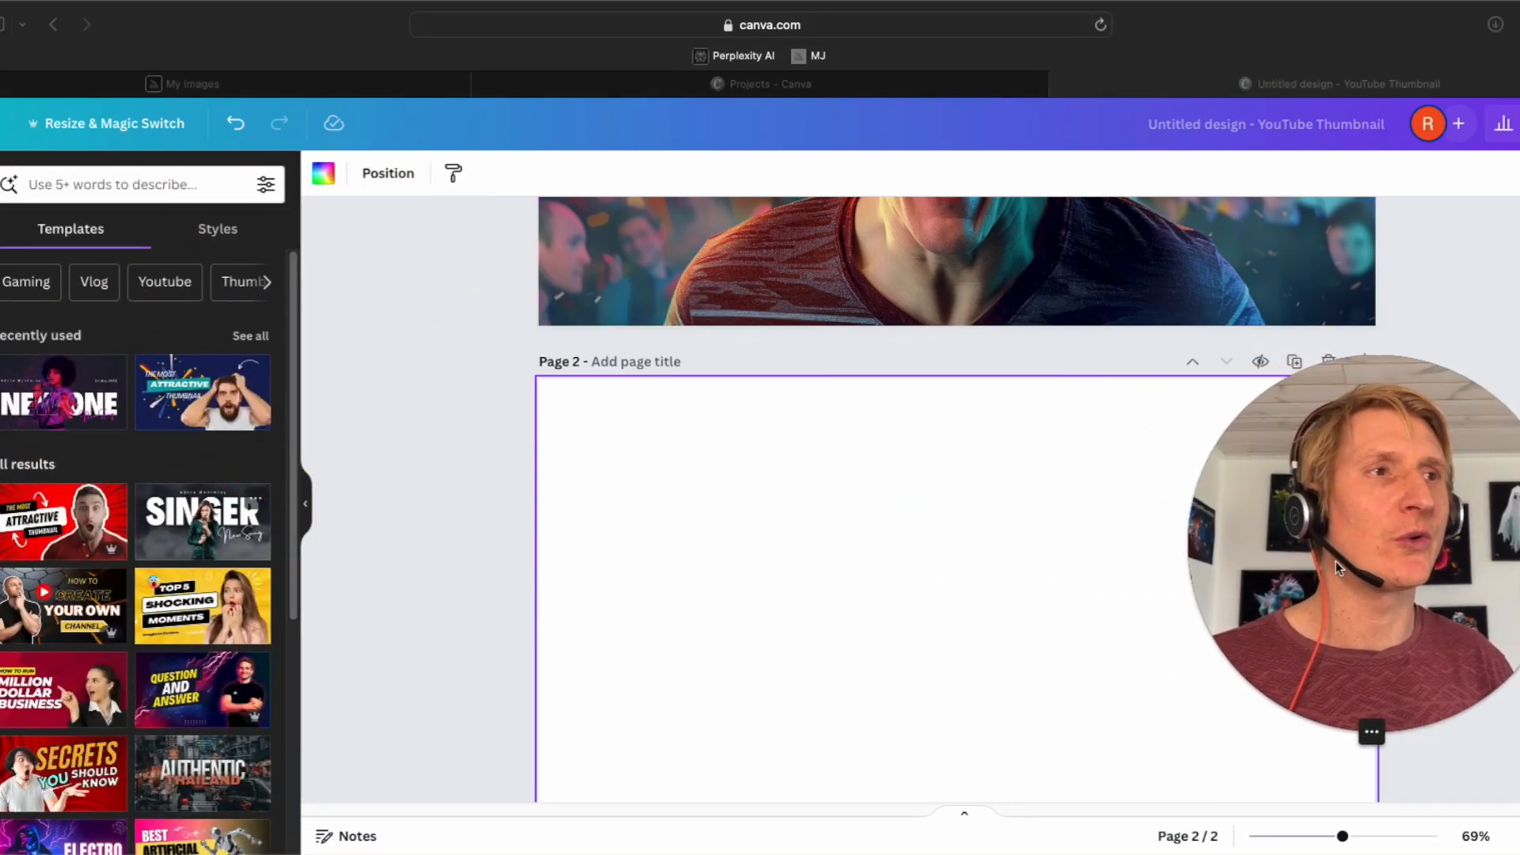
pyautogui.scroll(-3)
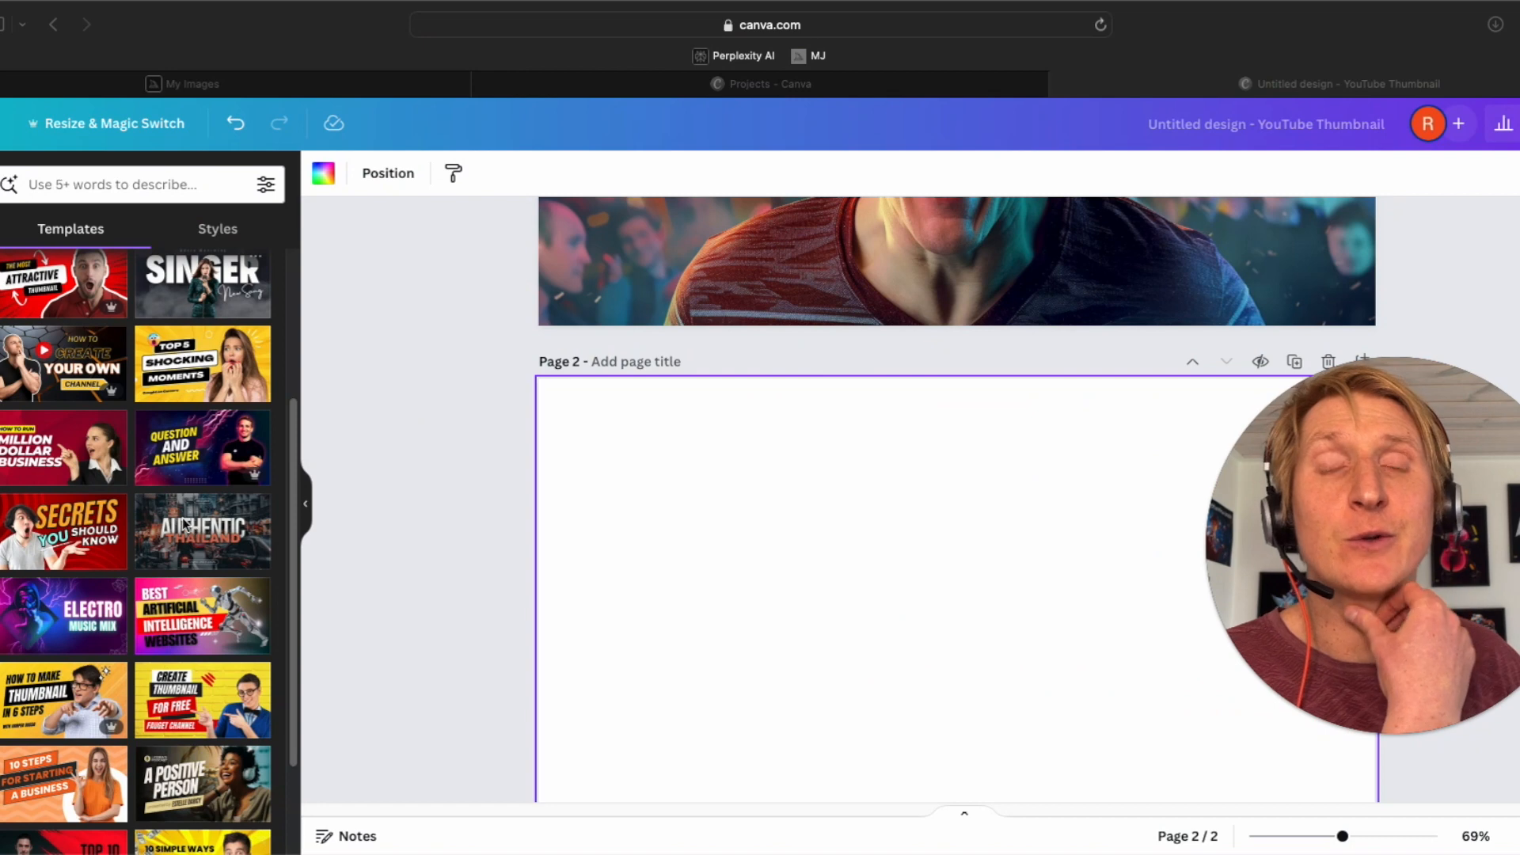
pyautogui.scroll(-3)
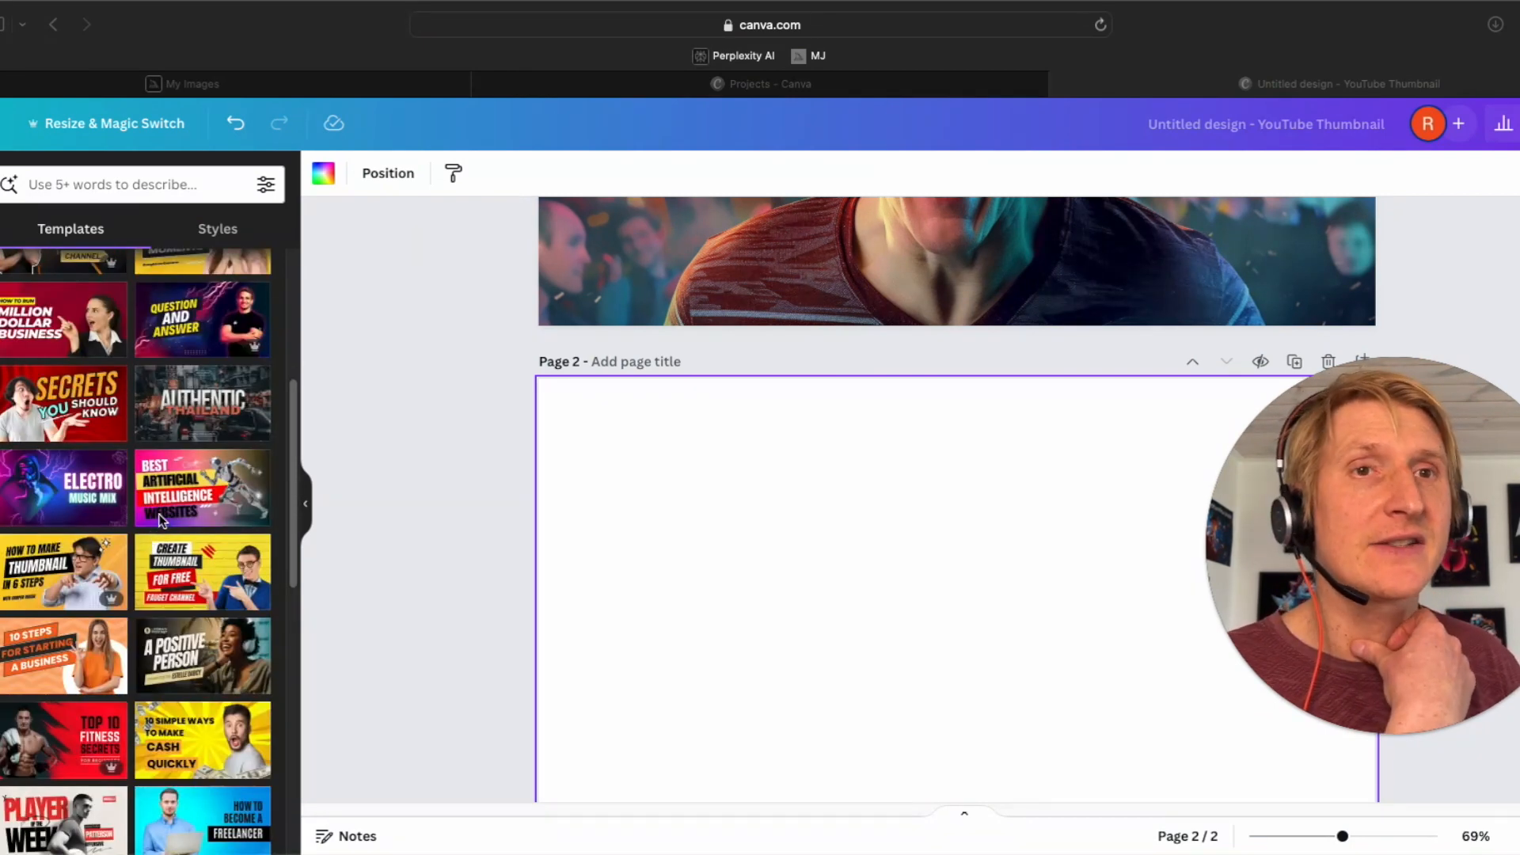
pyautogui.scroll(-3)
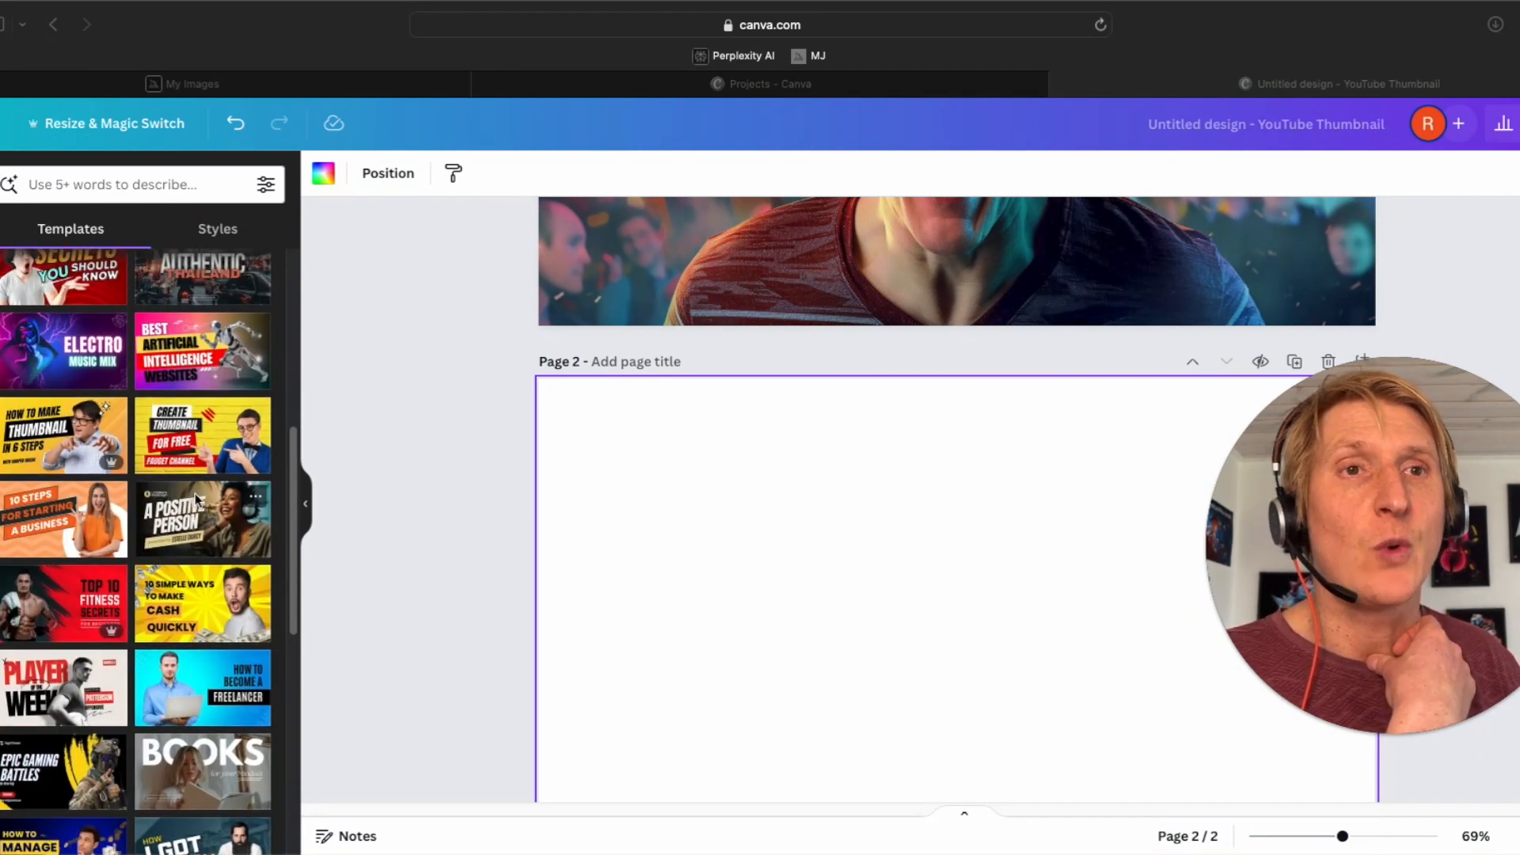
pyautogui.scroll(-3)
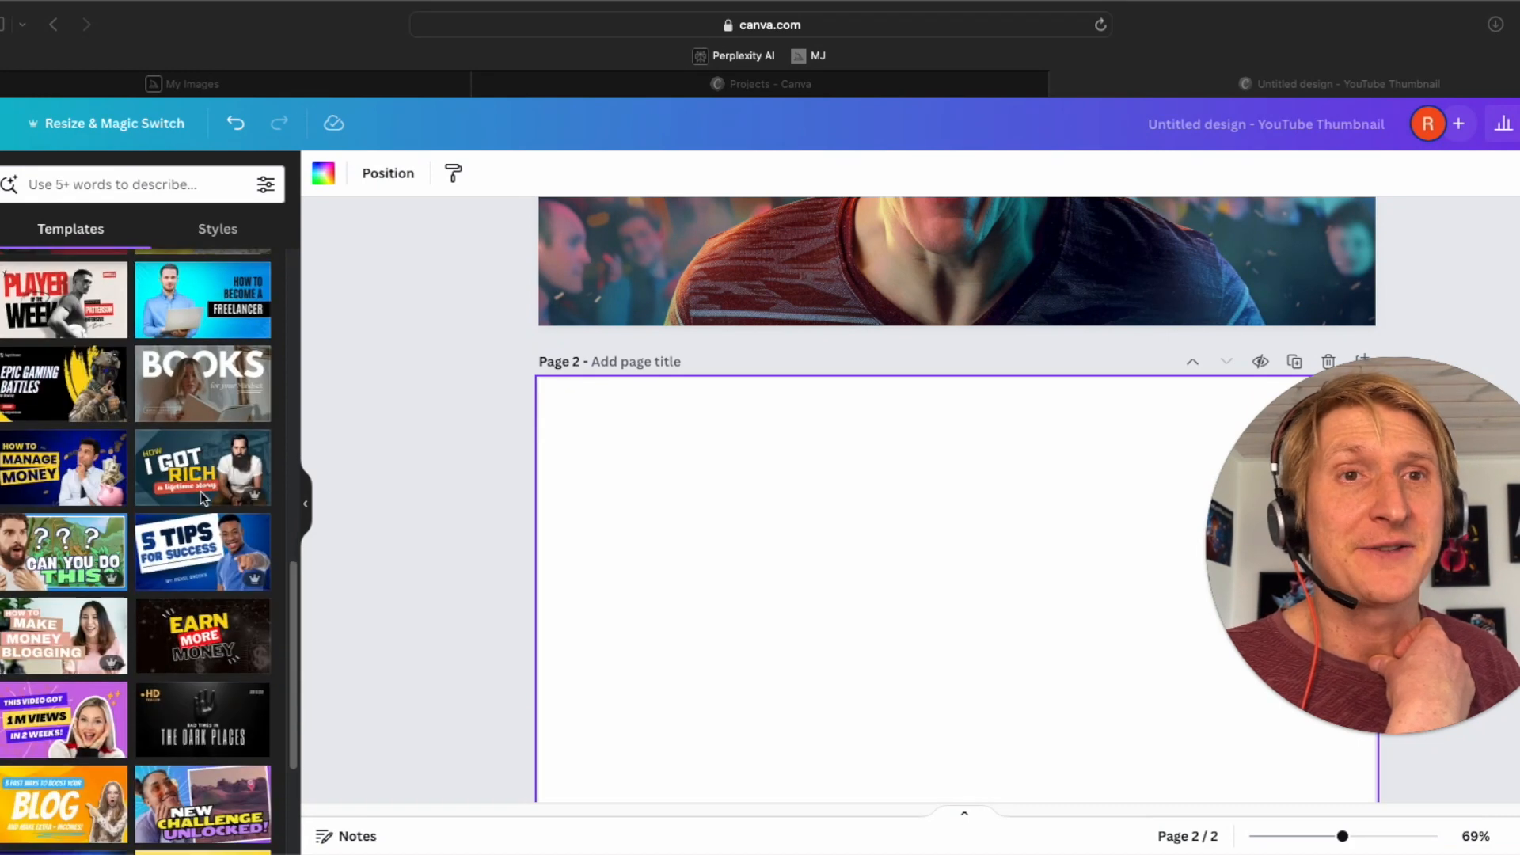
pyautogui.moveTo(205, 569)
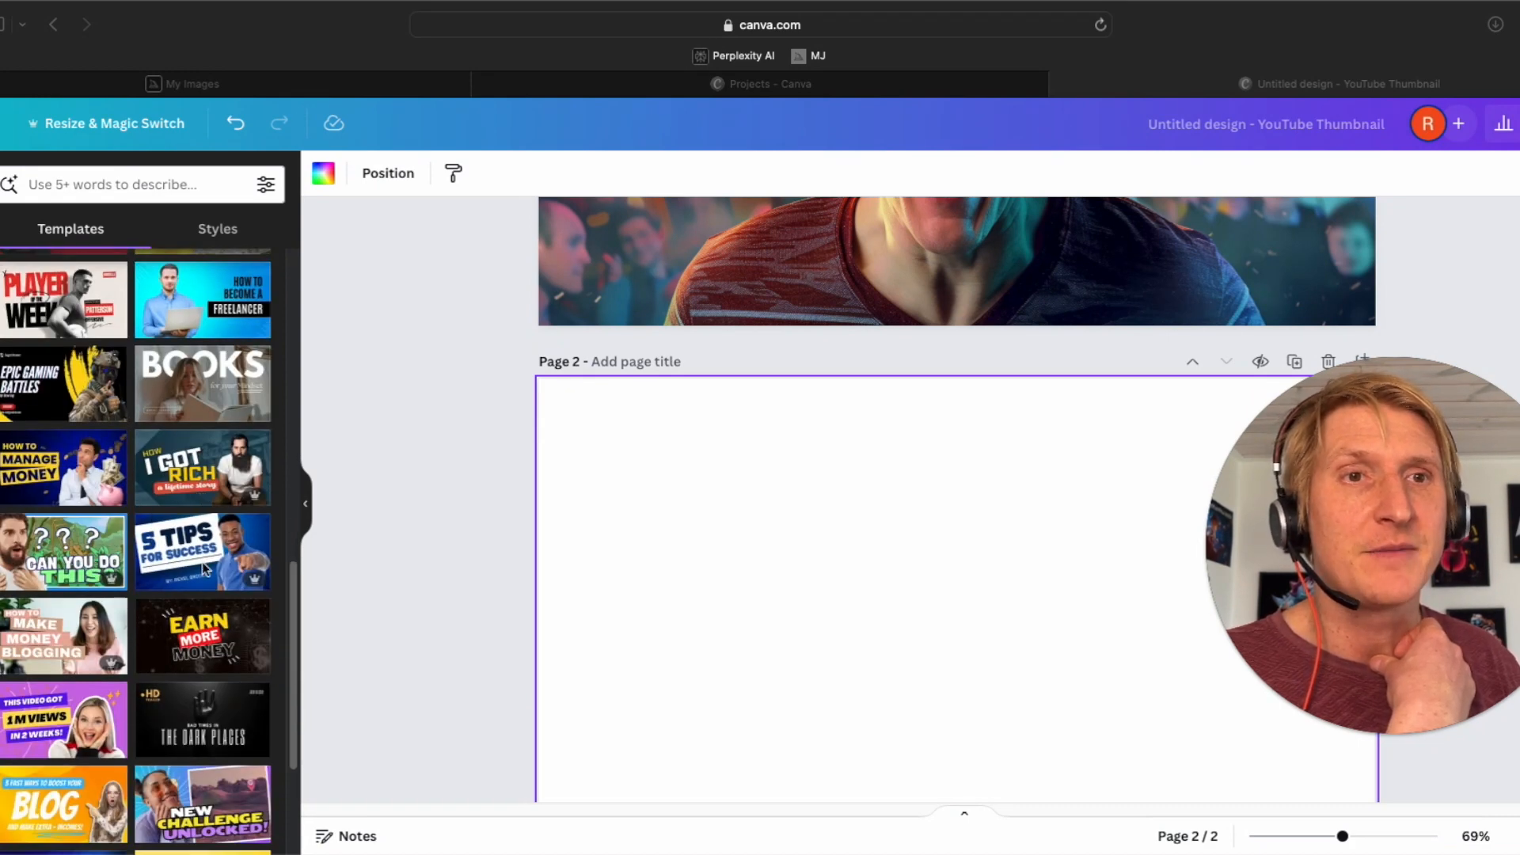
pyautogui.scroll(-3)
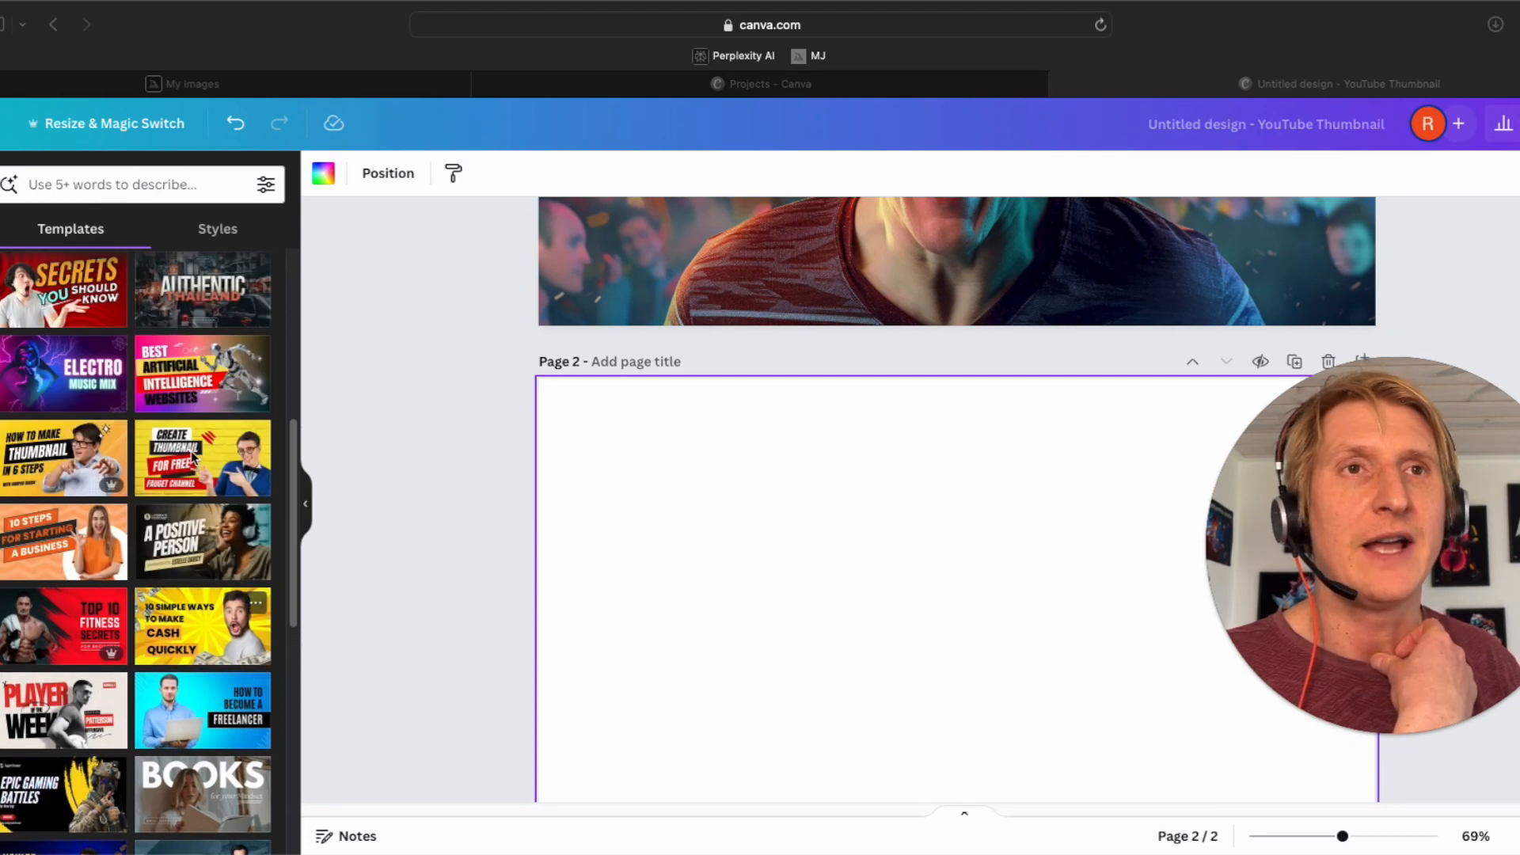
pyautogui.scroll(-3)
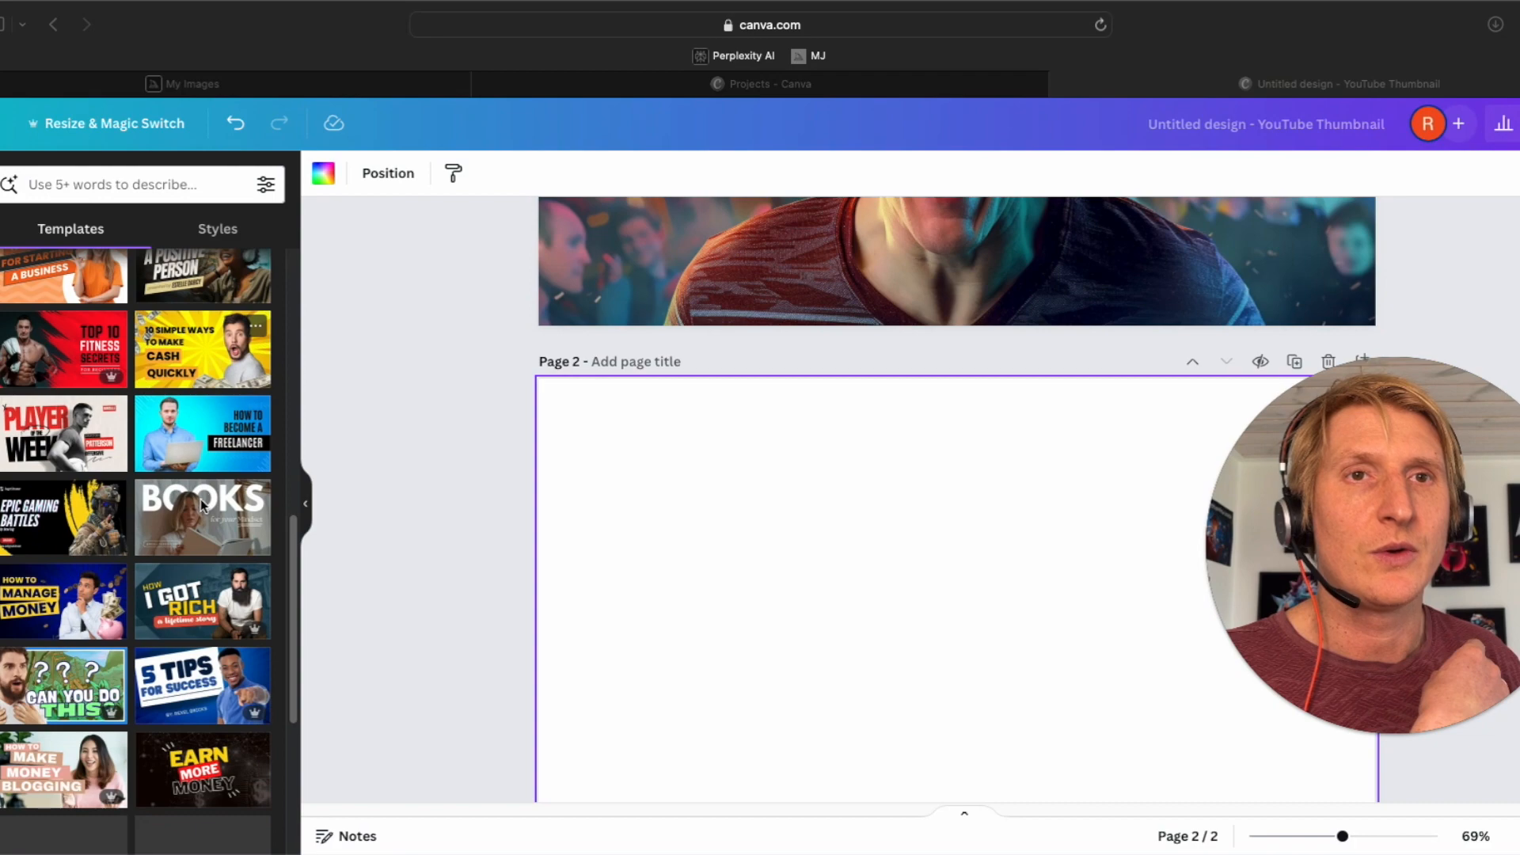
pyautogui.scroll(-3)
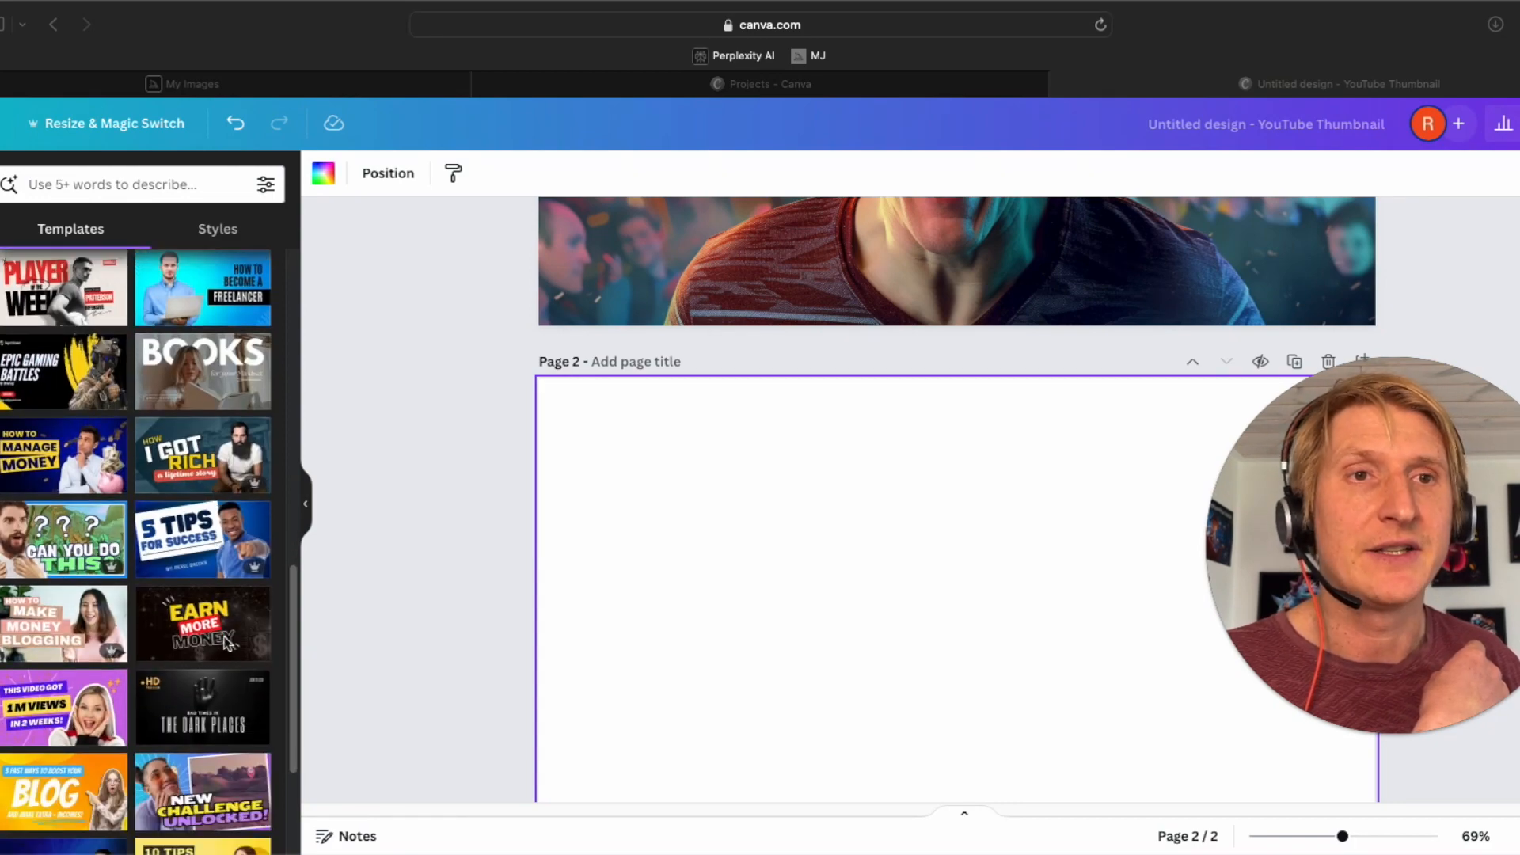
pyautogui.scroll(-3)
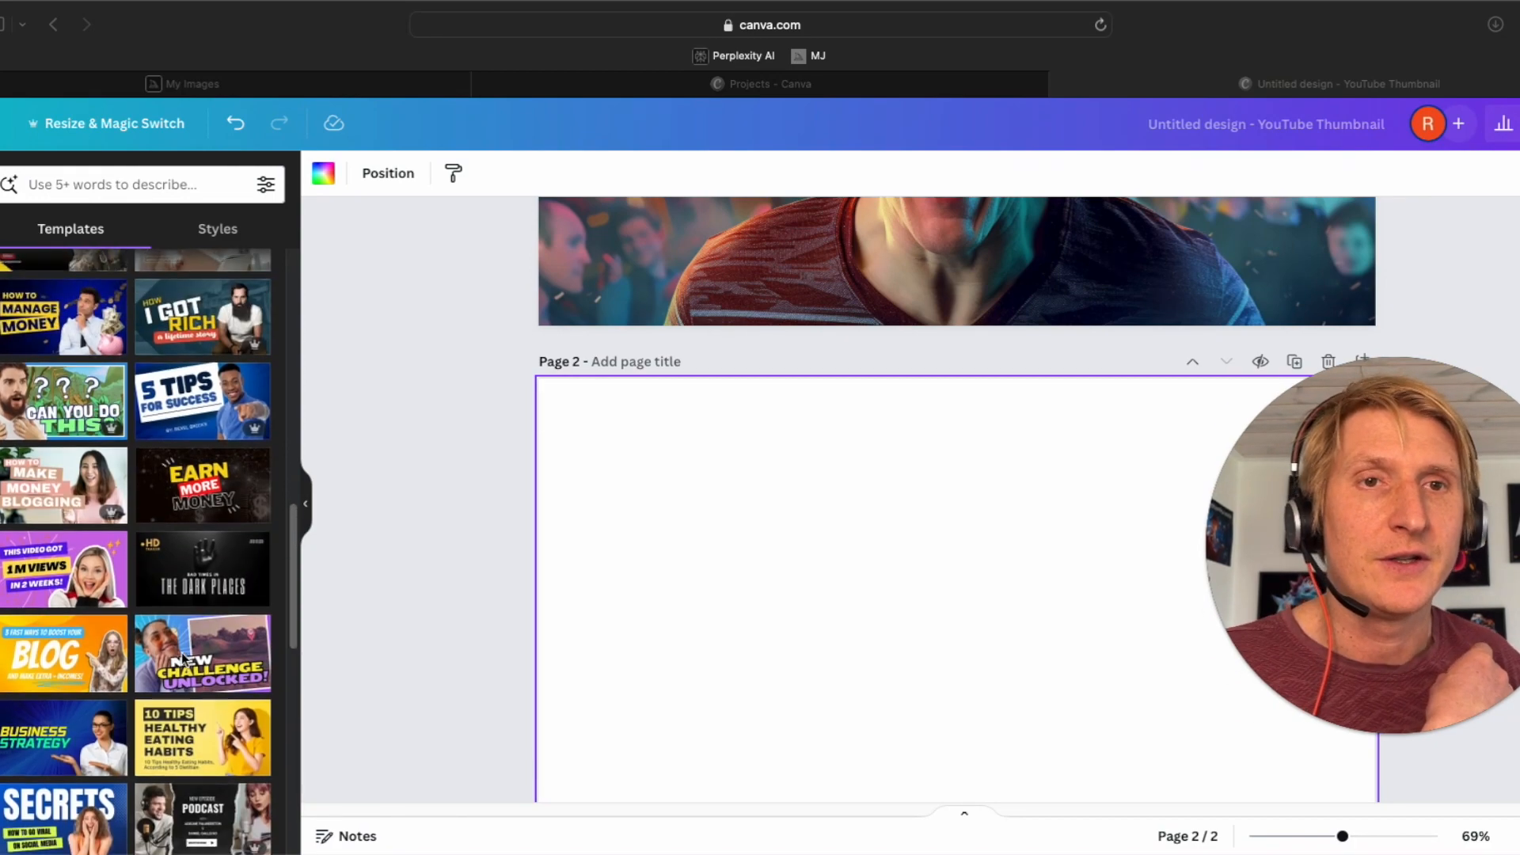
pyautogui.scroll(-3)
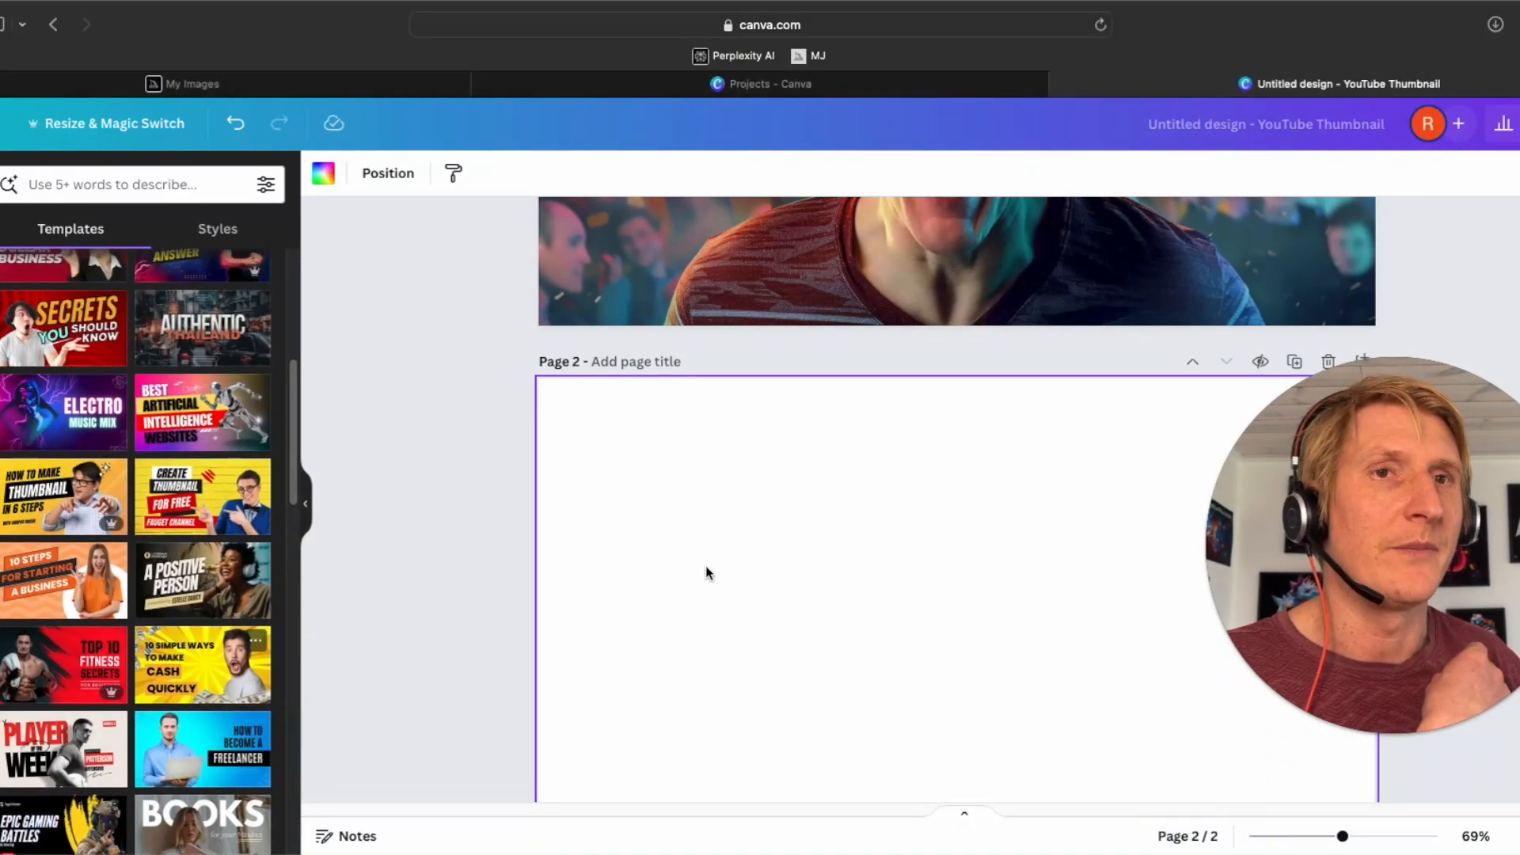
# Step: Apply the Pink and Blue Electro Music template and retitle it STUNNING and THUMBNAIL
pyautogui.click(64, 412)
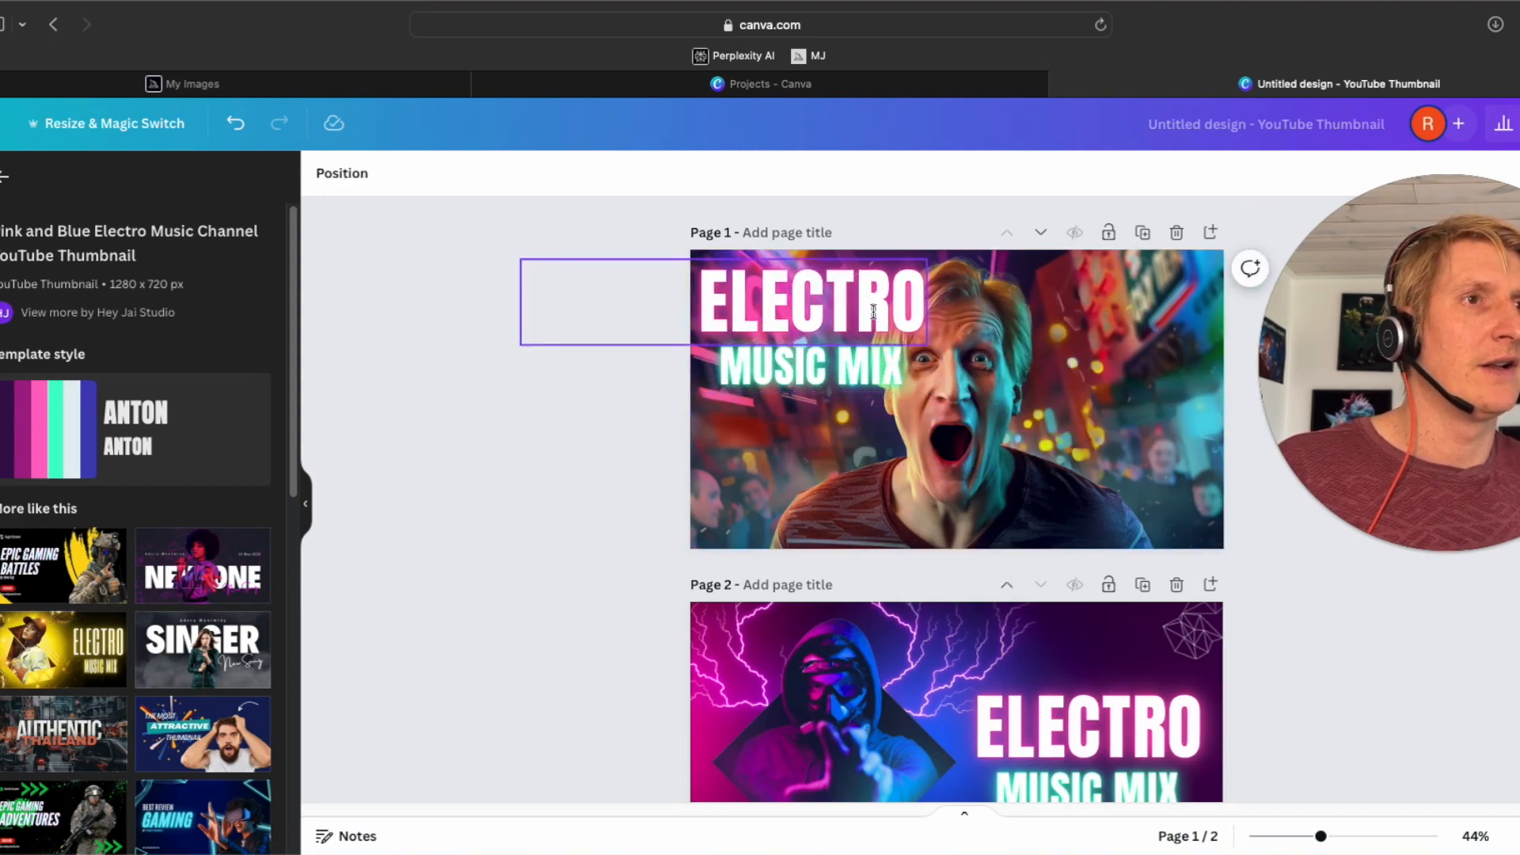
pyautogui.click(809, 302)
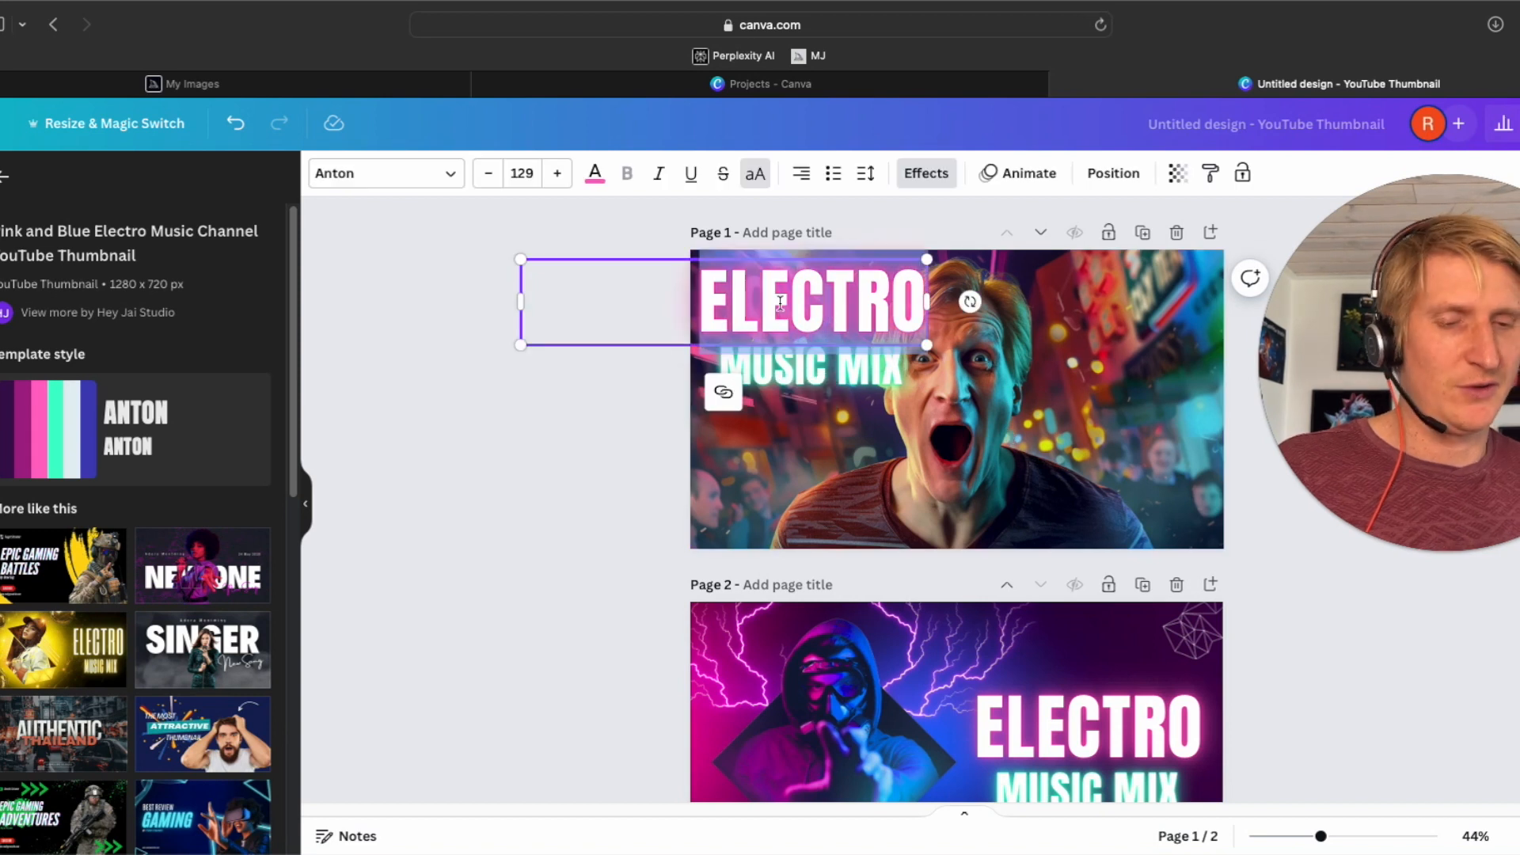
pyautogui.write('STUNNING')
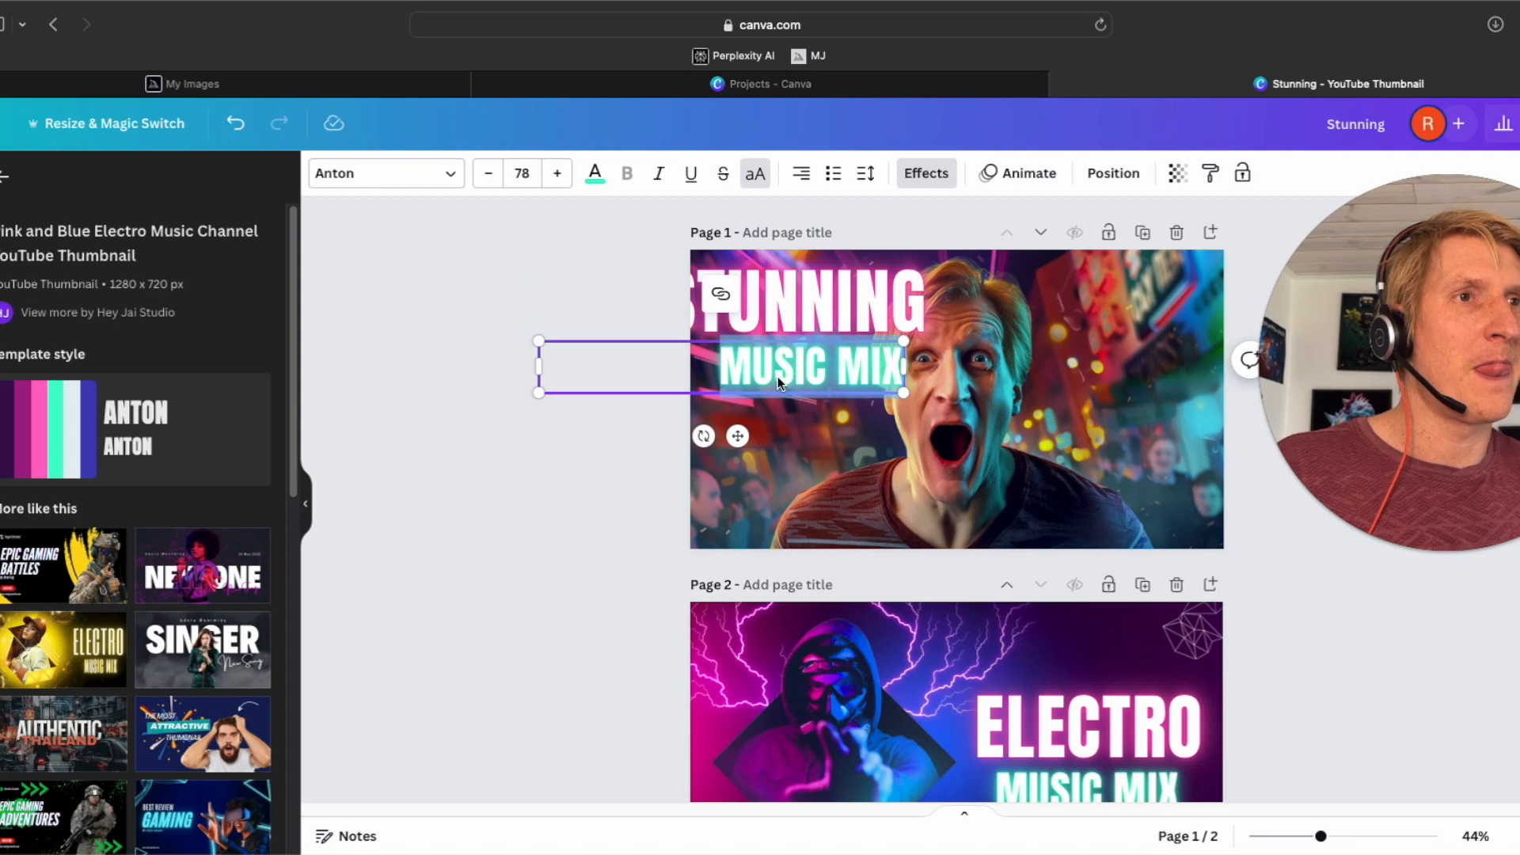
pyautogui.write('THUMBNAIL')
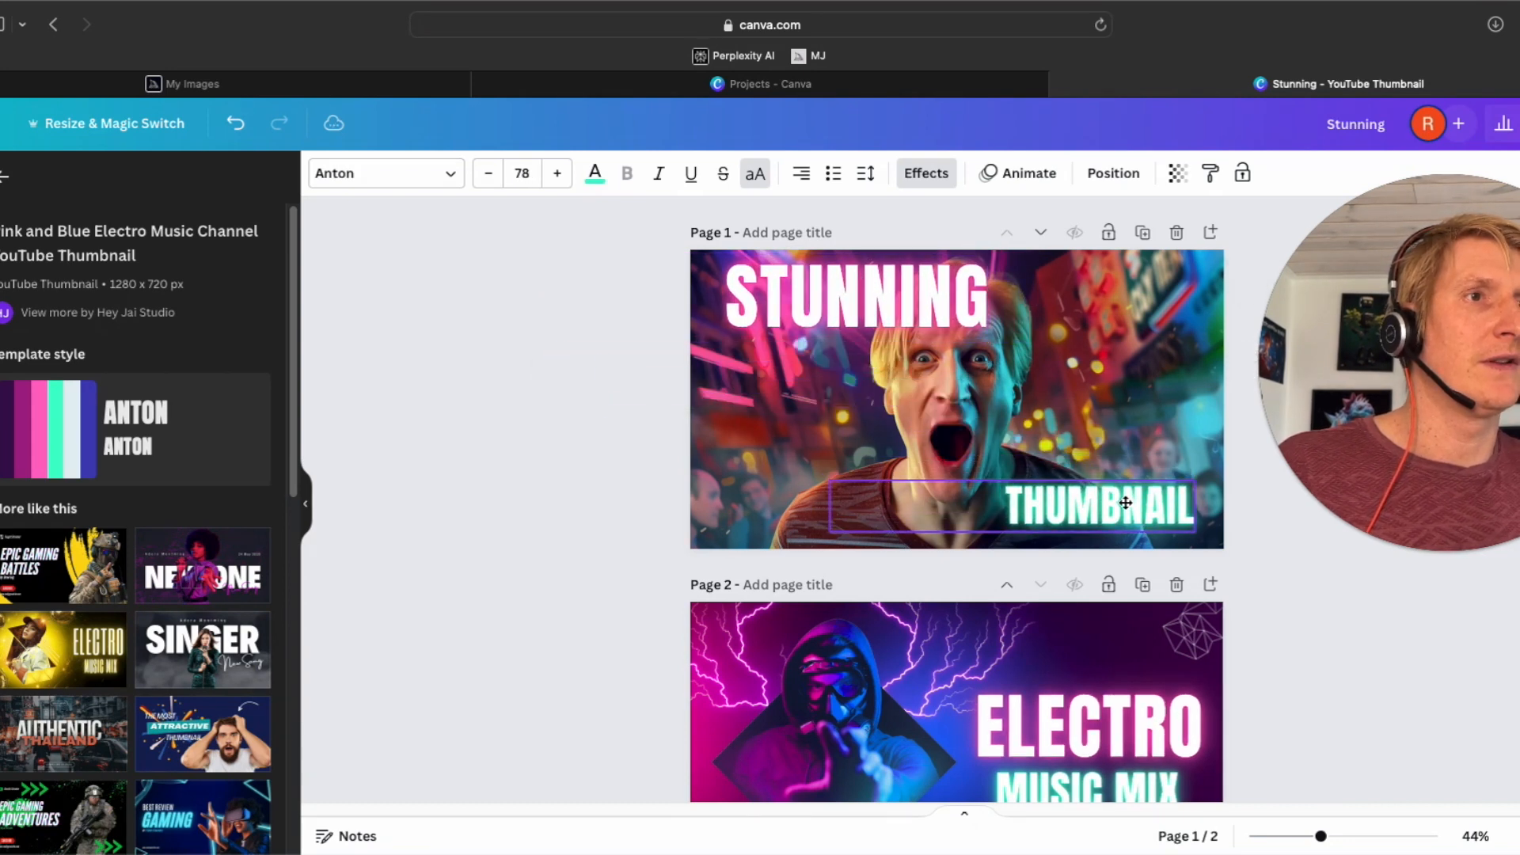
# Step: Select page 1's reporter photo, now shifted right behind the STUNNING headline
pyautogui.click(838, 298)
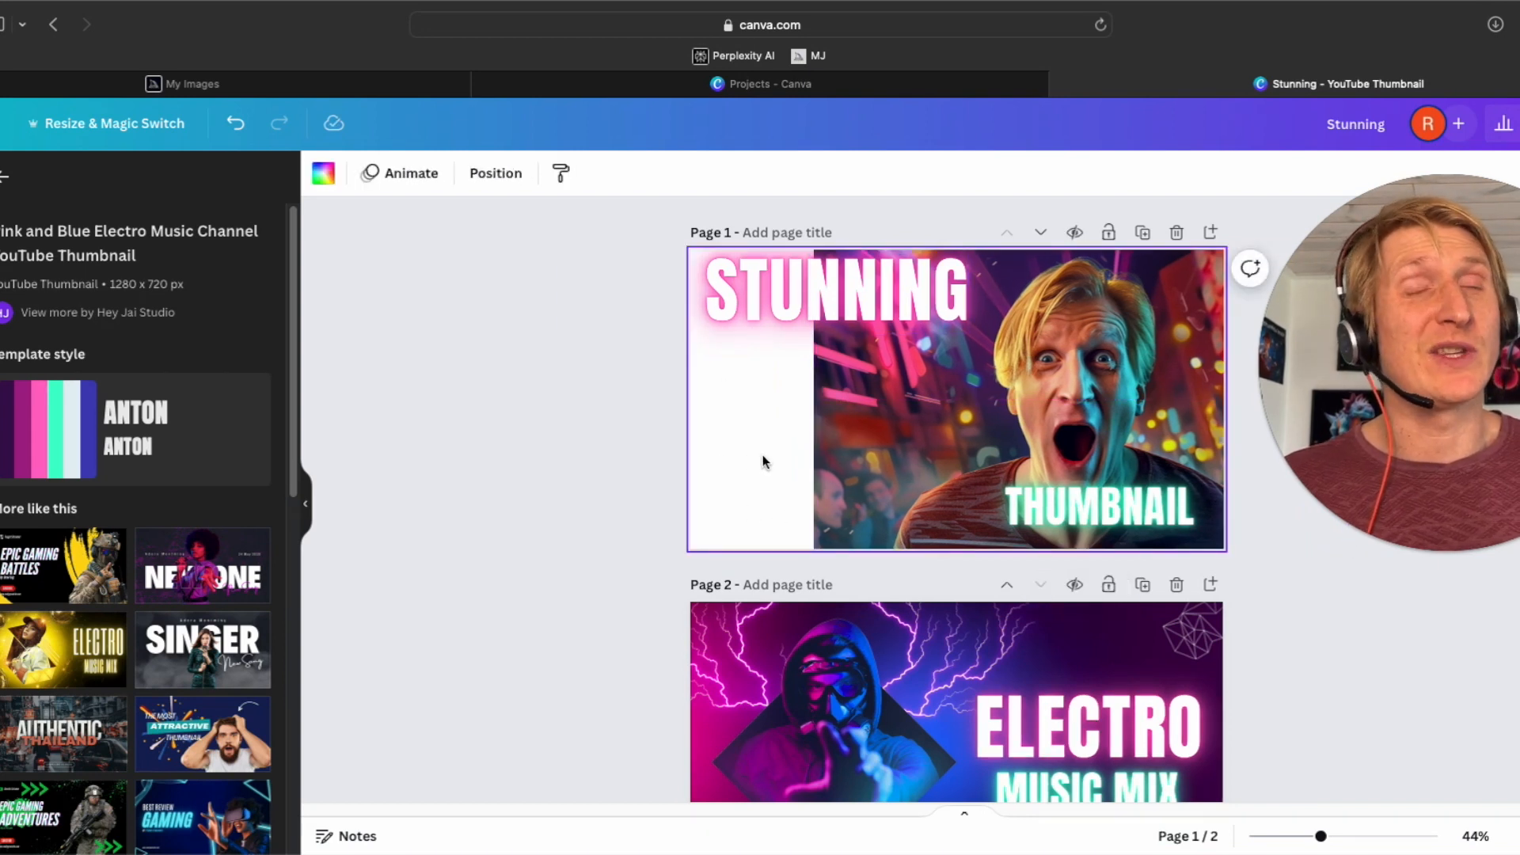
pyautogui.click(833, 291)
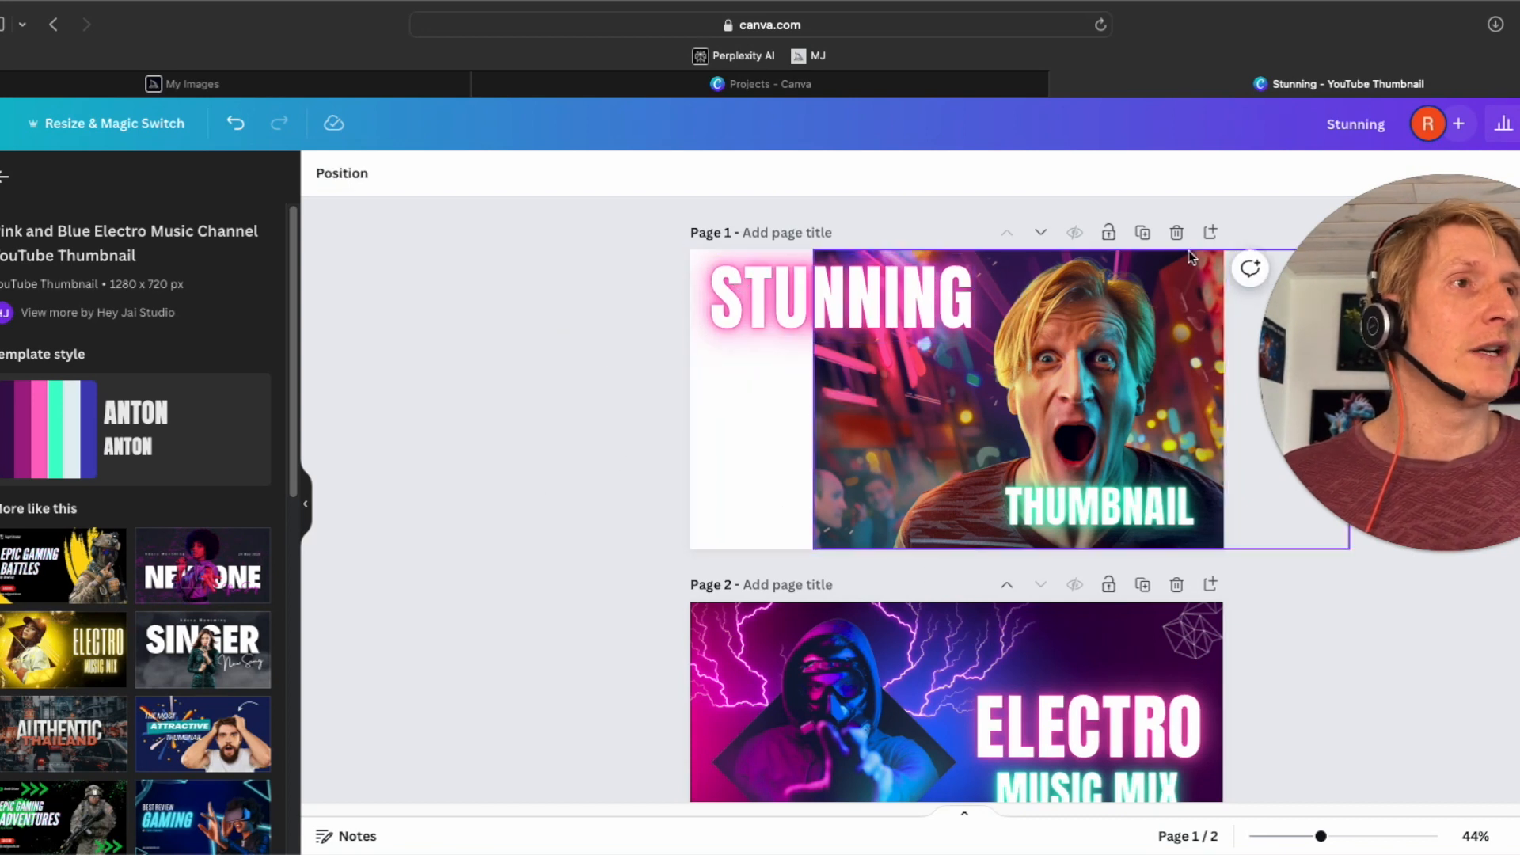
pyautogui.moveTo(1142, 233)
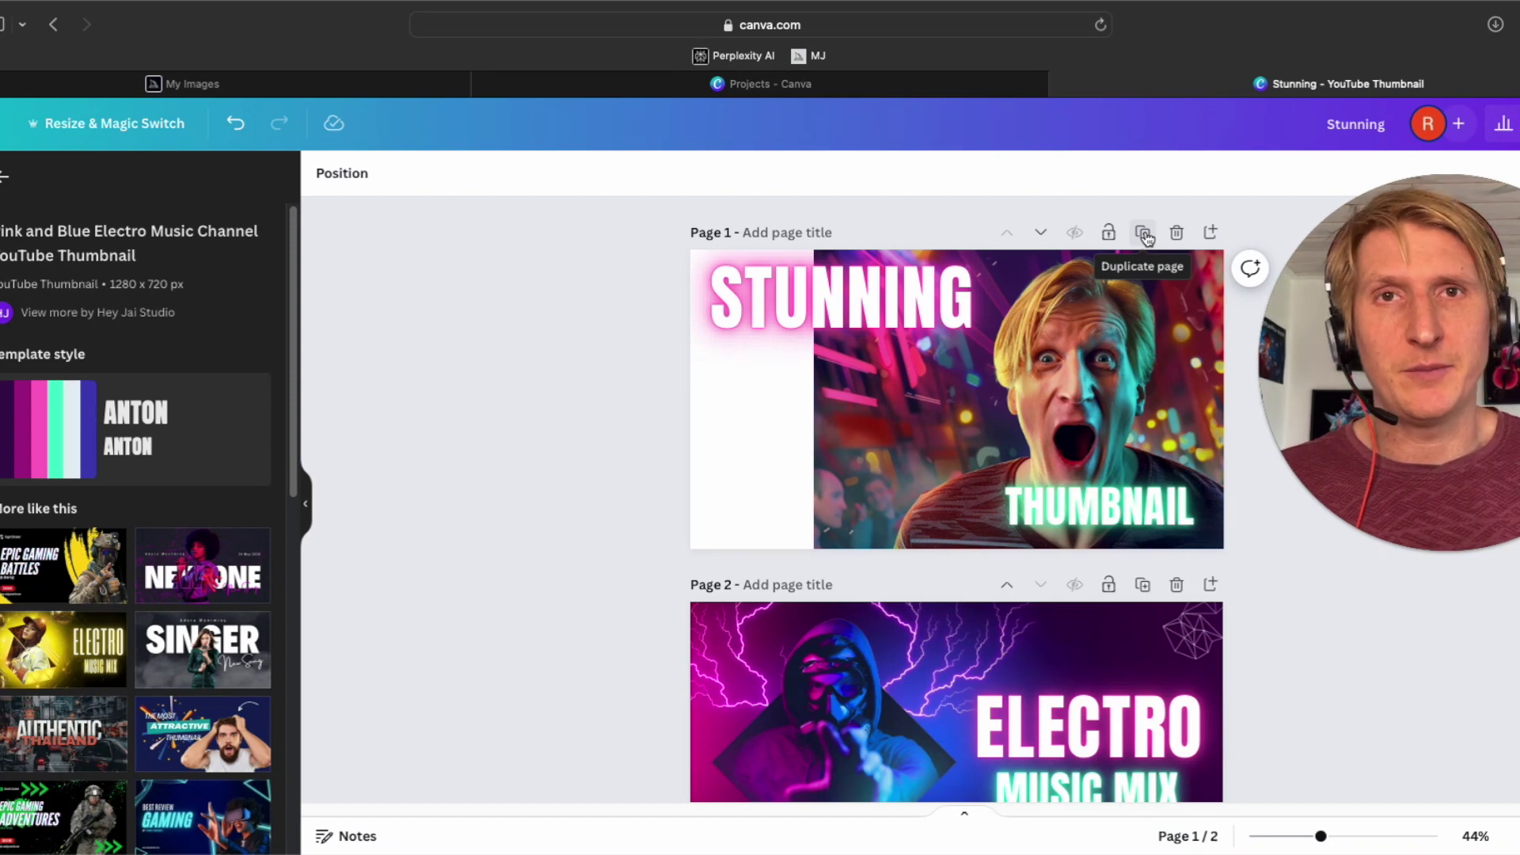
# Step: Duplicate the first thumbnail page to create a second page
pyautogui.click(1142, 232)
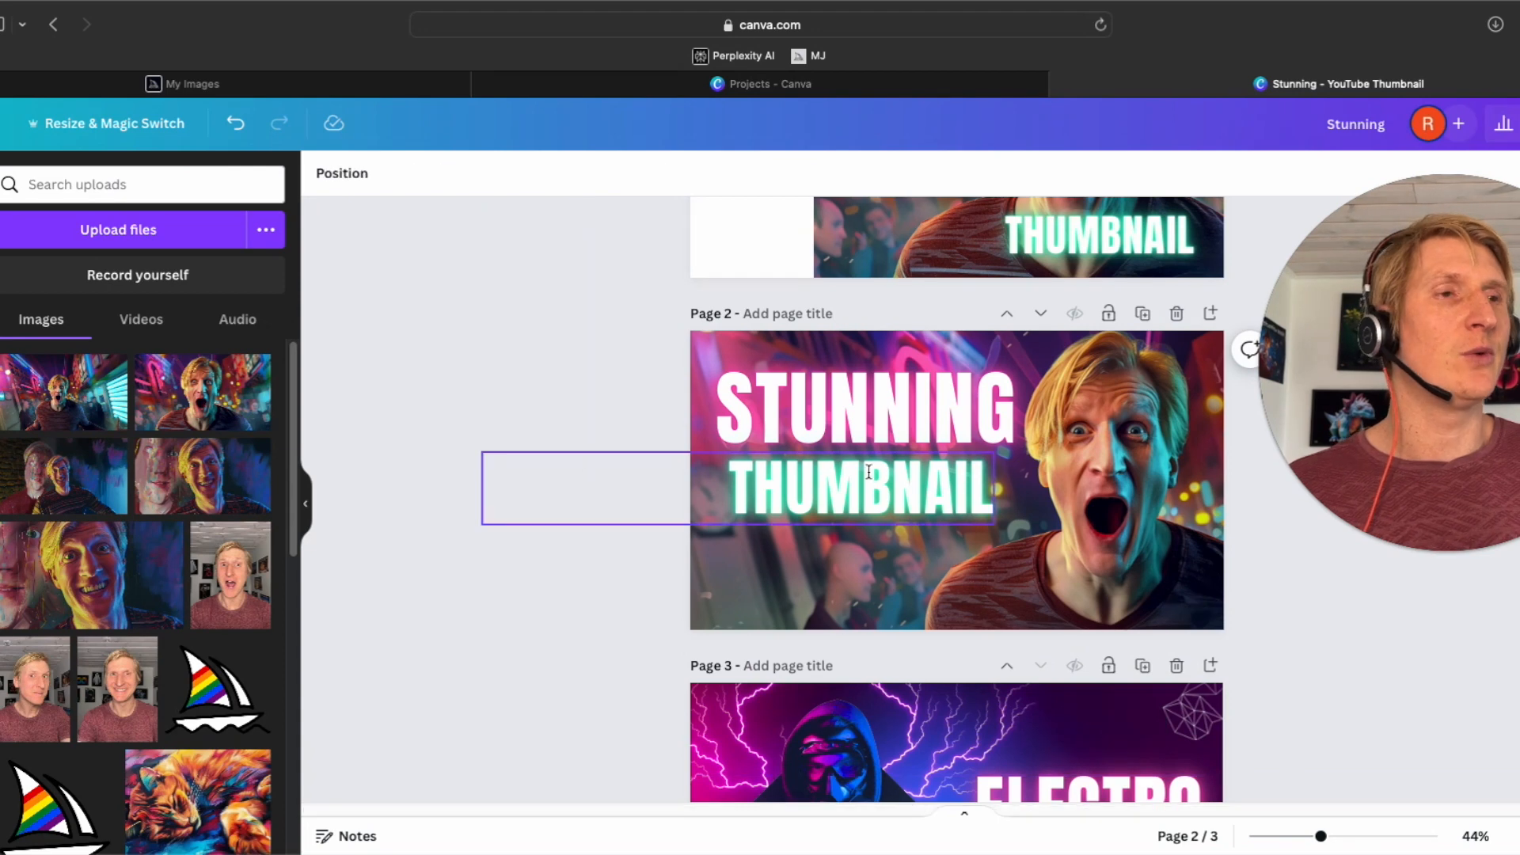
pyautogui.moveTo(1142, 317)
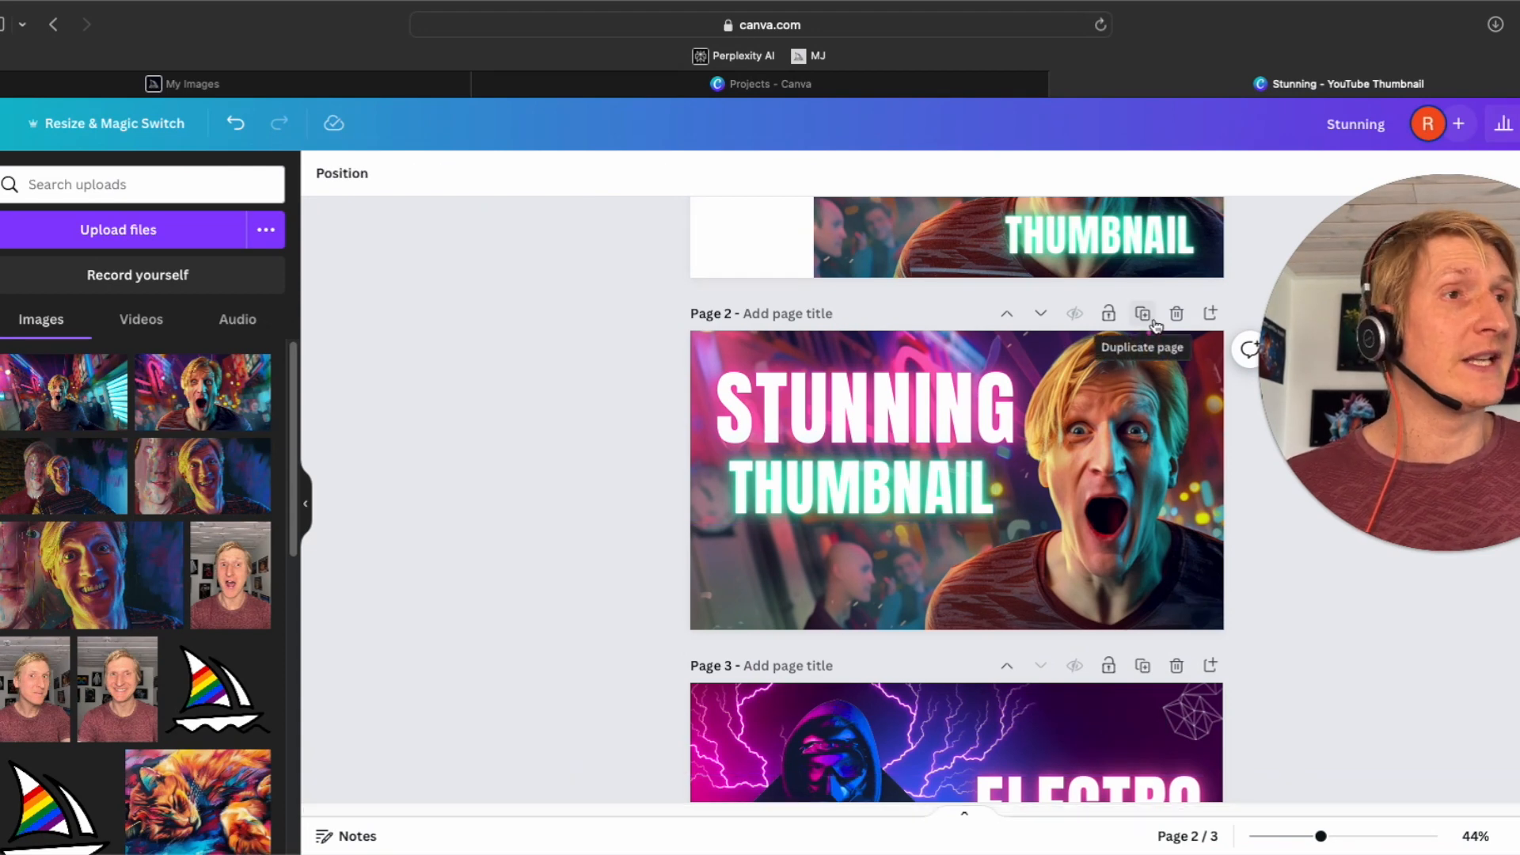
pyautogui.moveTo(1177, 666)
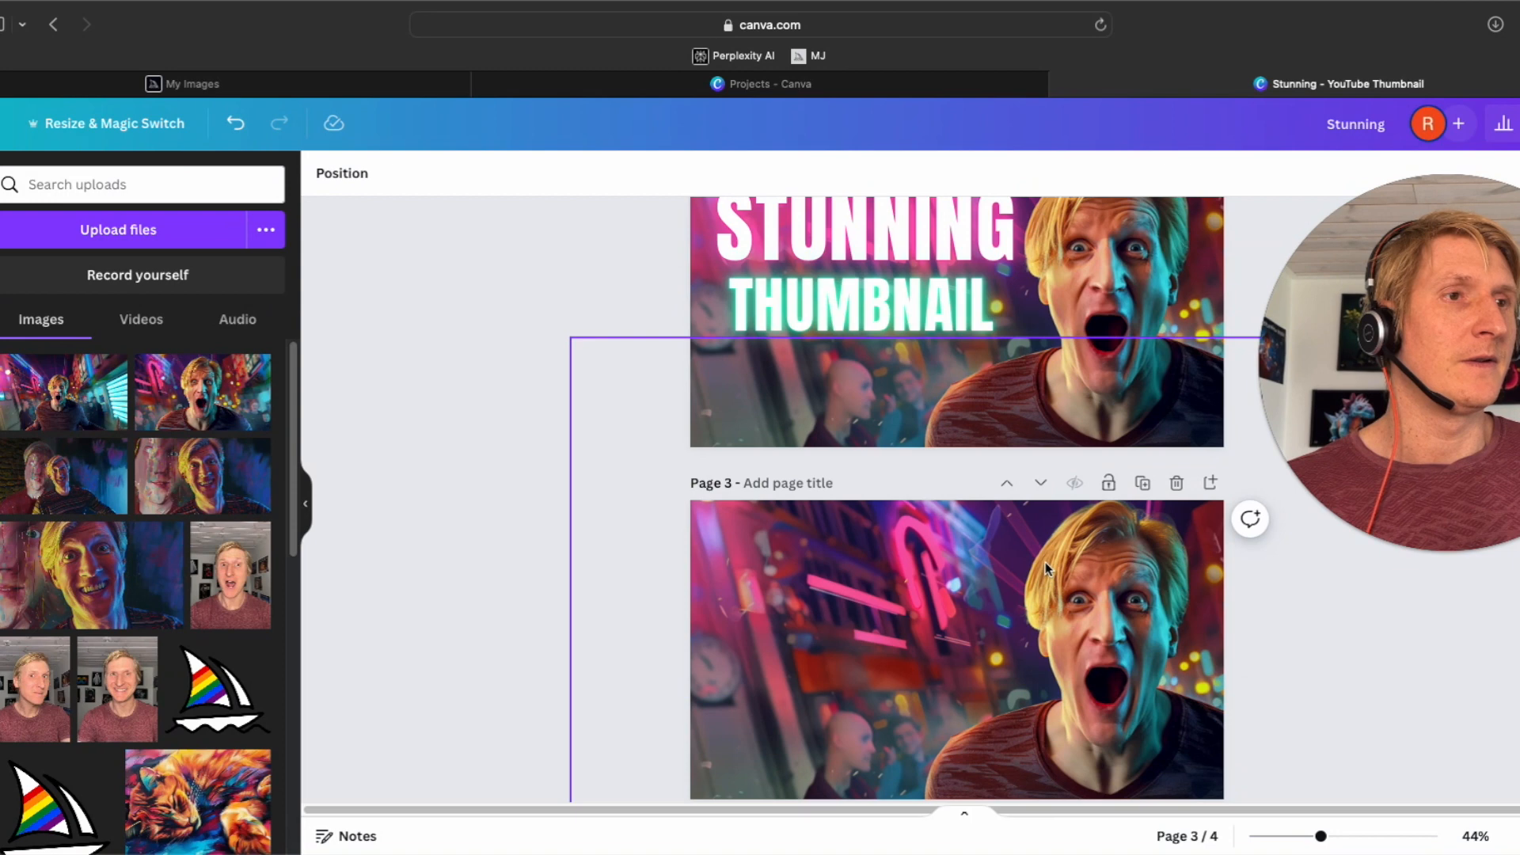
# Step: Scroll the template list toward the Best Artificial Intelligence Websites template
pyautogui.scroll(-3)
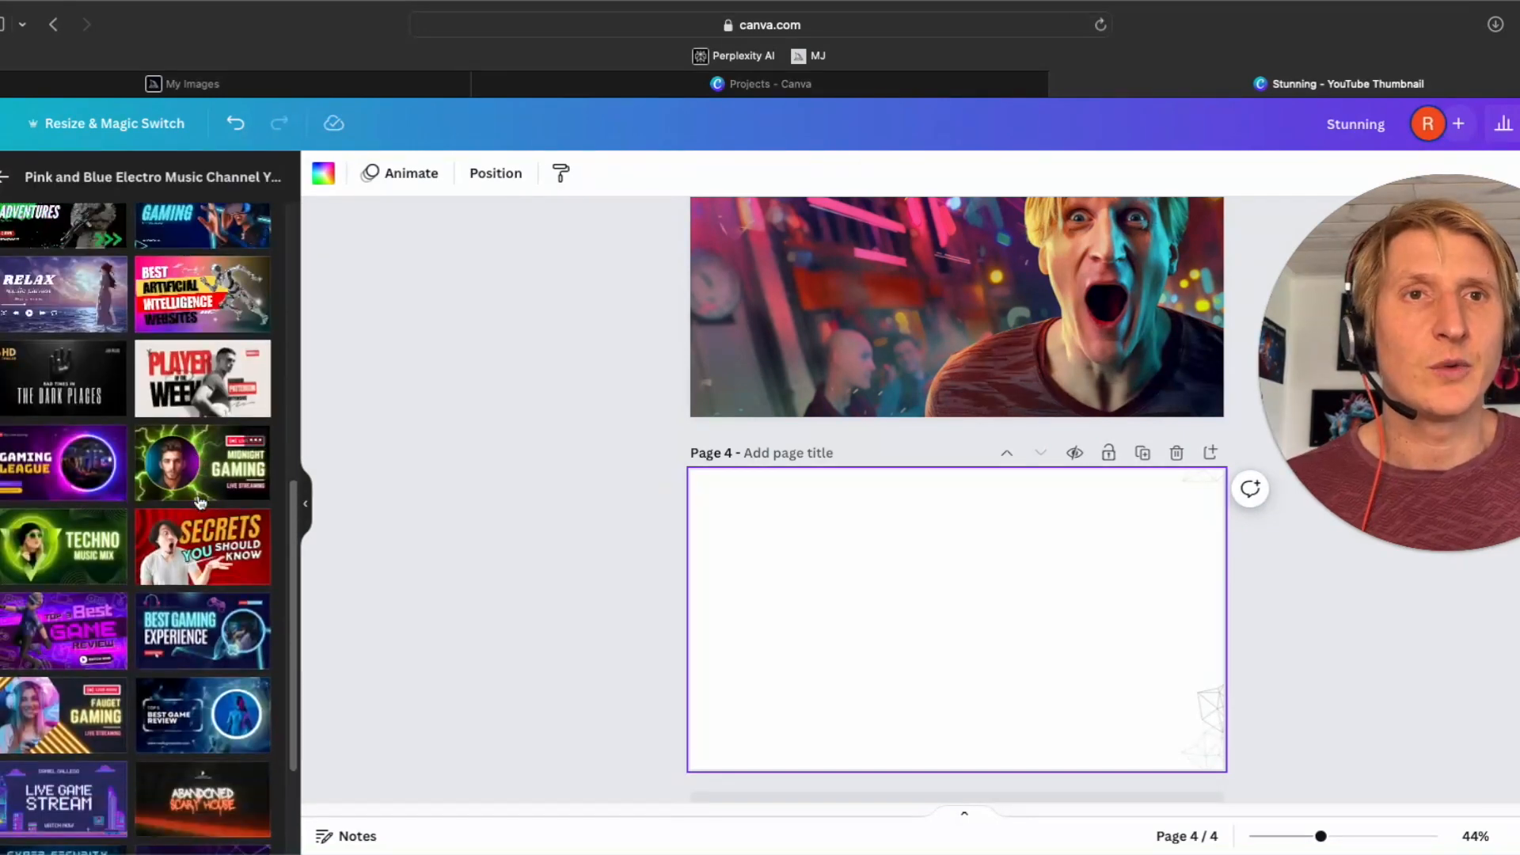
pyautogui.scroll(-3)
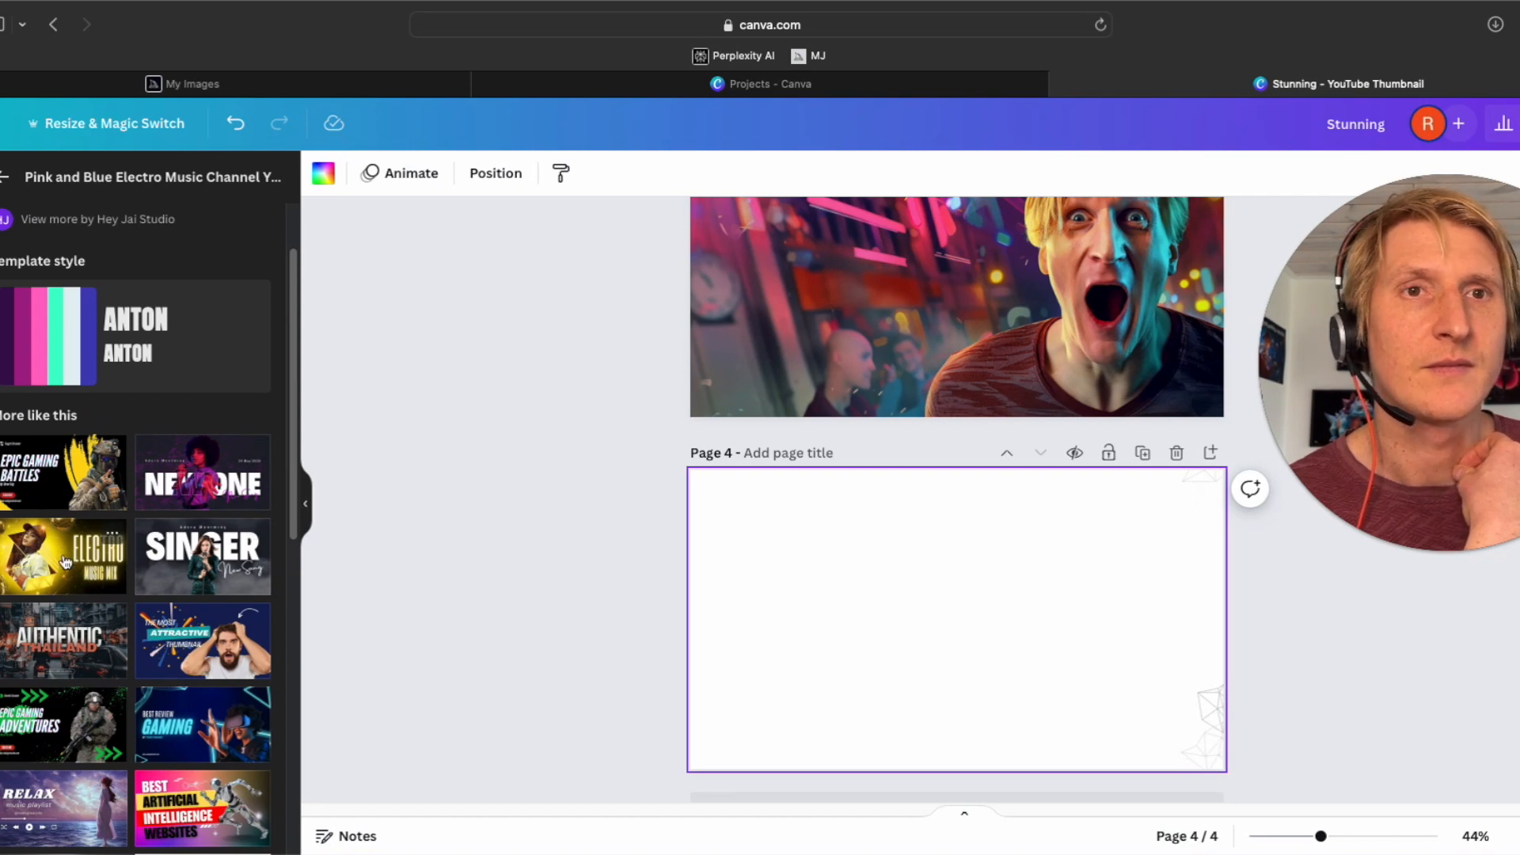
pyautogui.scroll(-3)
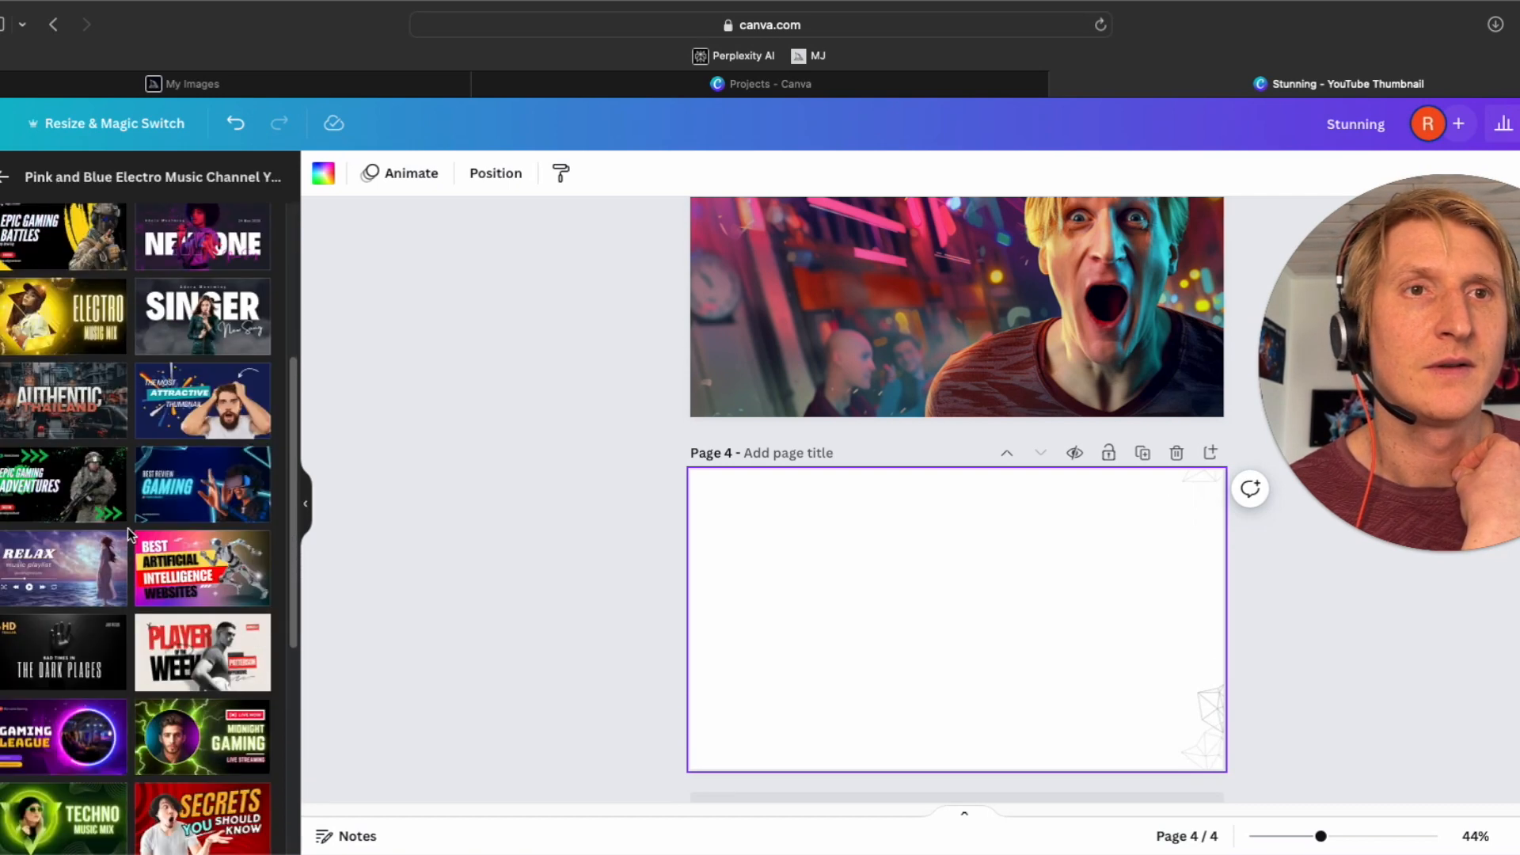
pyautogui.moveTo(192, 455)
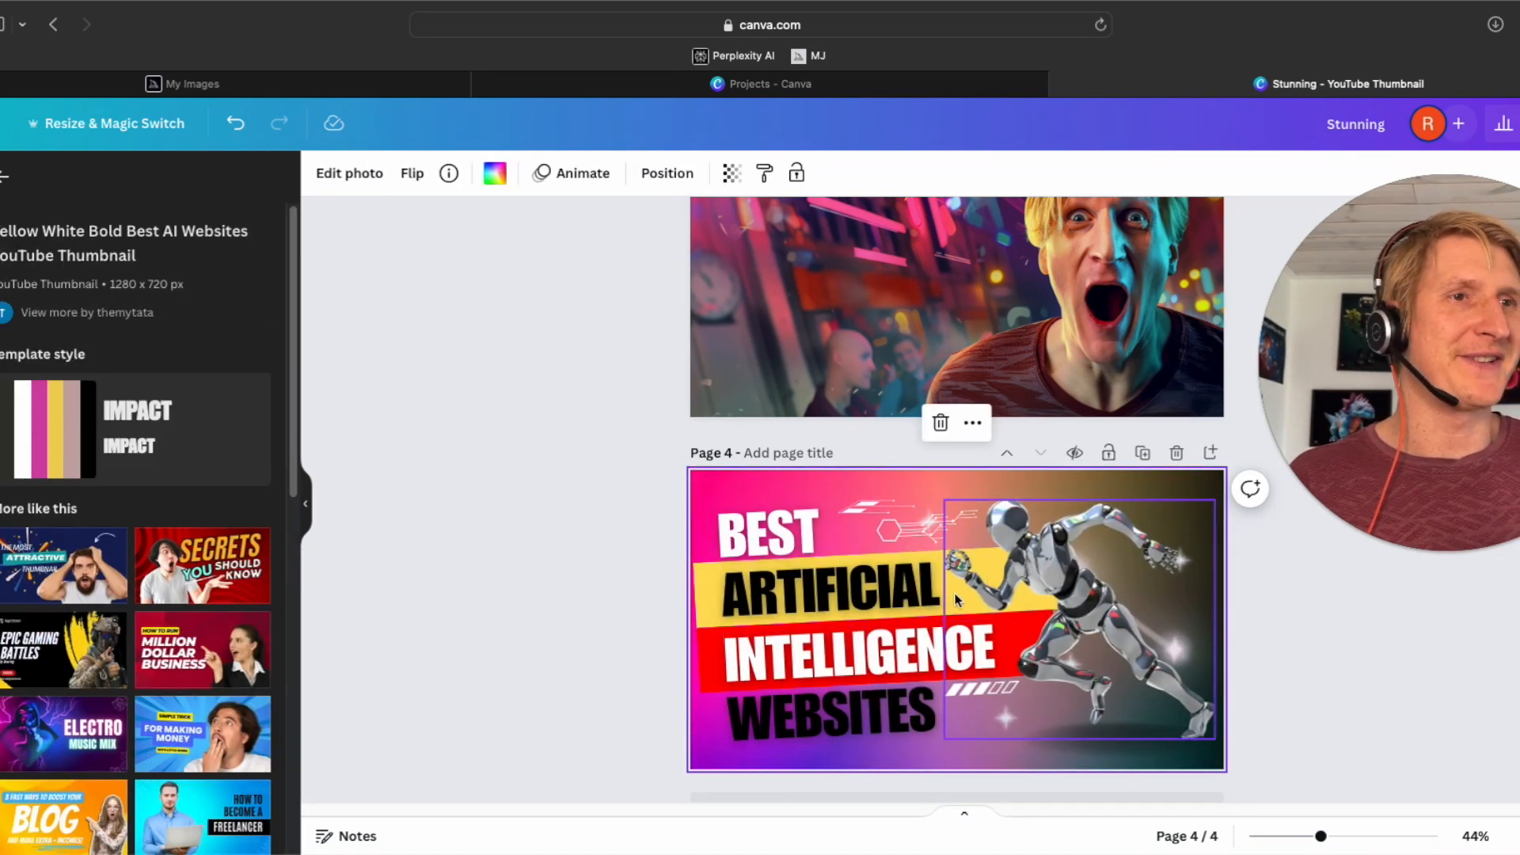
# Step: Copy BEST and ARTIFICIAL from page 4 to page 3, rewriting ARTIFICIAL as THUMBNAIL
pyautogui.click(766, 532)
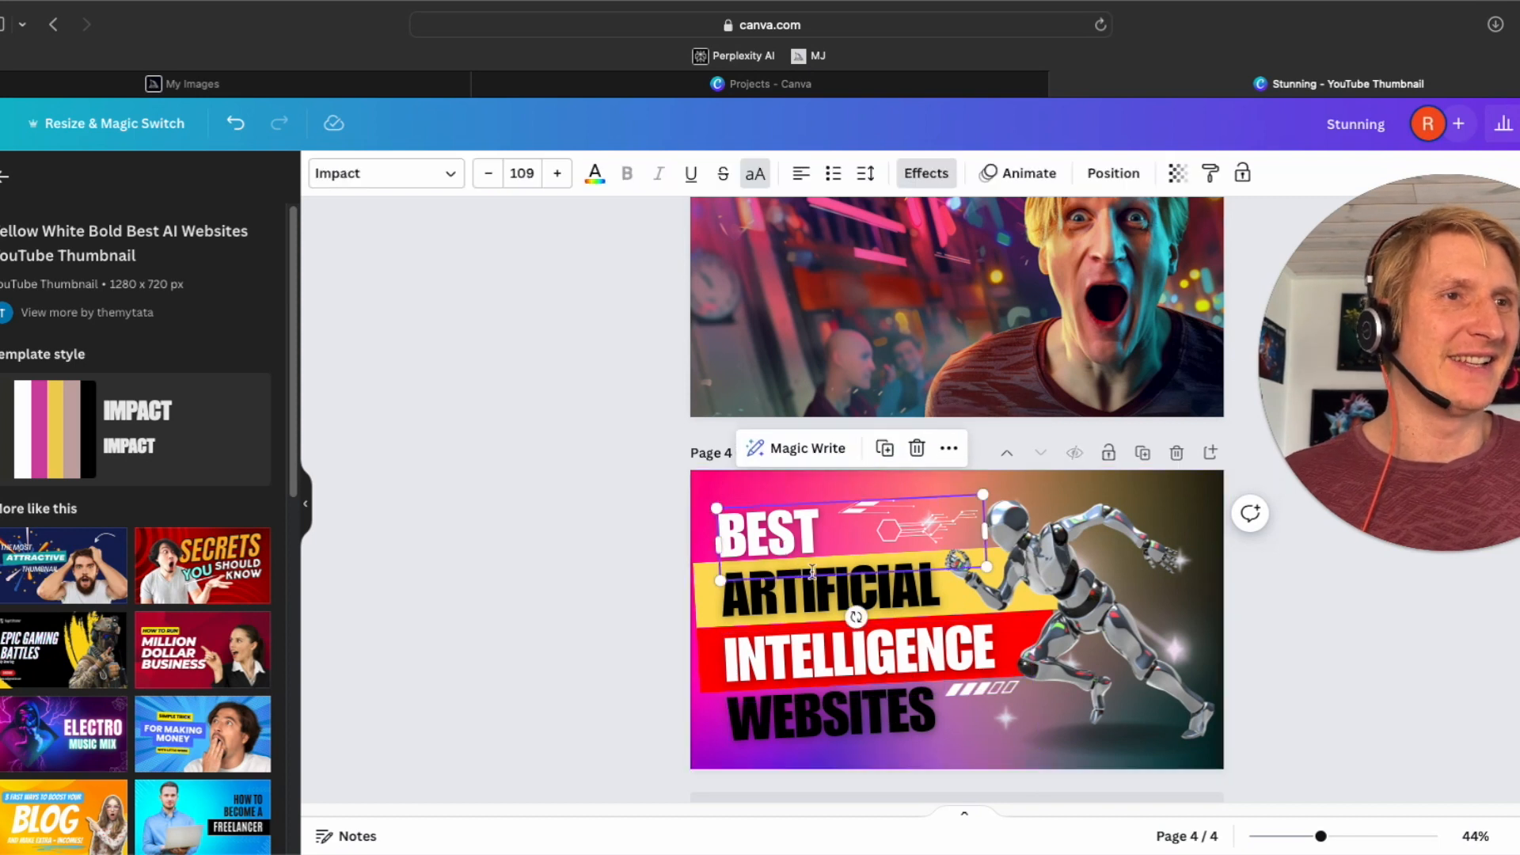
pyautogui.click(827, 589)
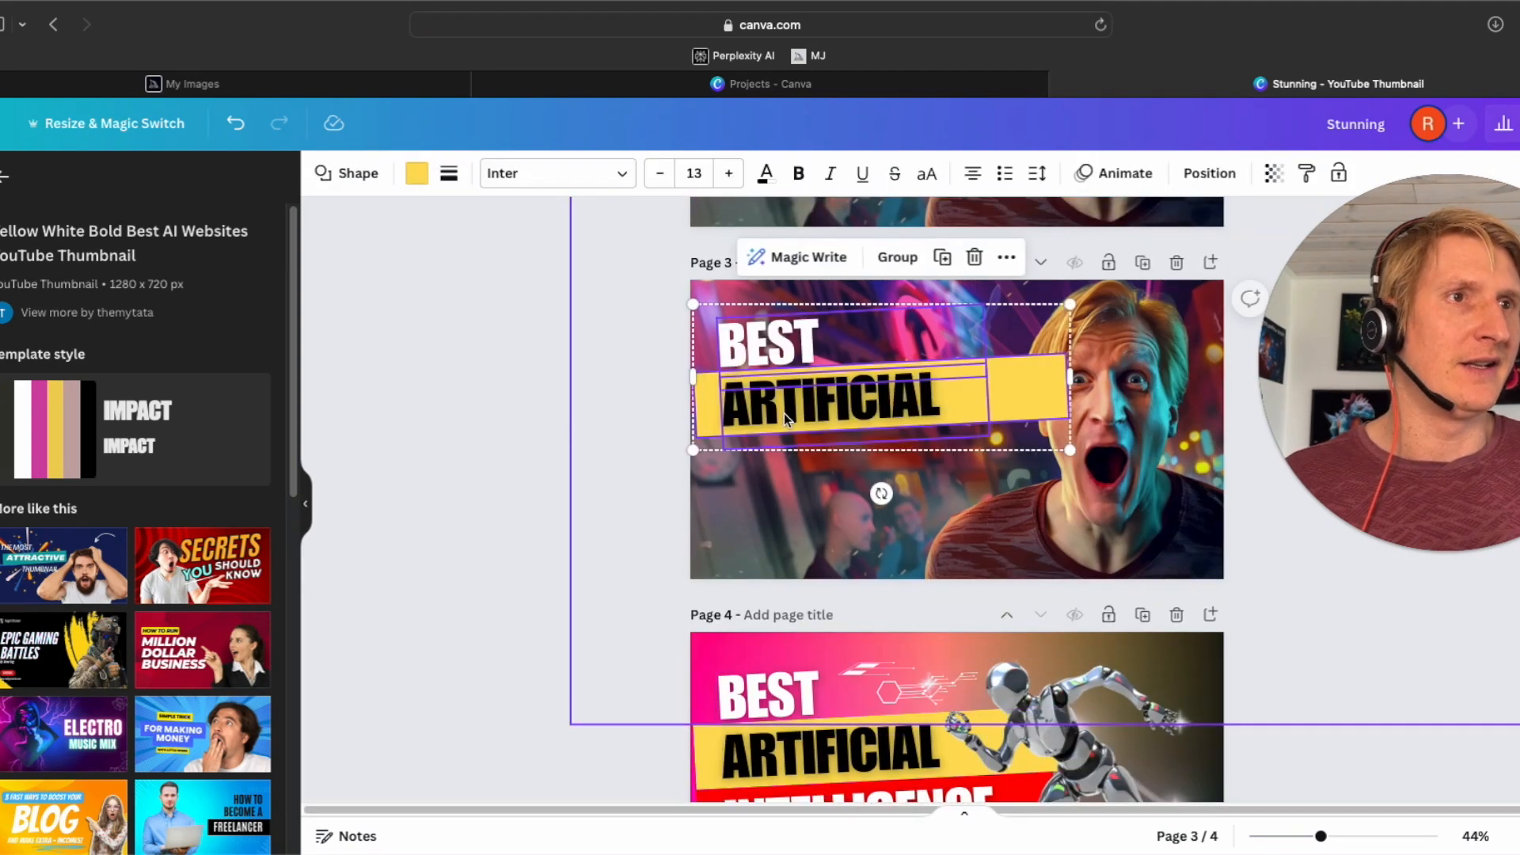
pyautogui.click(849, 409)
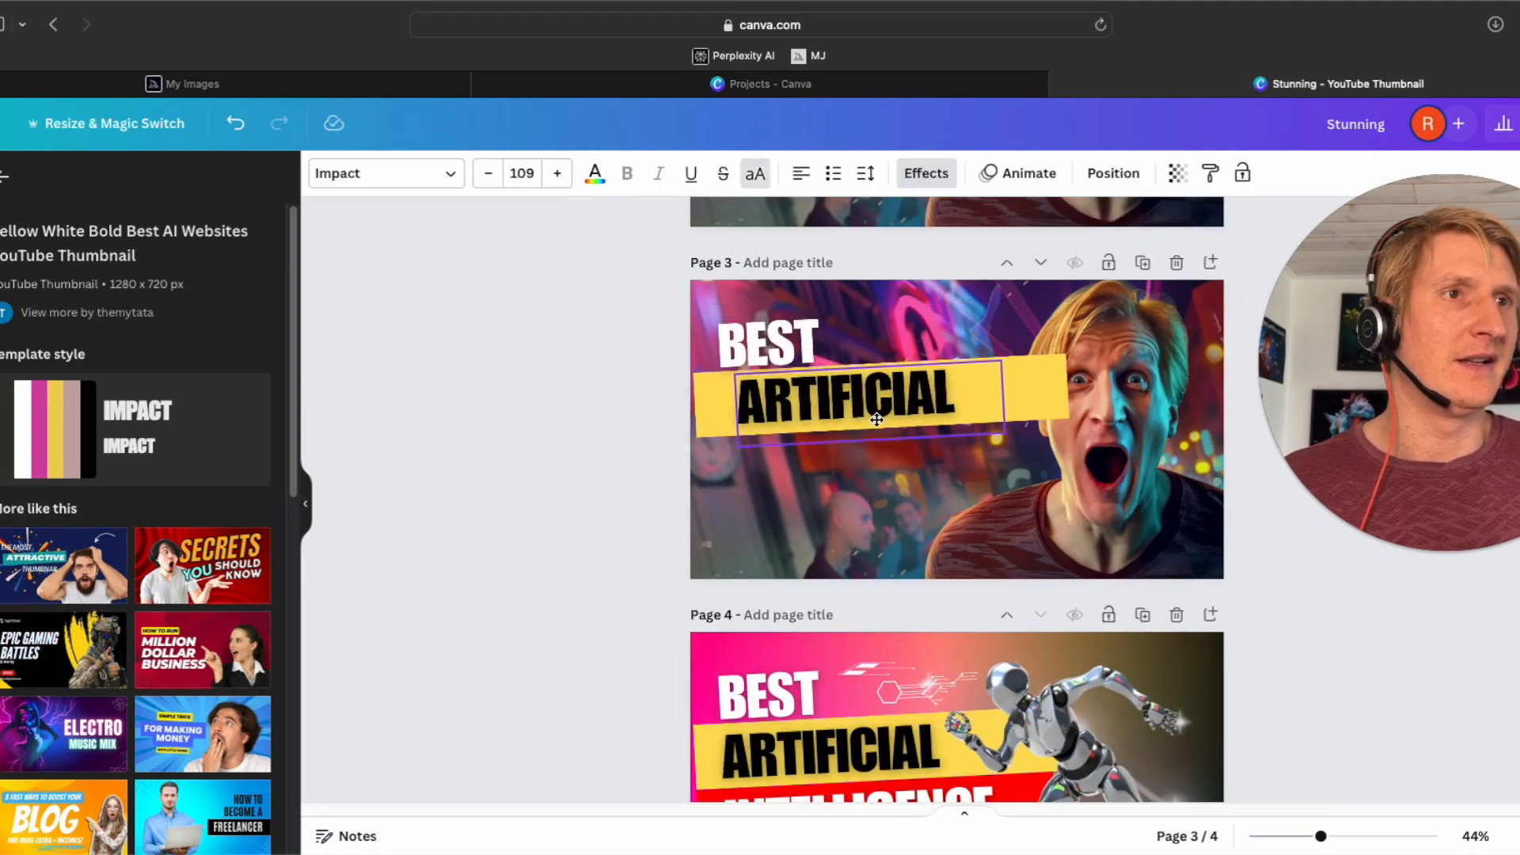
pyautogui.click(840, 407)
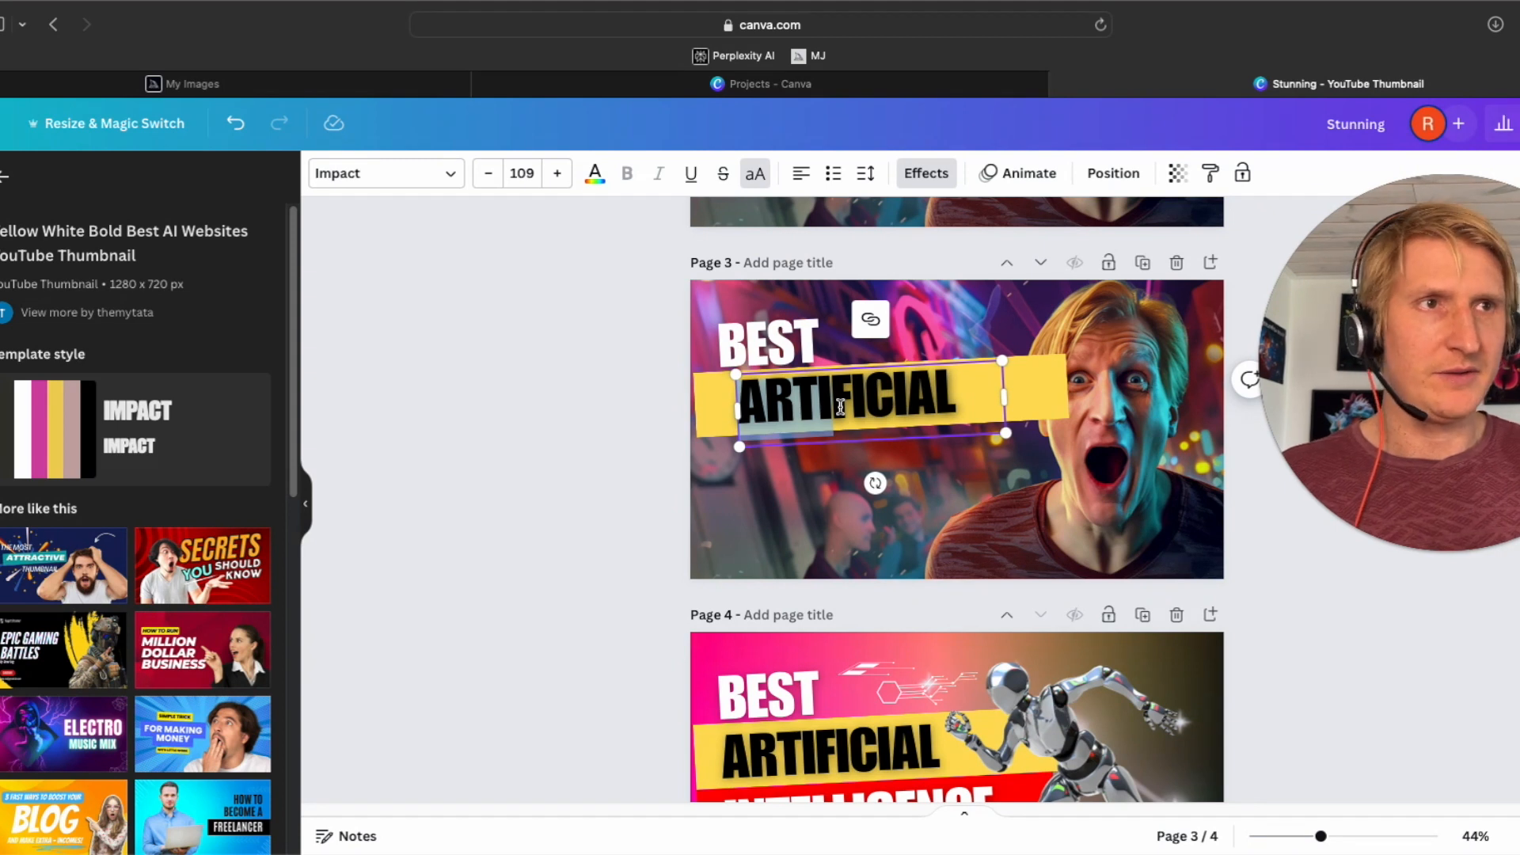
pyautogui.write('THUMBNAIL')
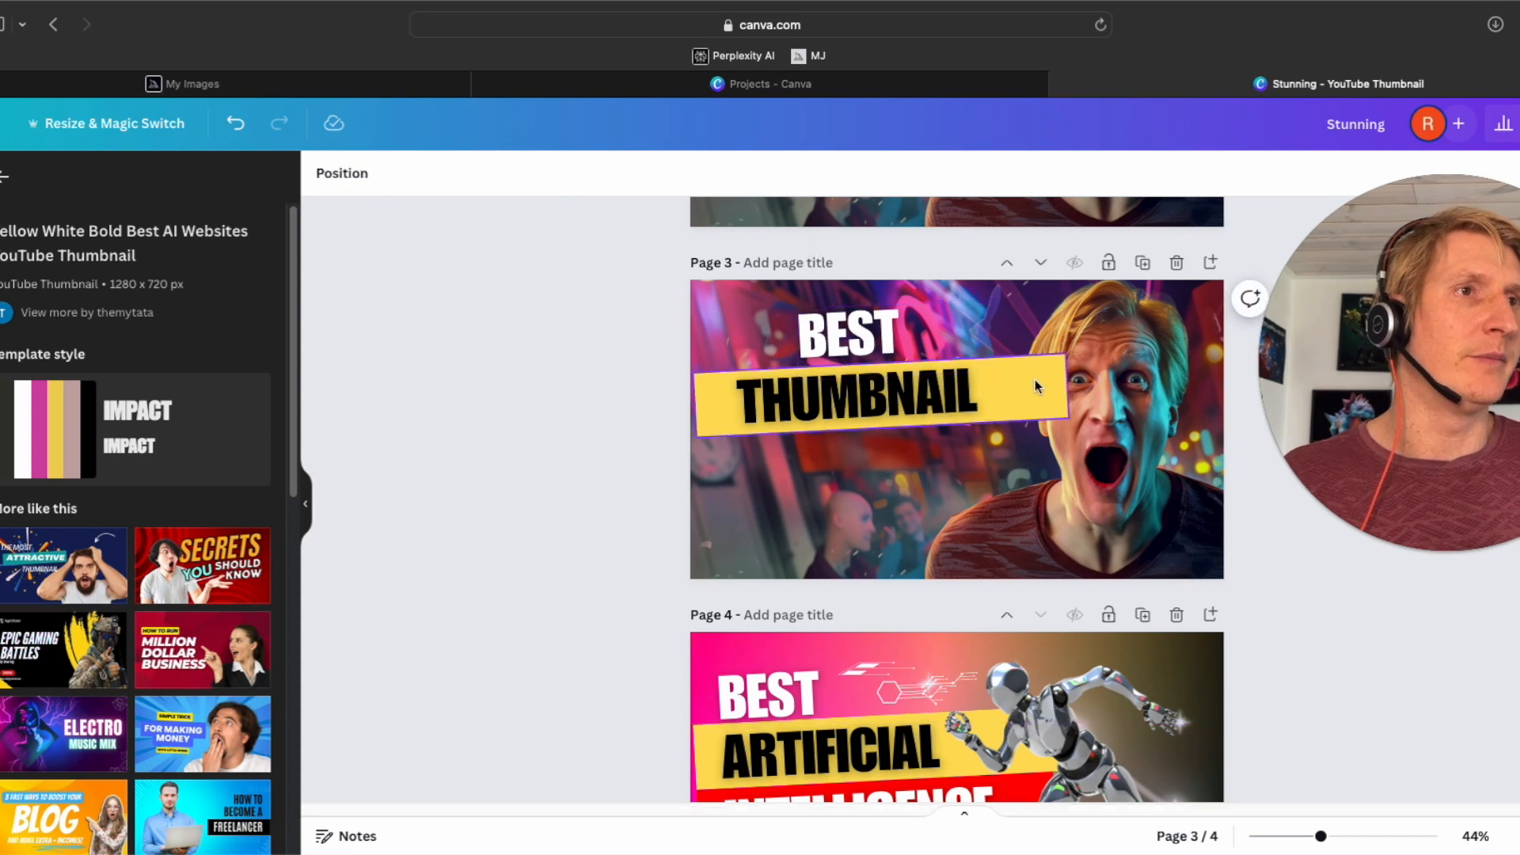
pyautogui.click(1036, 387)
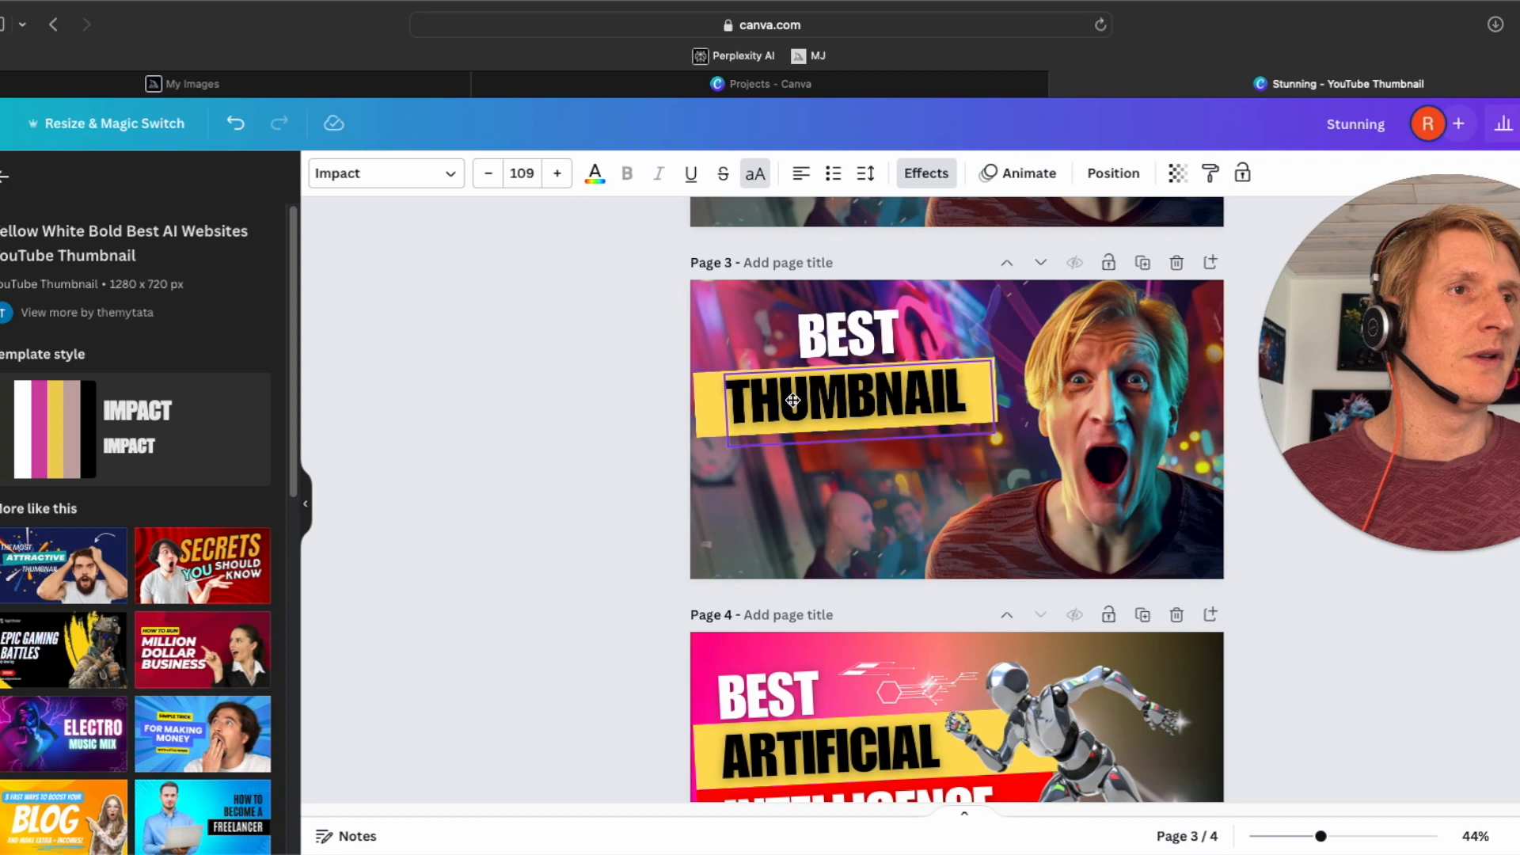
pyautogui.click(793, 401)
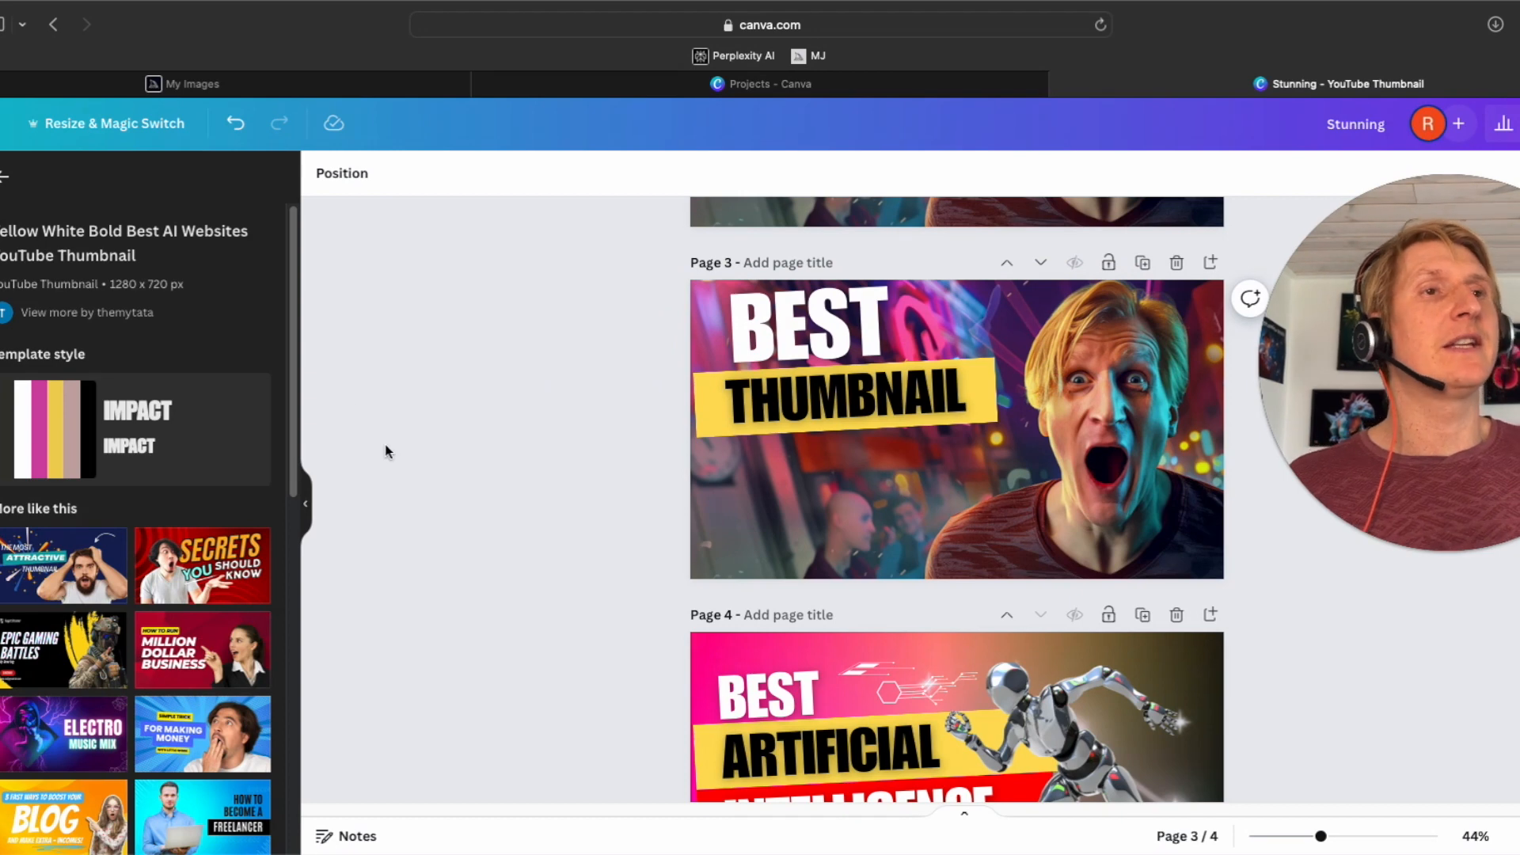
# Step: Copy the red INTELLIGENCE bar to page 3, change it to #1, and place it under THUMBNAIL
pyautogui.scroll(-3)
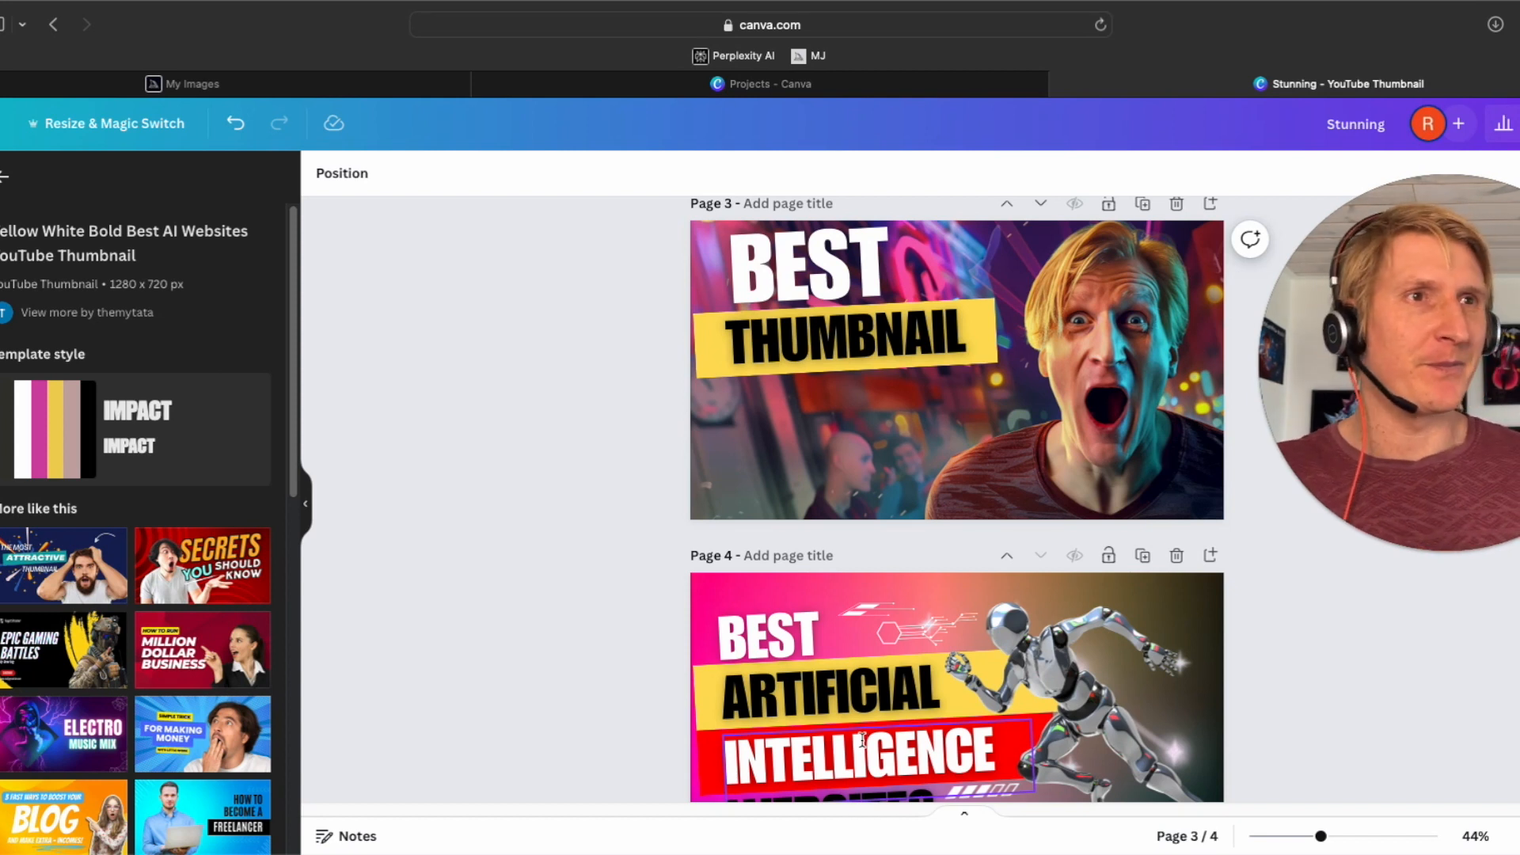
pyautogui.click(865, 749)
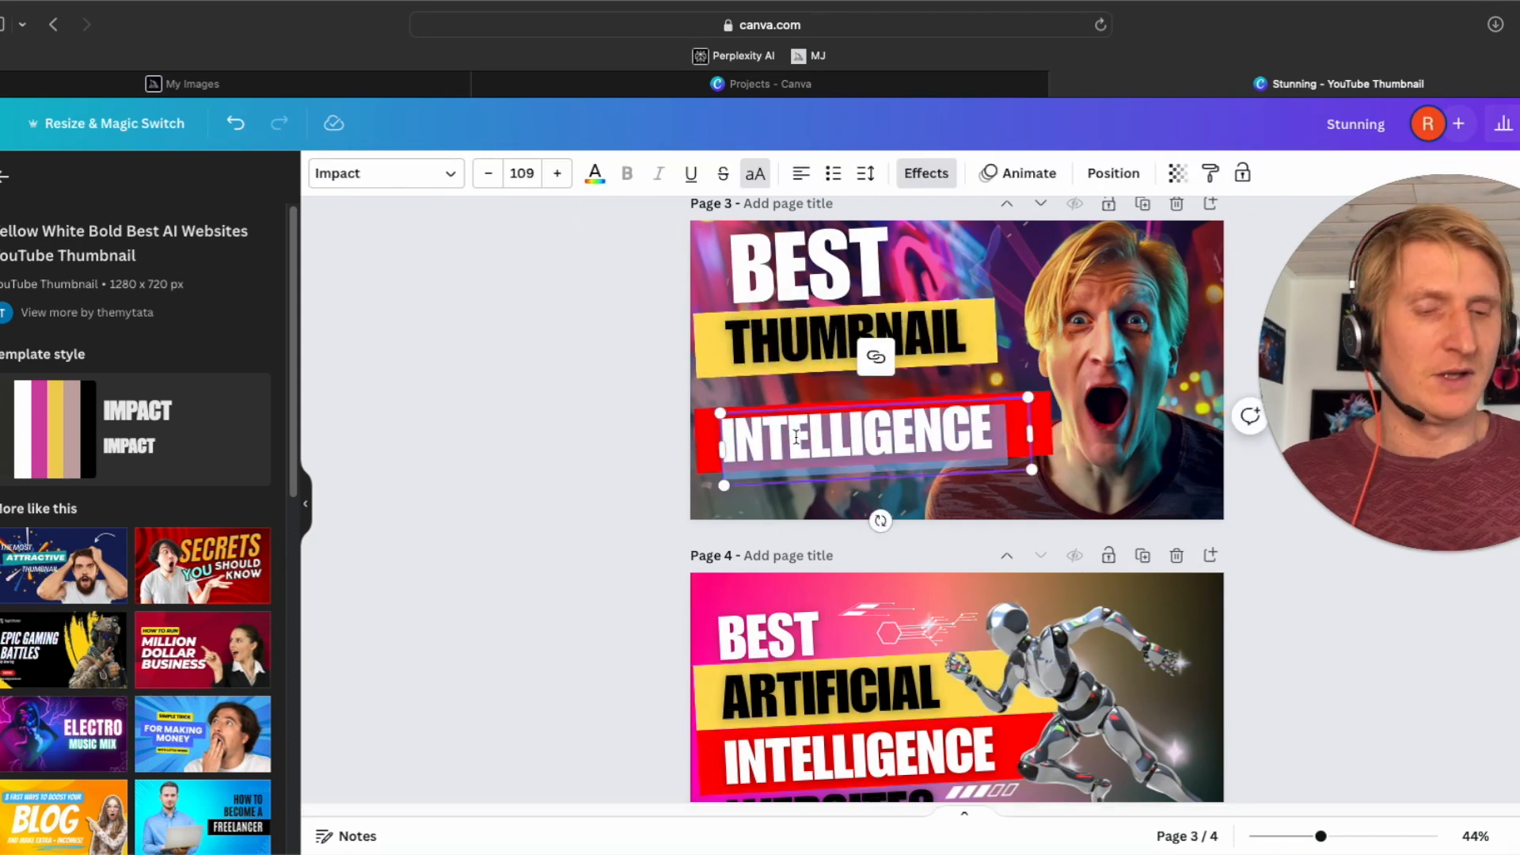
pyautogui.write('#1')
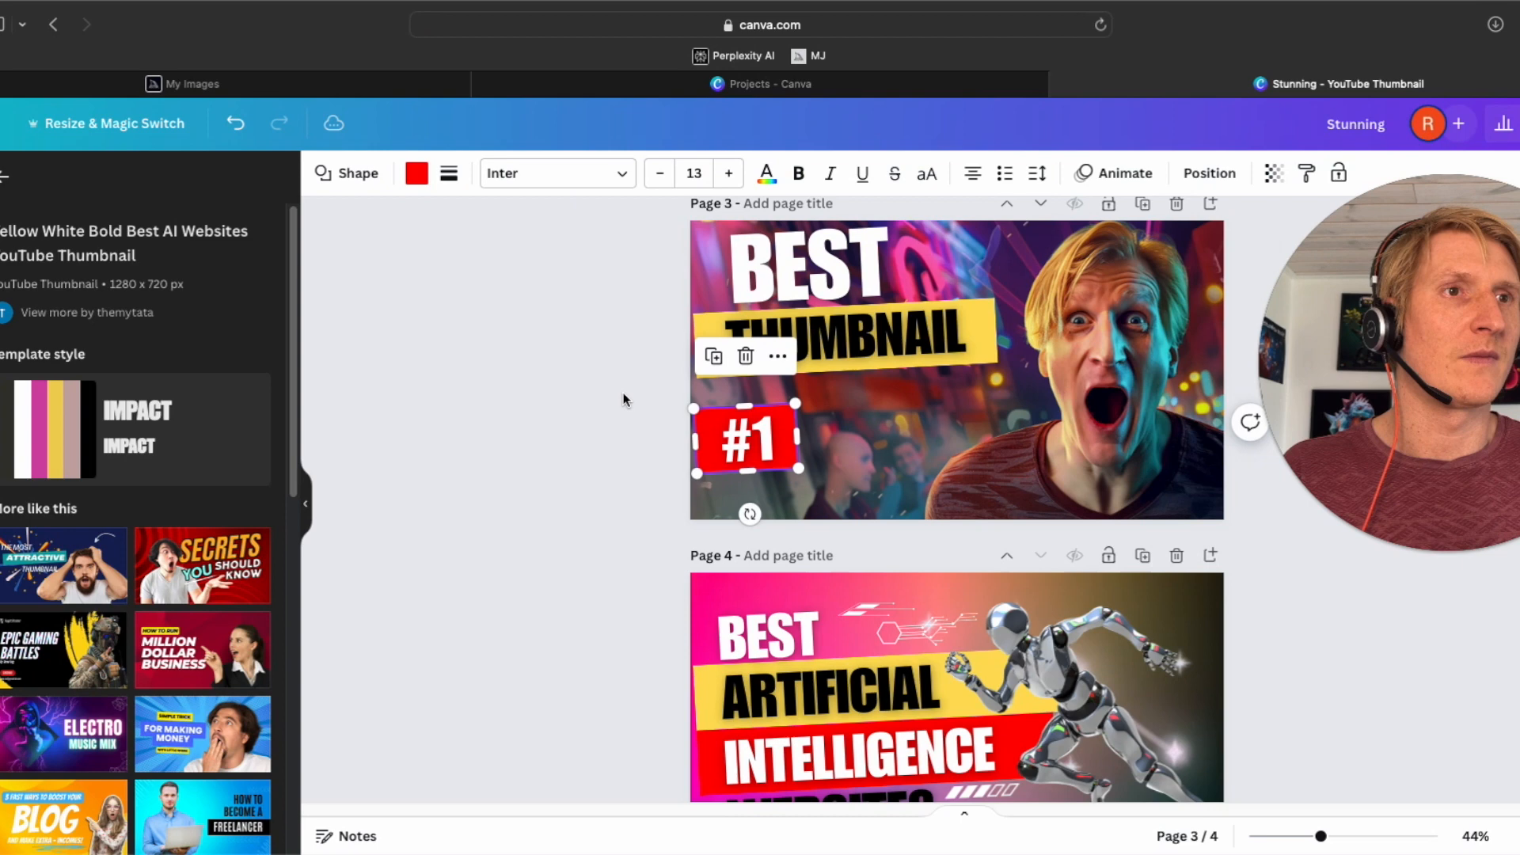
pyautogui.moveTo(747, 441); pyautogui.dragTo(824, 422)
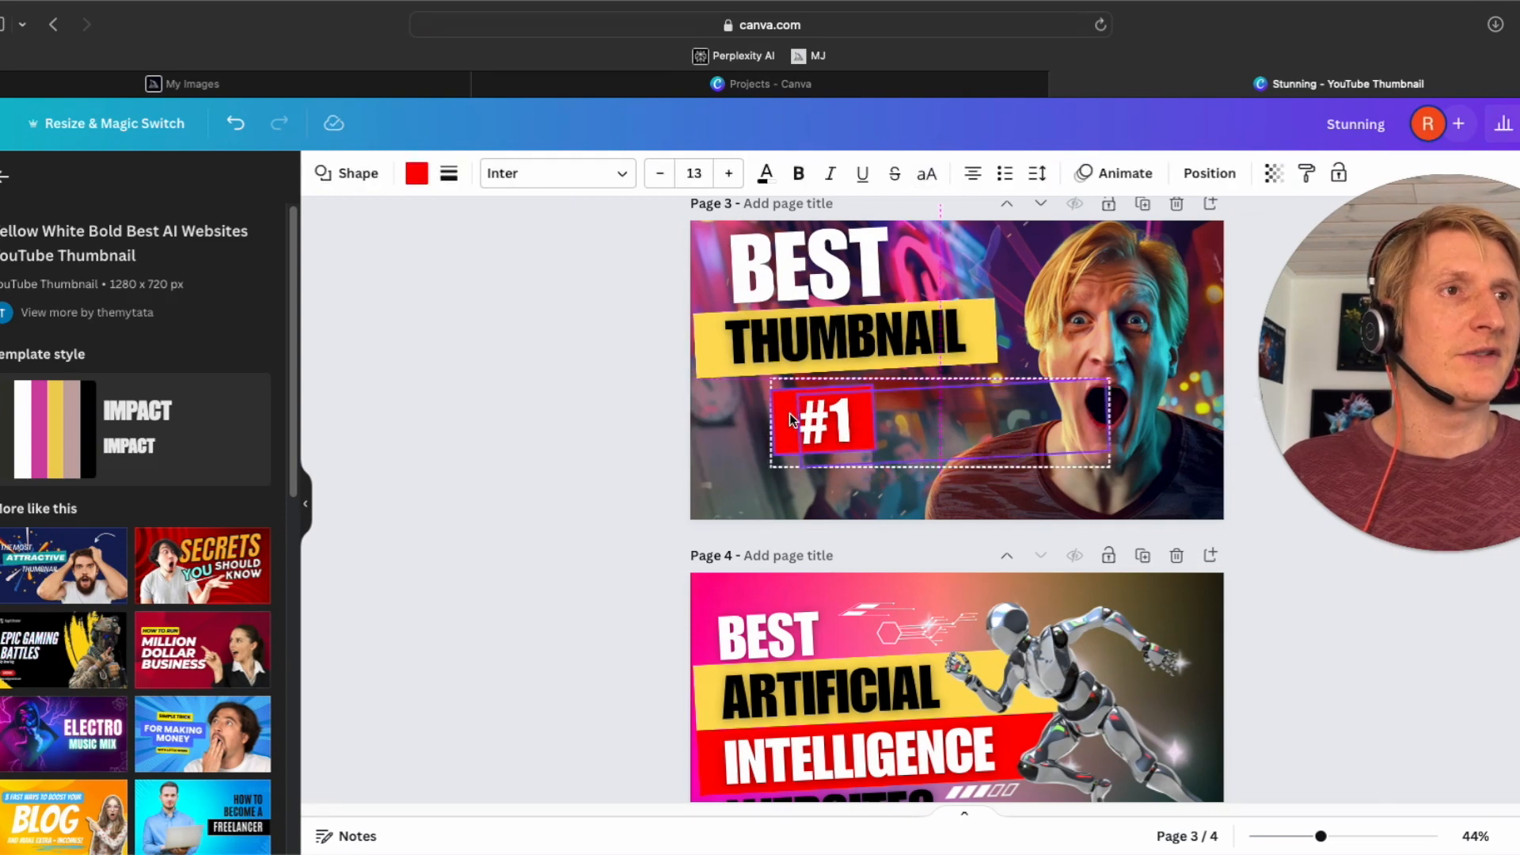